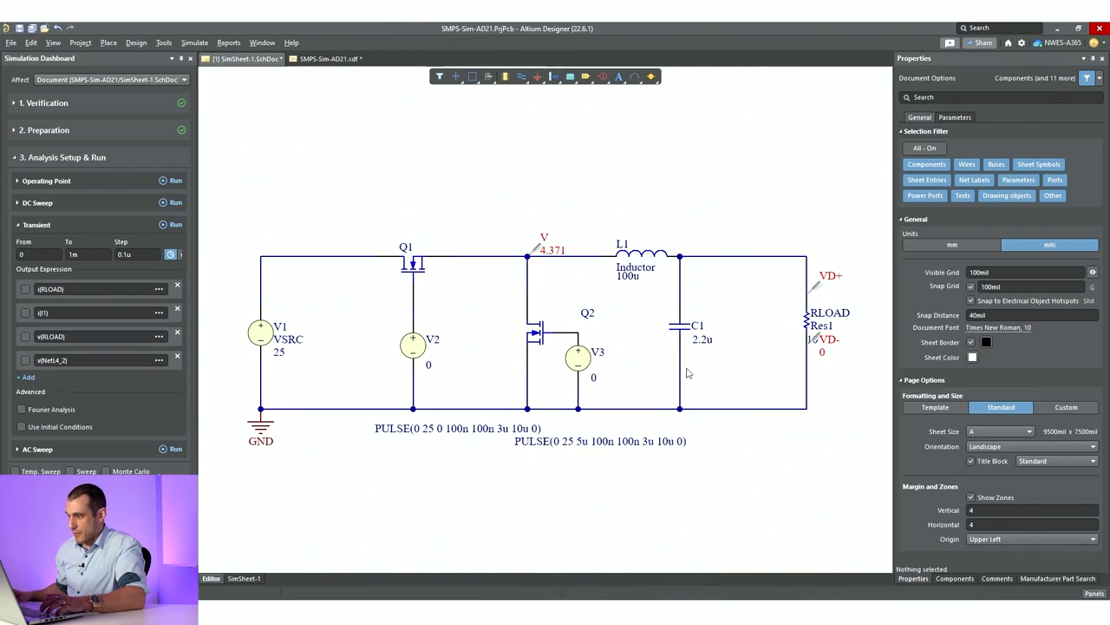
mouse_move(777, 332)
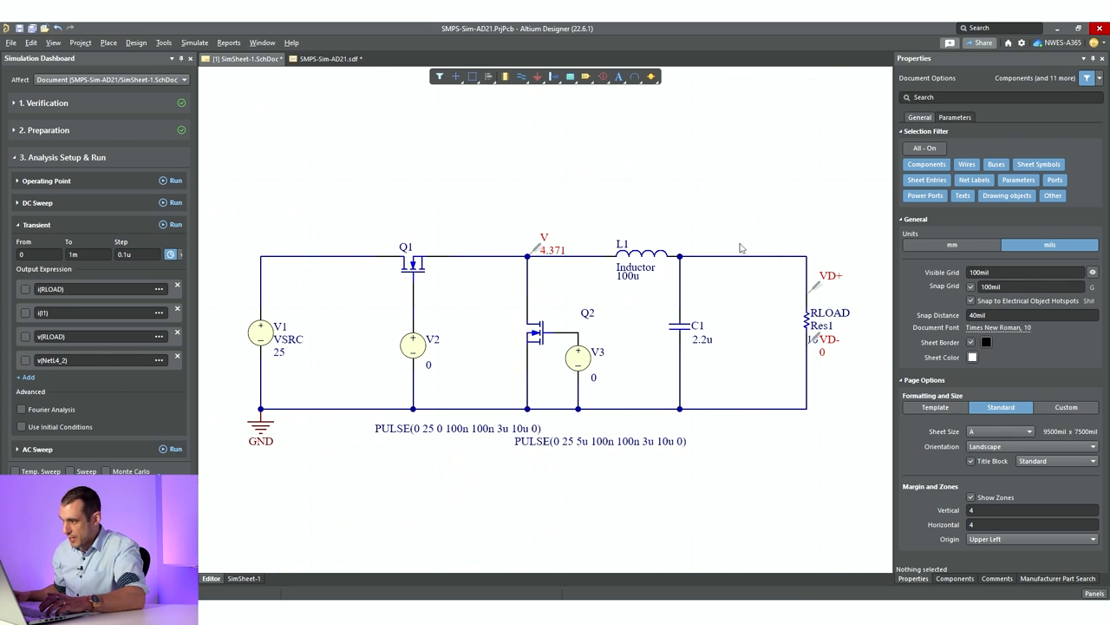
mouse_move(772, 353)
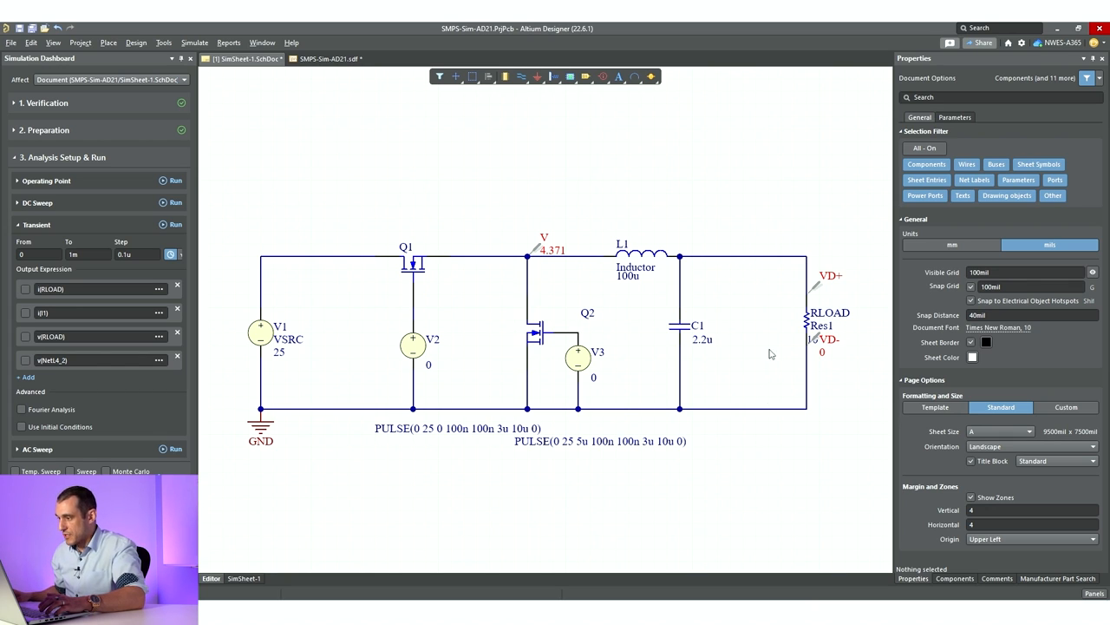
mouse_move(766, 347)
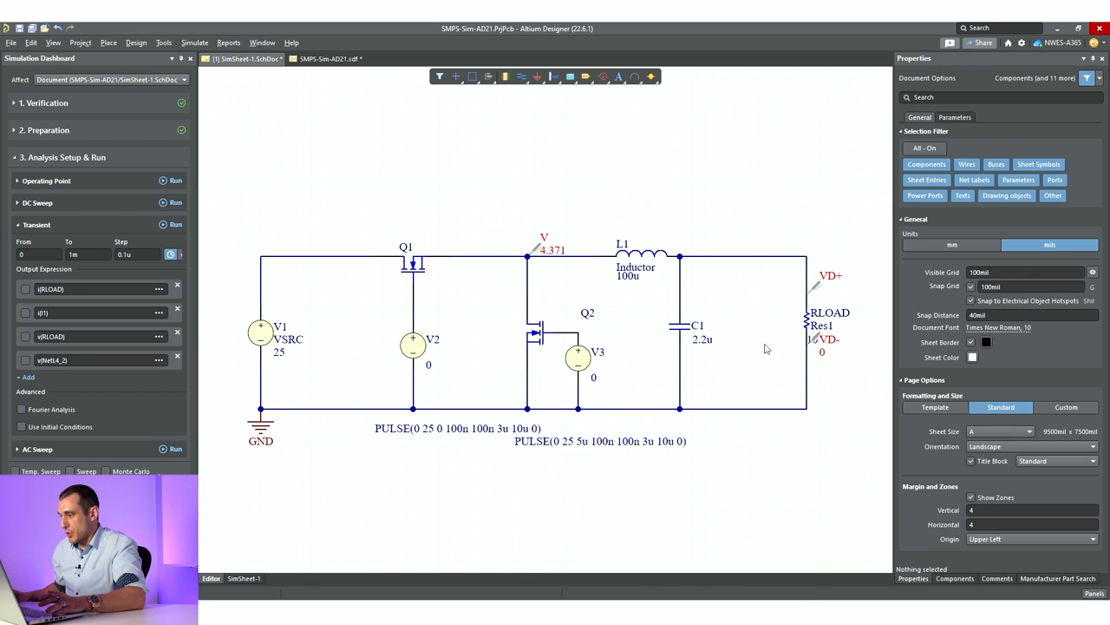
mouse_move(776, 349)
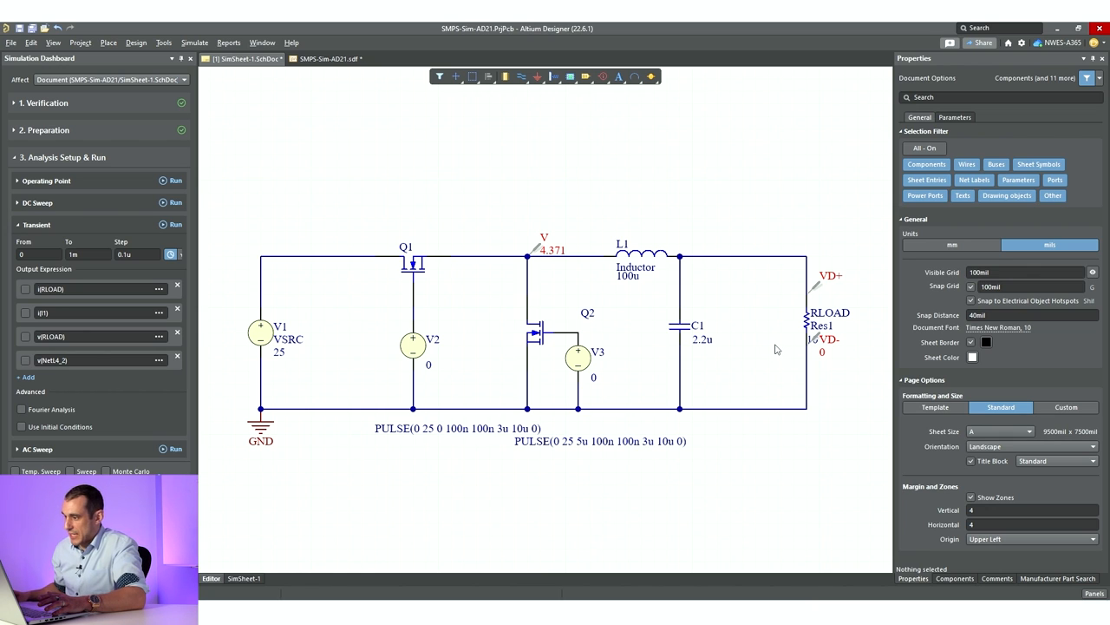
mouse_move(534, 297)
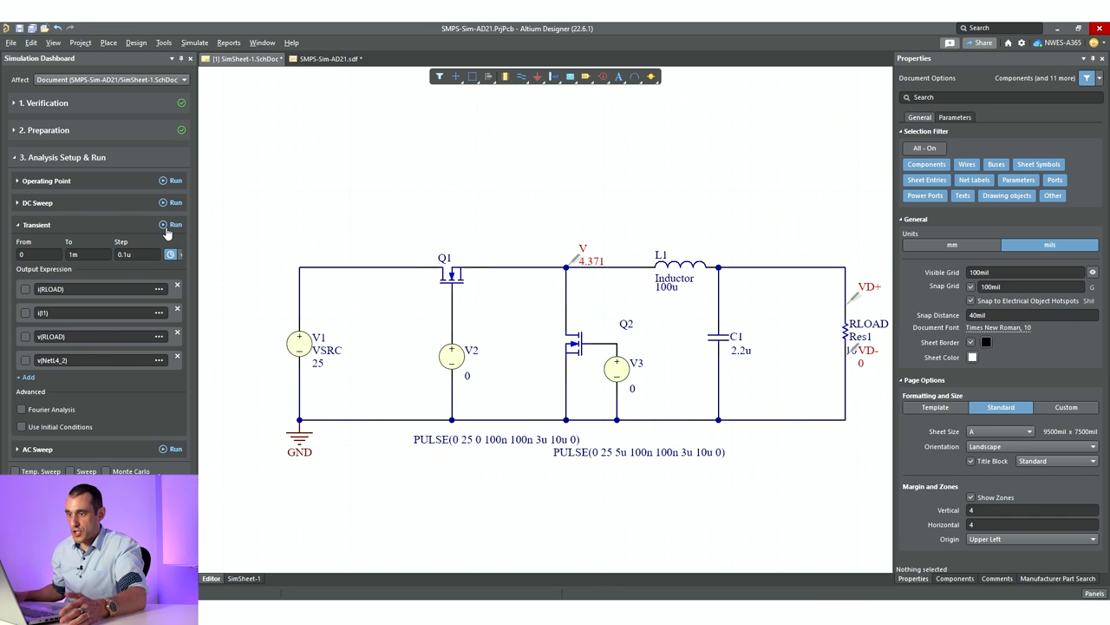
Run the Transient analysis, zoom into one pulse, then fit the V(NetC1_2) ripple plot.
left_click(173, 225)
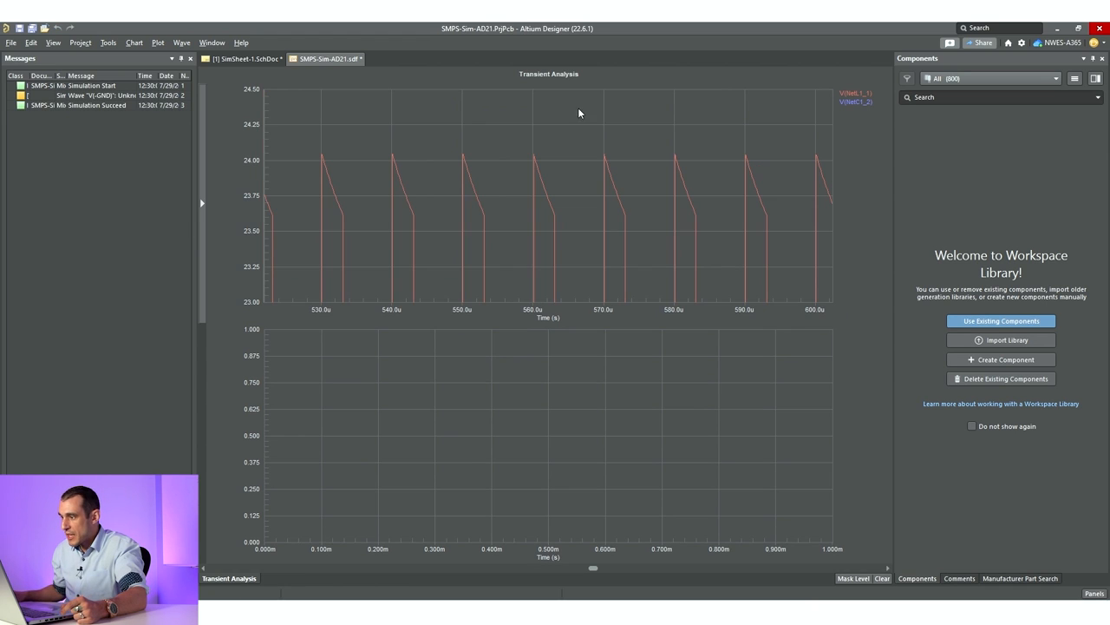
left_click_drag(580, 139, 640, 254)
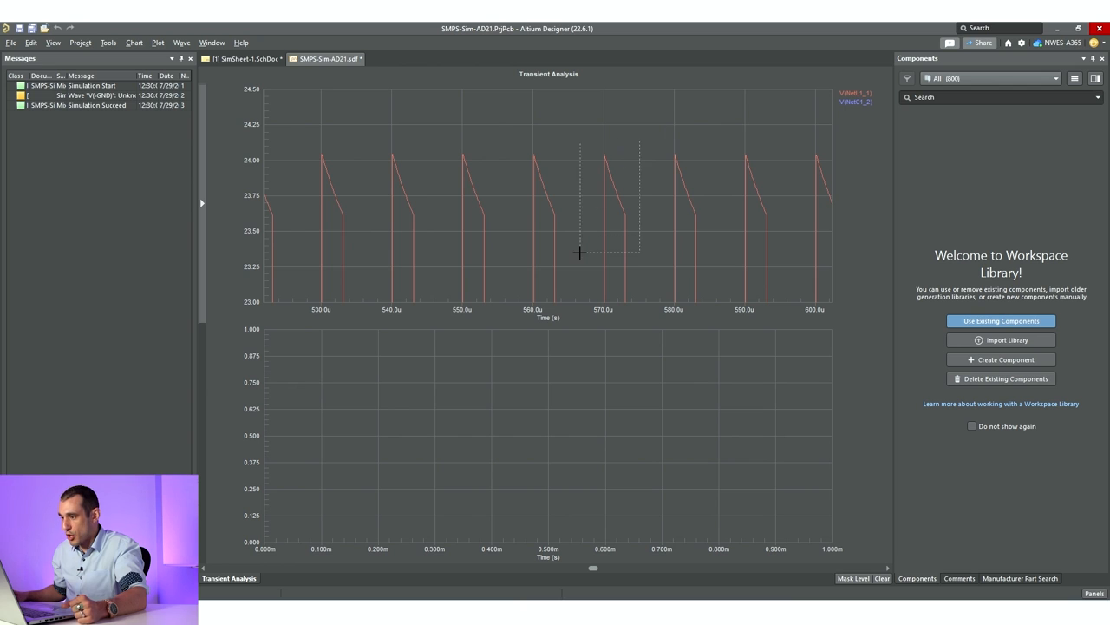
right_click(581, 253)
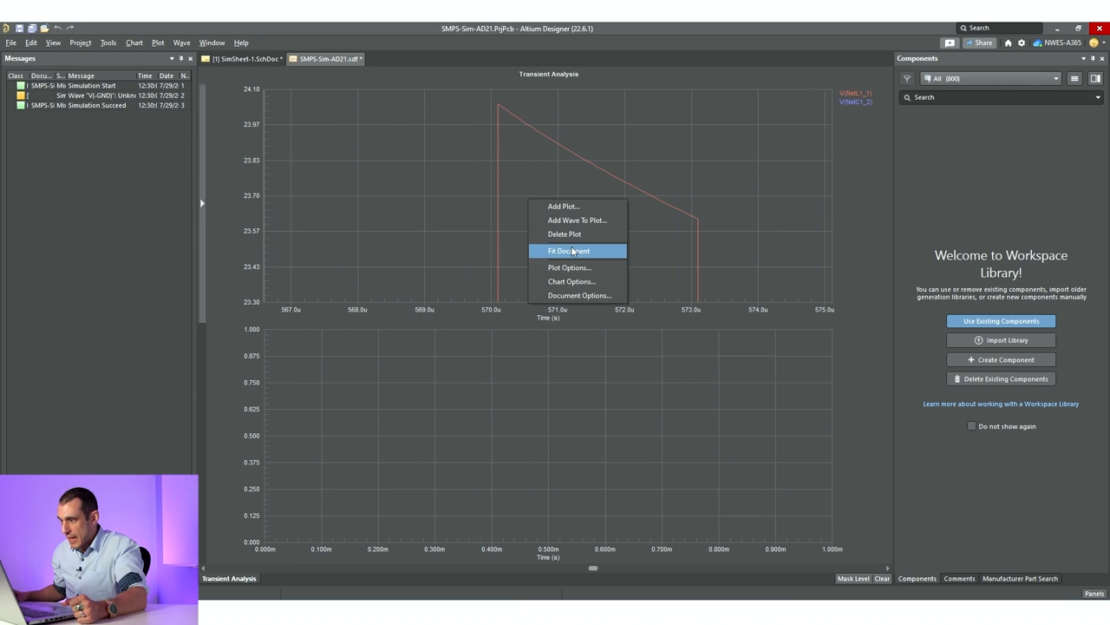
left_click(571, 250)
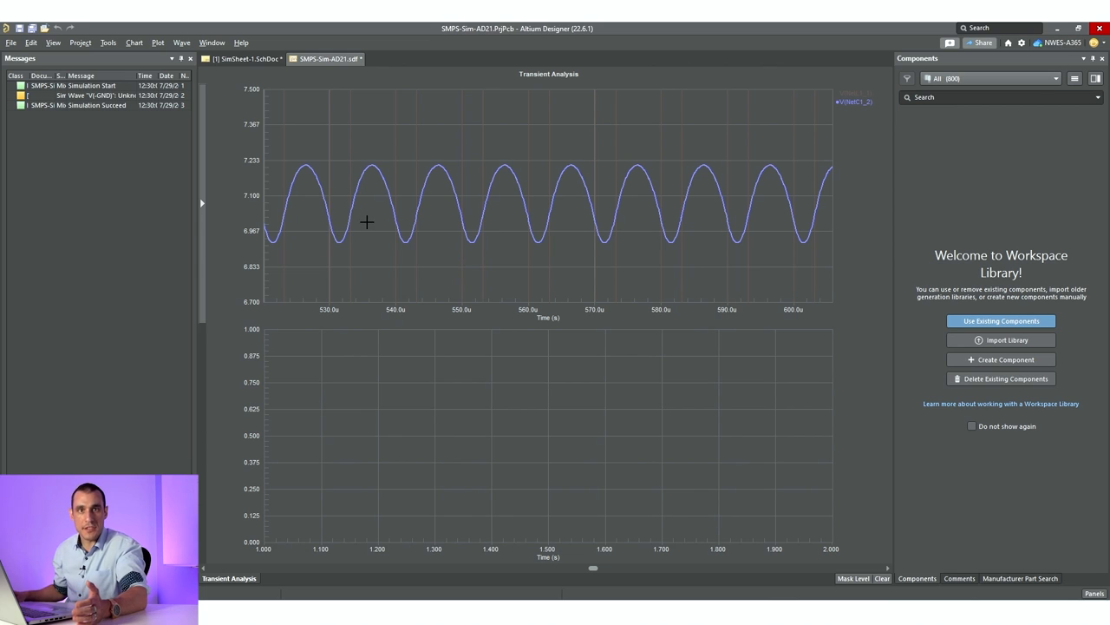
mouse_move(438, 121)
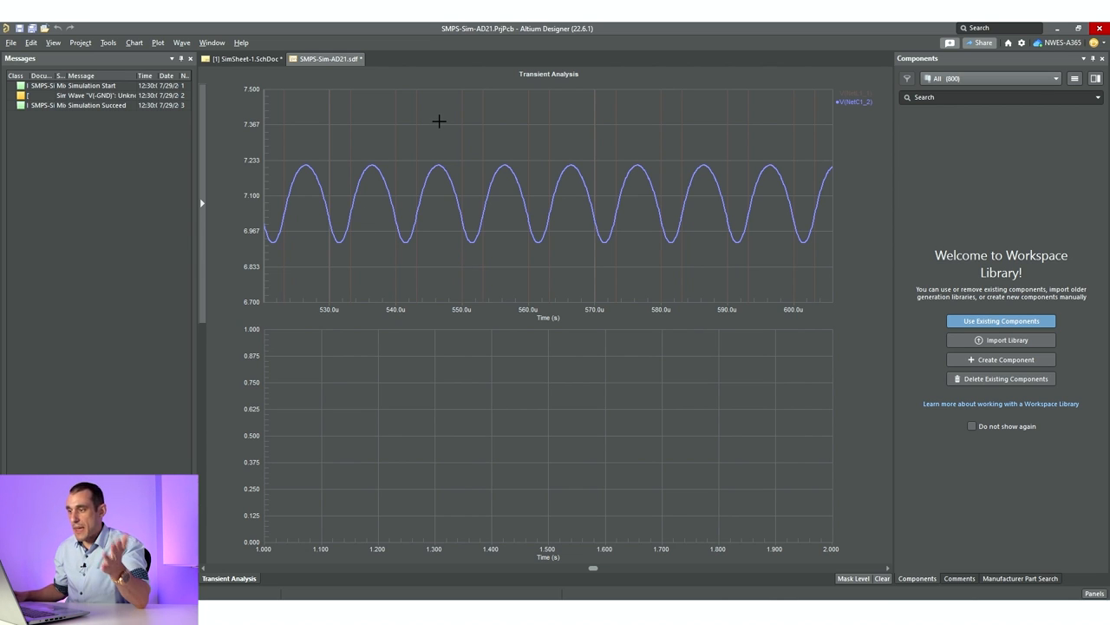
mouse_move(441, 128)
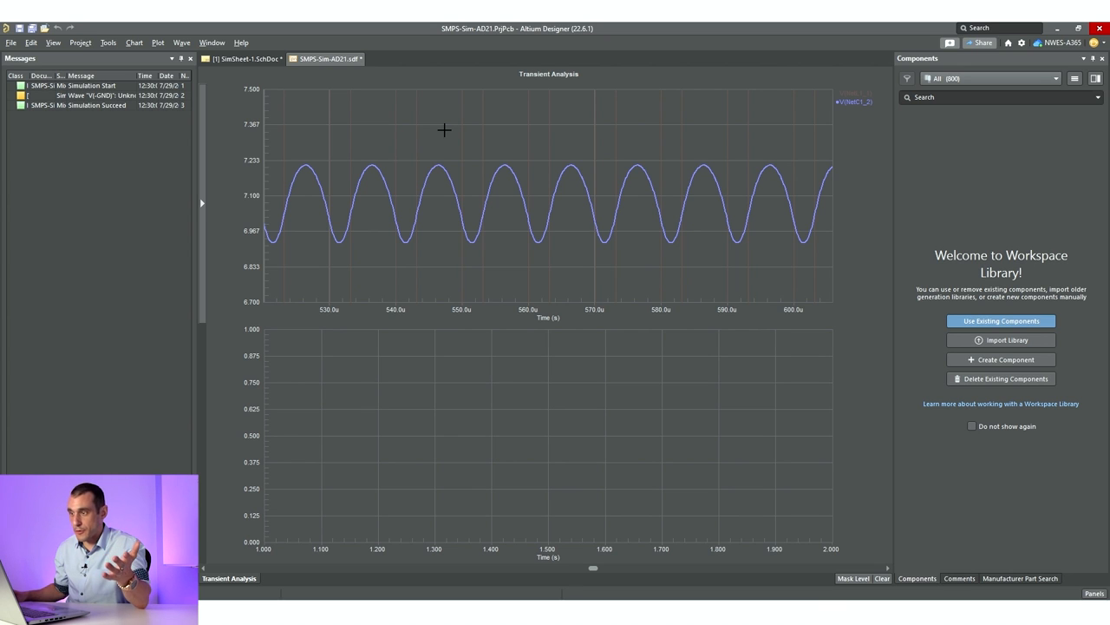
mouse_move(417, 126)
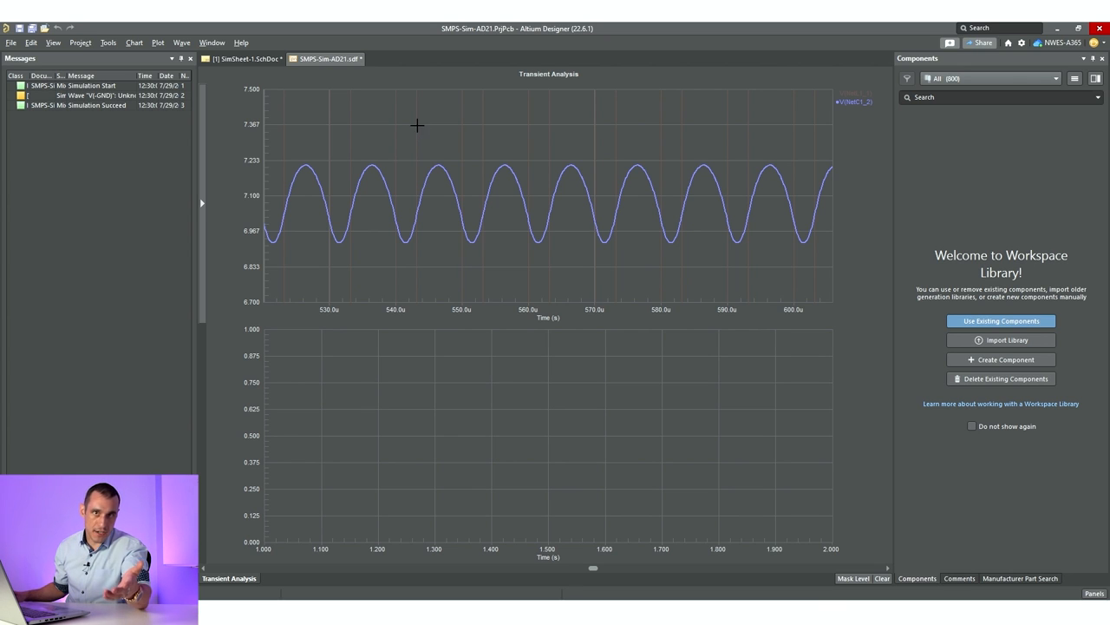
mouse_move(415, 127)
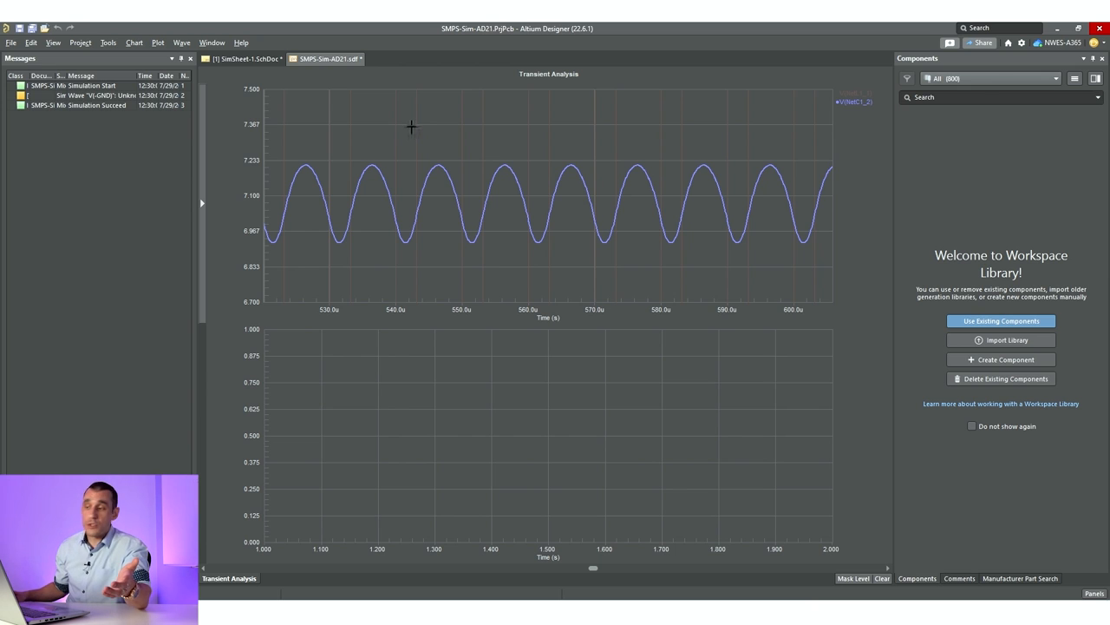
mouse_move(418, 137)
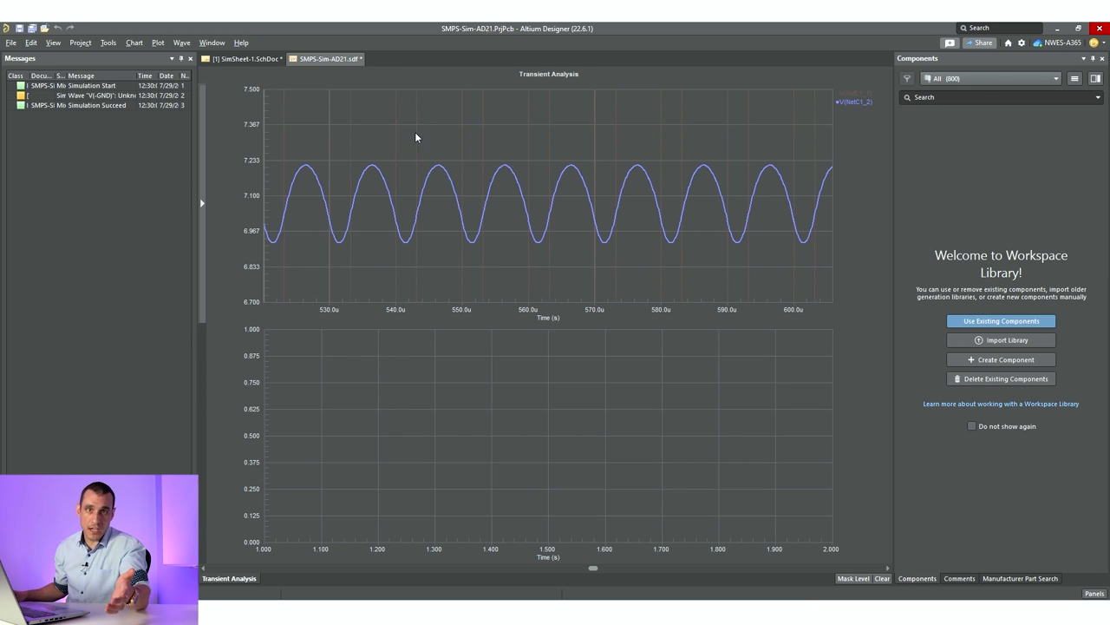
mouse_move(382, 130)
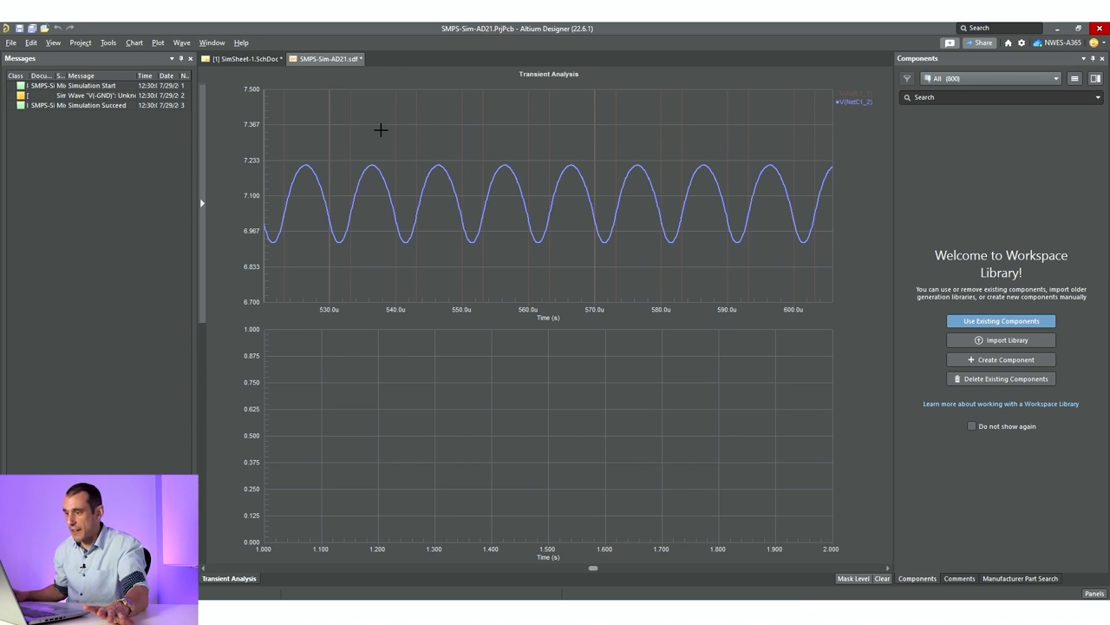
mouse_move(347, 173)
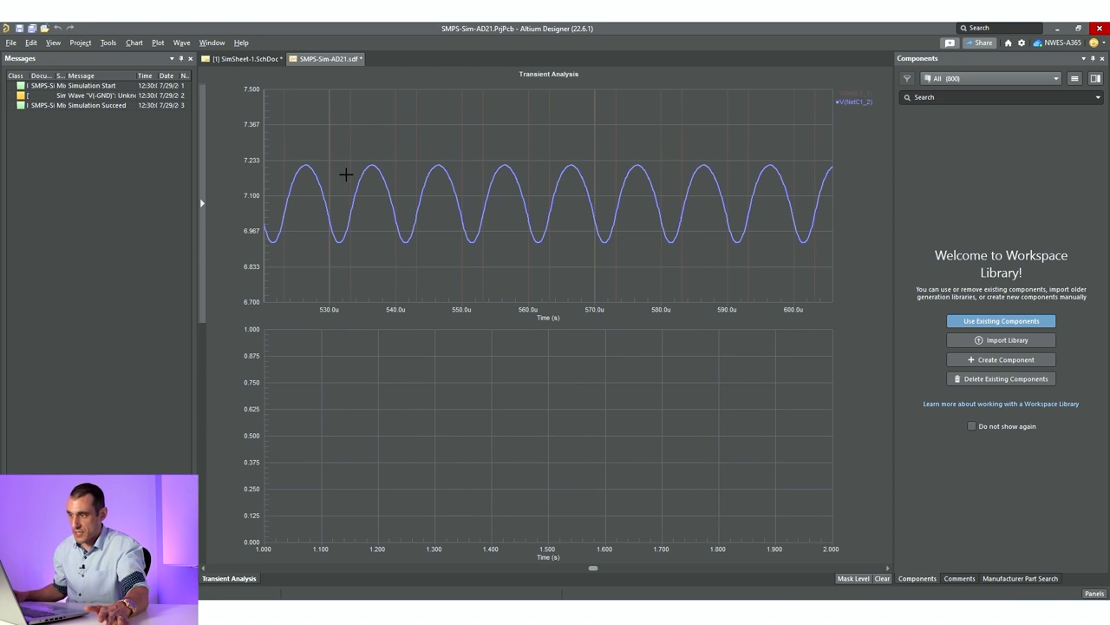
mouse_move(370, 241)
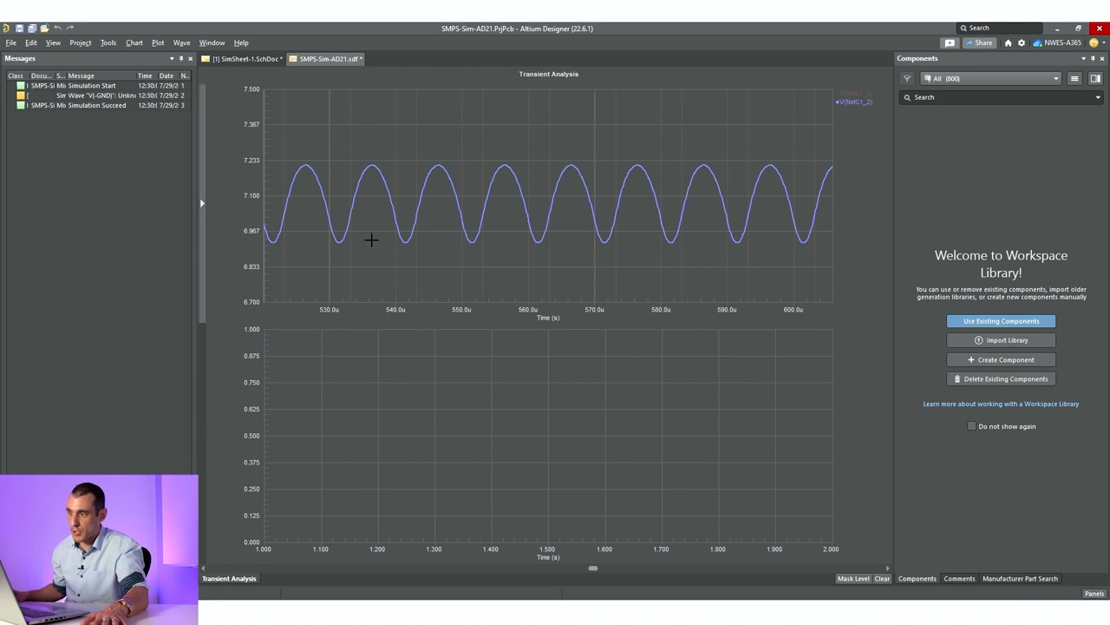
mouse_move(368, 214)
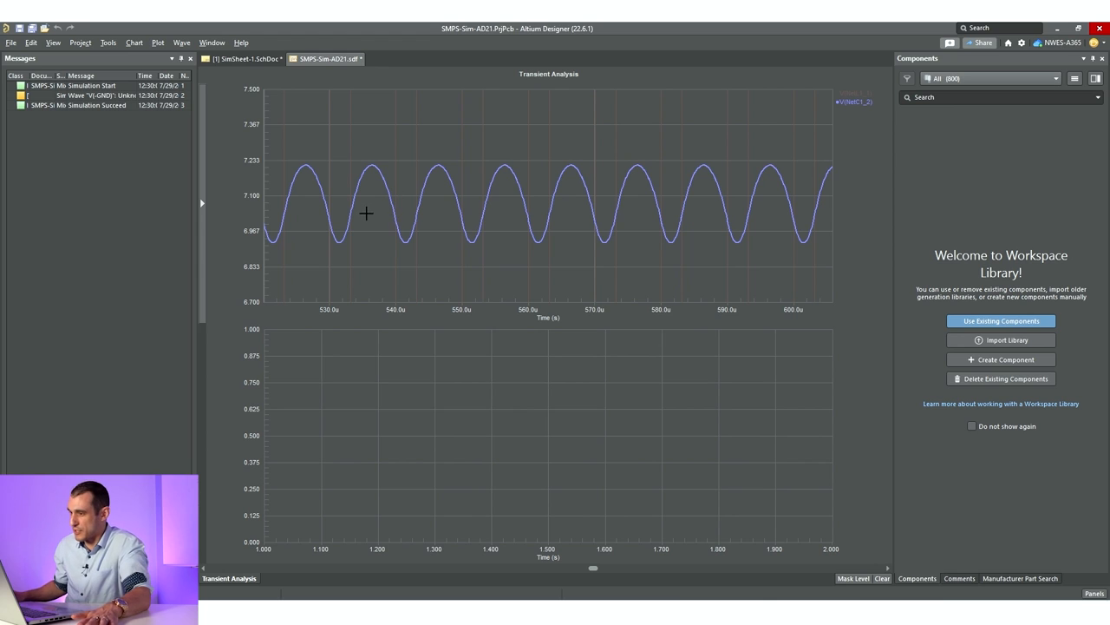
mouse_move(373, 176)
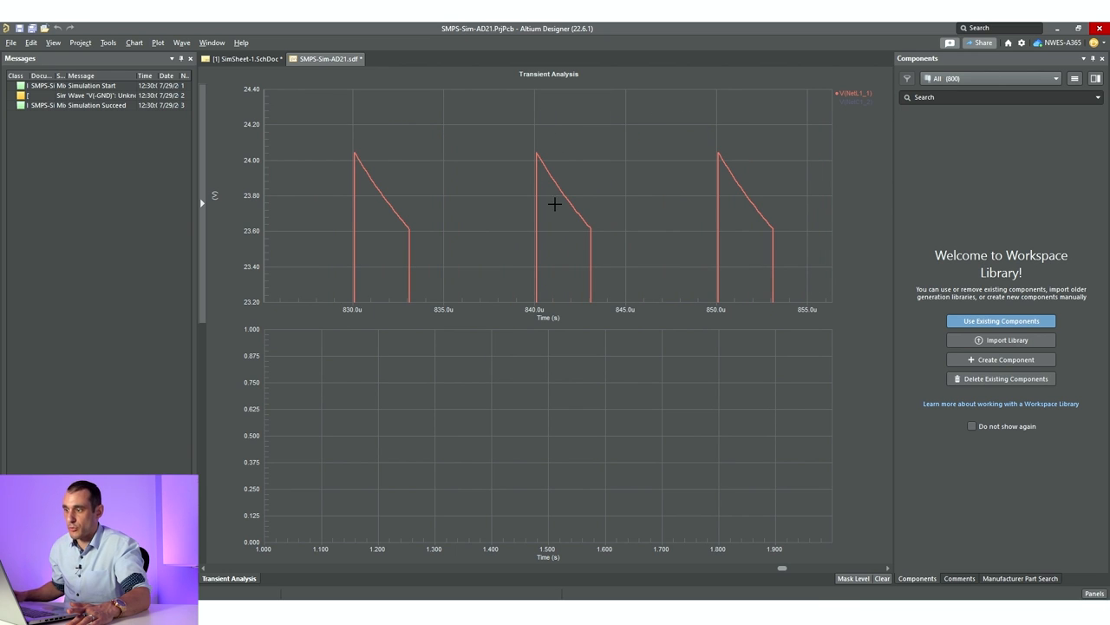
mouse_move(350, 229)
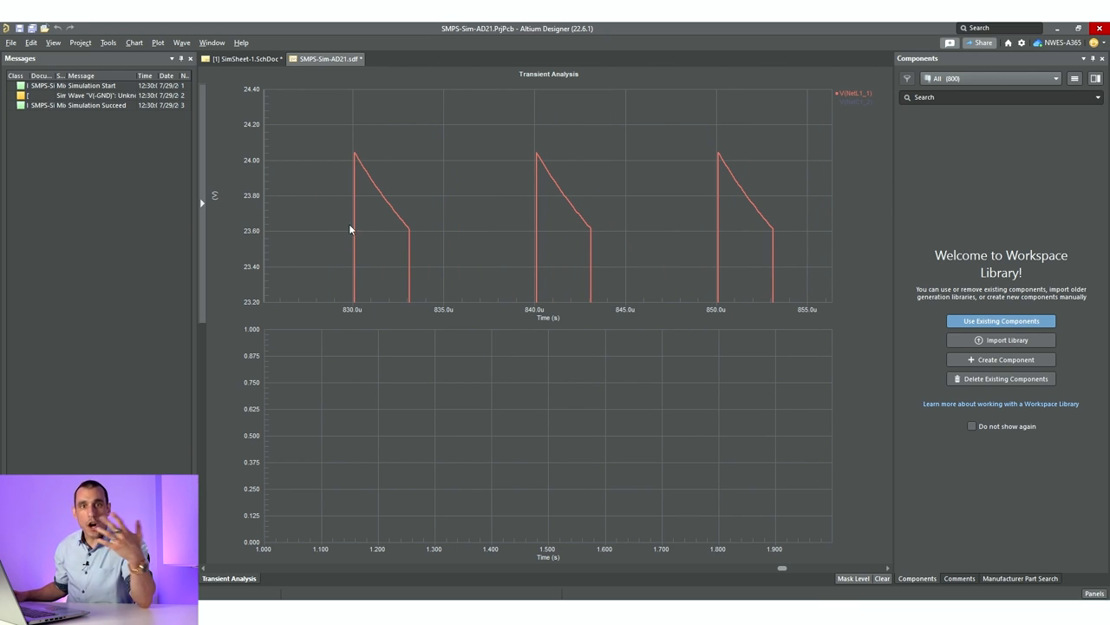
mouse_move(243, 80)
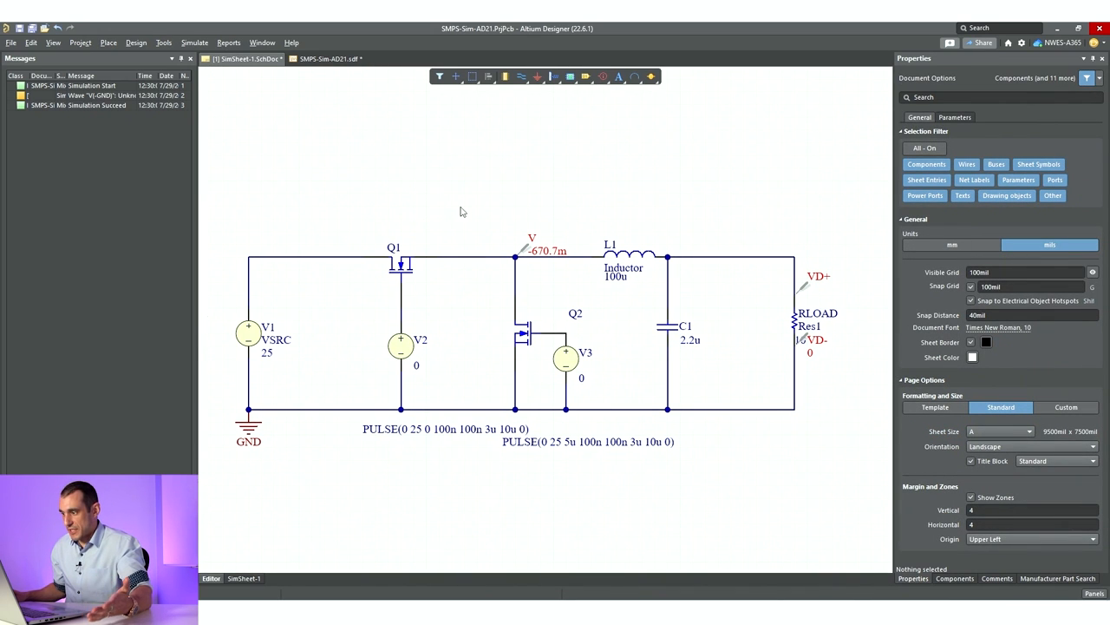
Set the switch-node parasitic inductor's value to 10n.
left_click(633, 254)
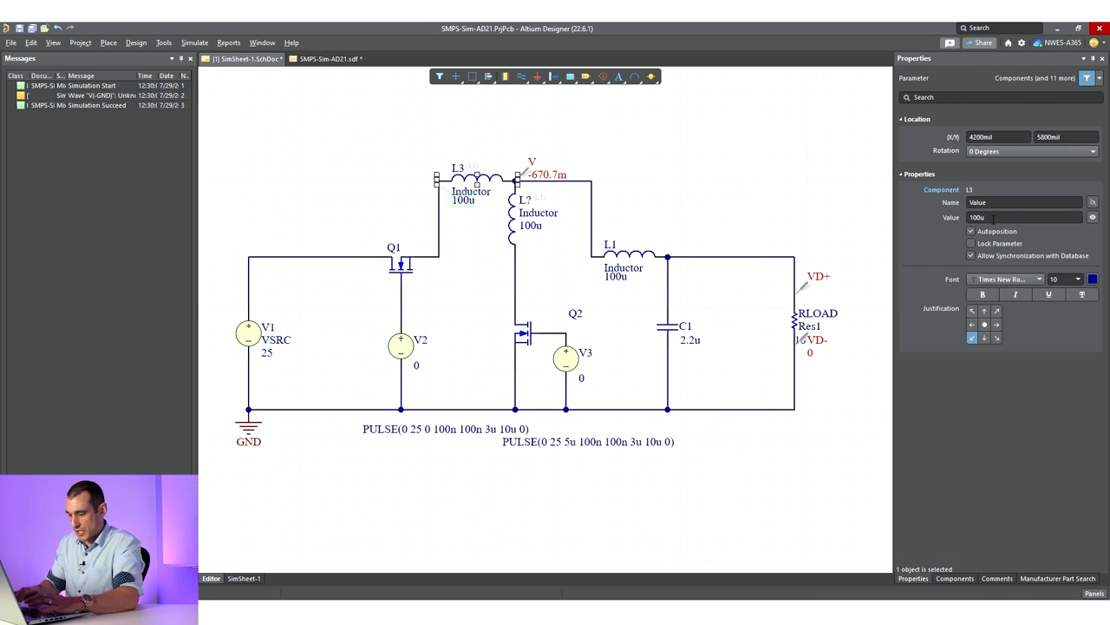
type("10n")
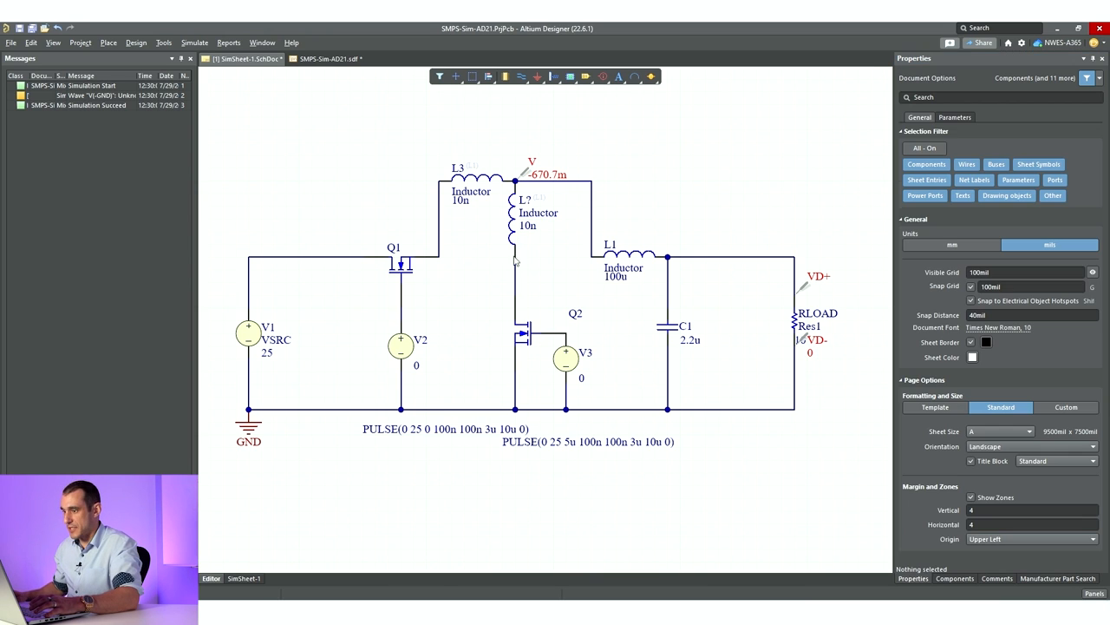
mouse_move(556, 364)
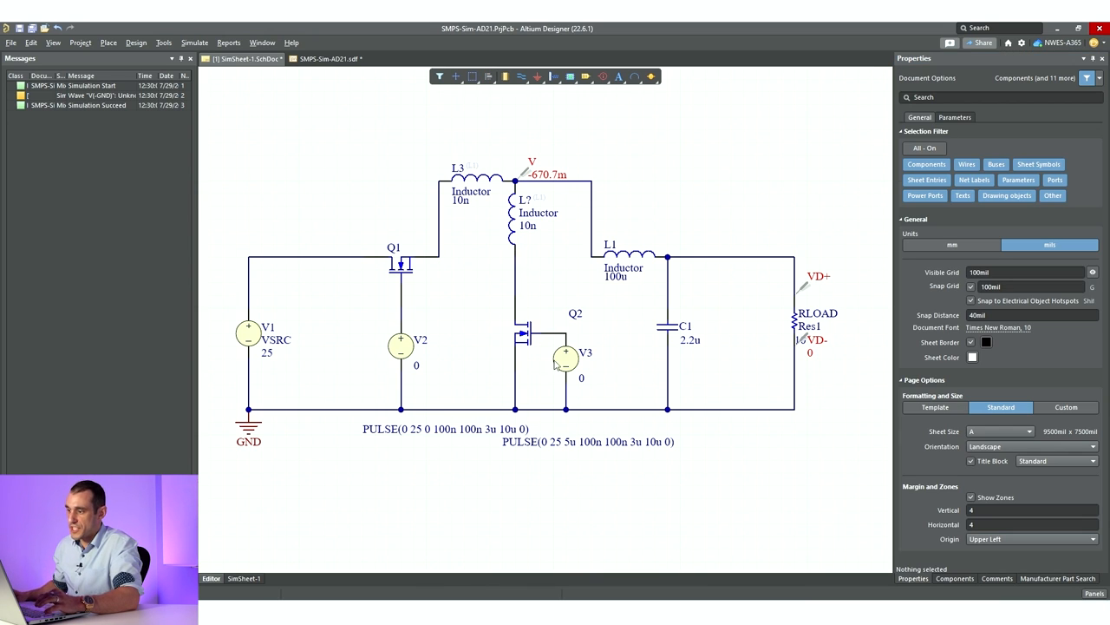
mouse_move(537, 338)
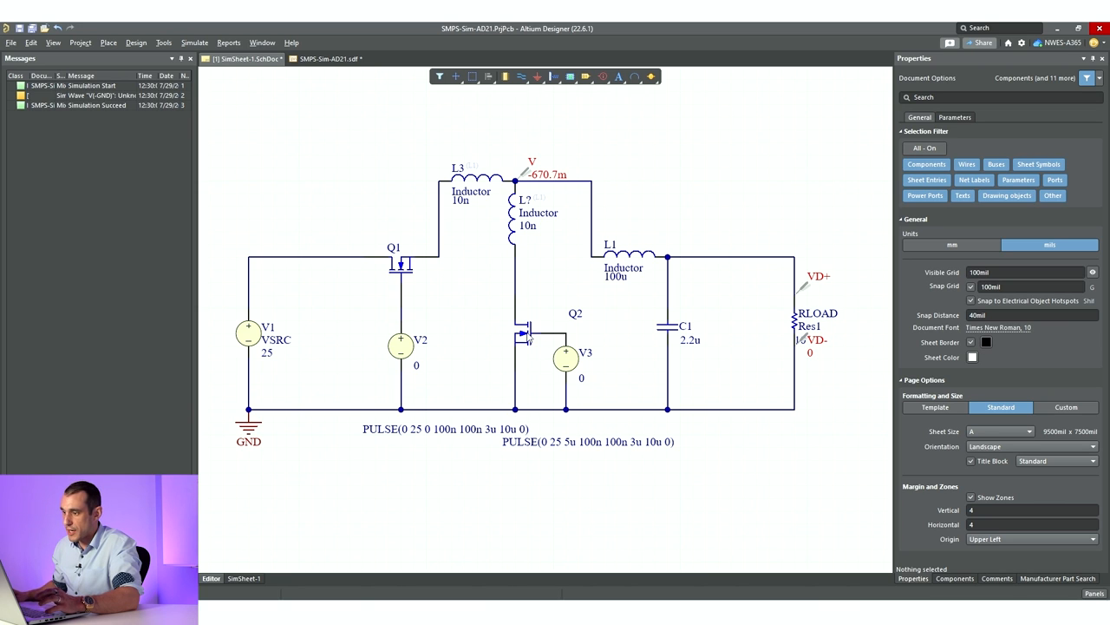
mouse_move(508, 296)
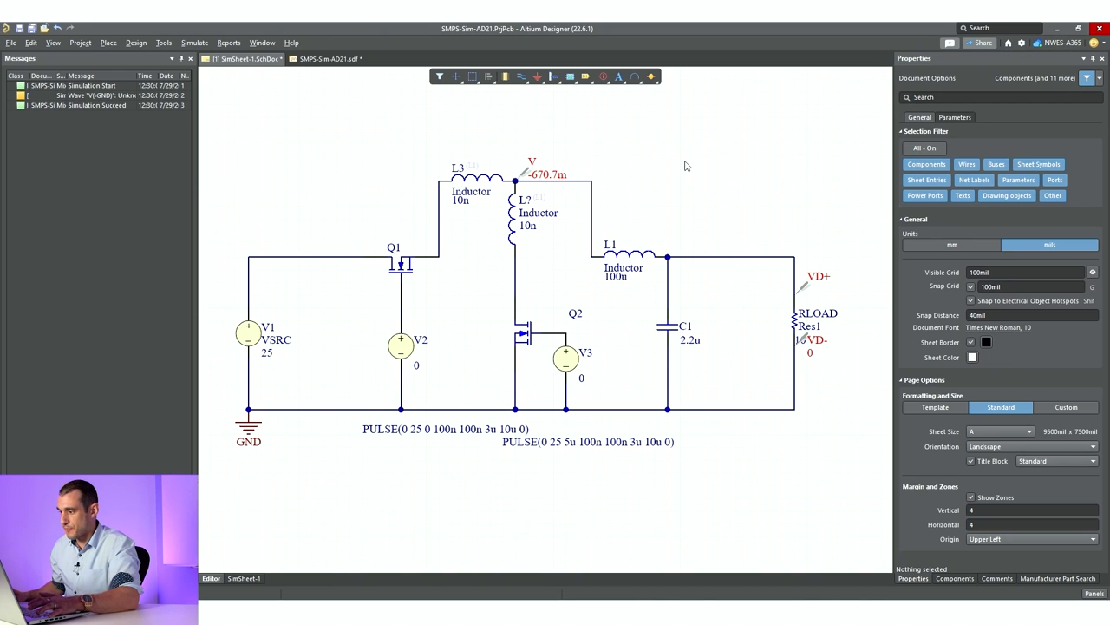
Duplicate C1 as capacitor C2 across Q2 and set its value to 20n.
left_click(665, 326)
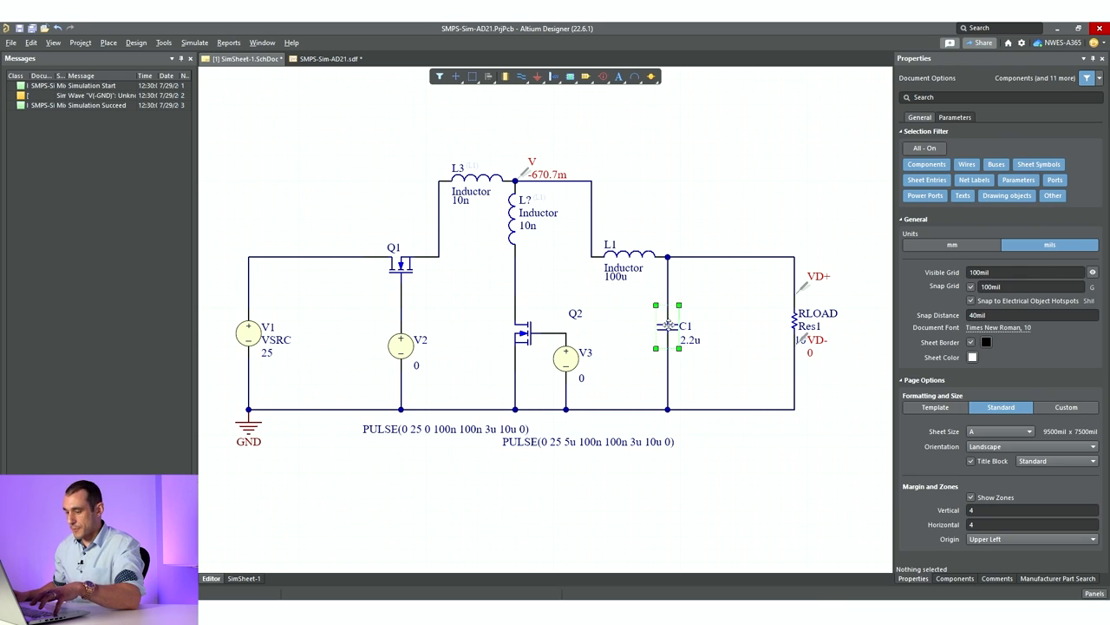
left_click(666, 327)
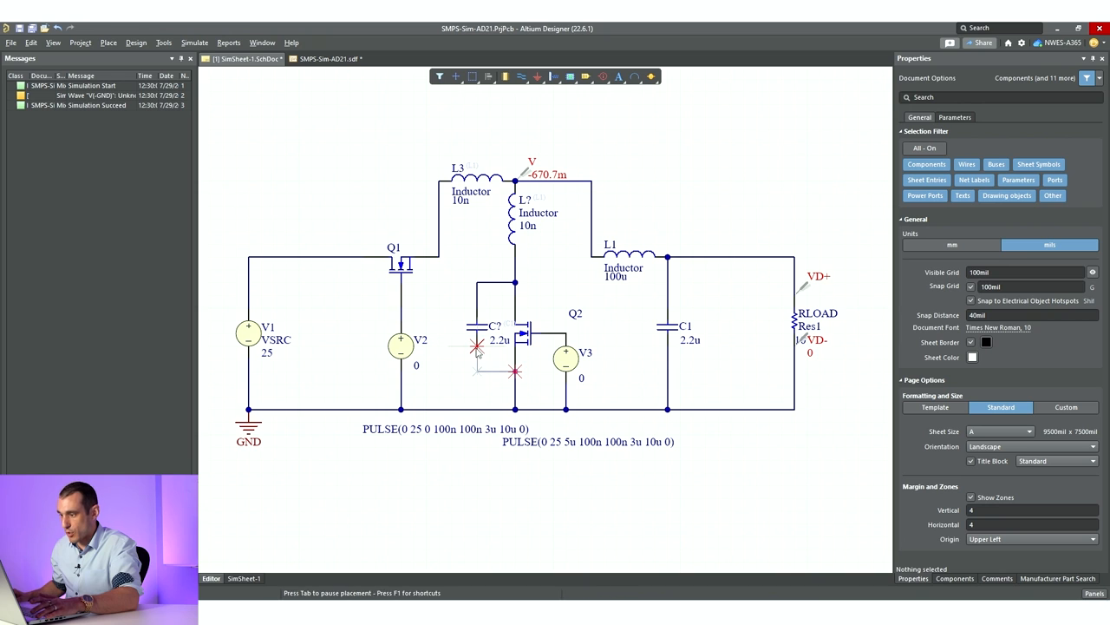
left_click(482, 338)
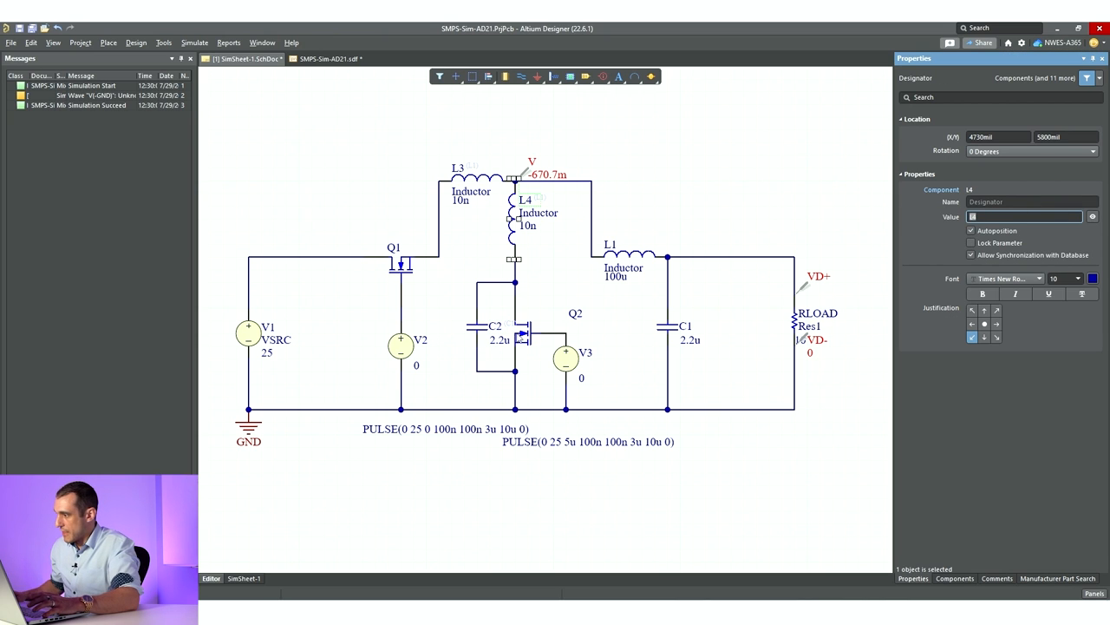
left_click(478, 334)
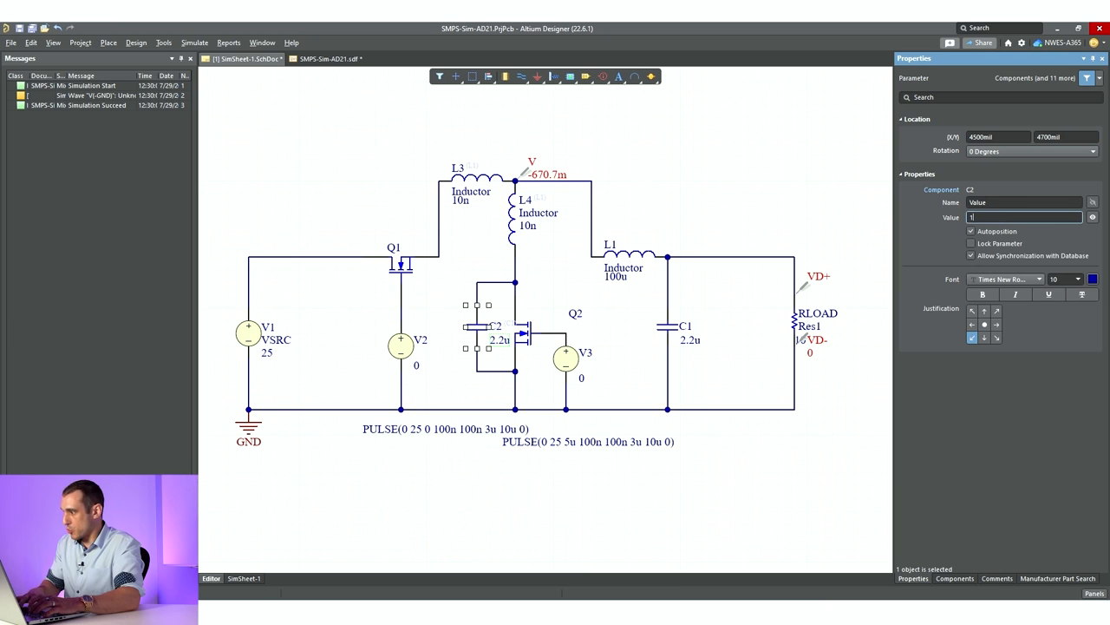
left_click(378, 169)
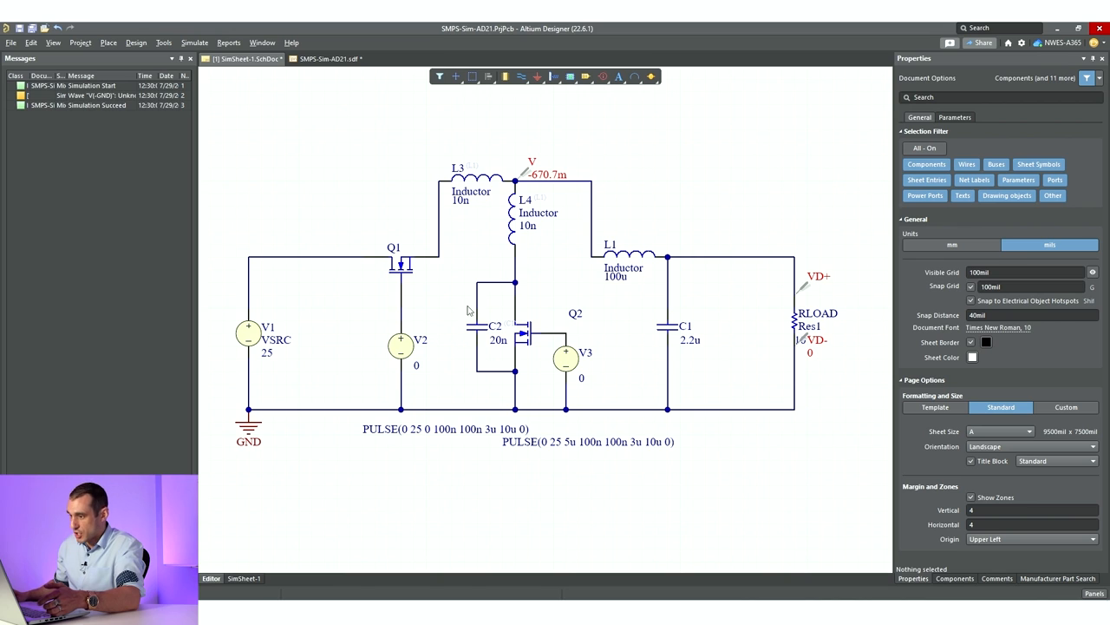
mouse_move(510, 349)
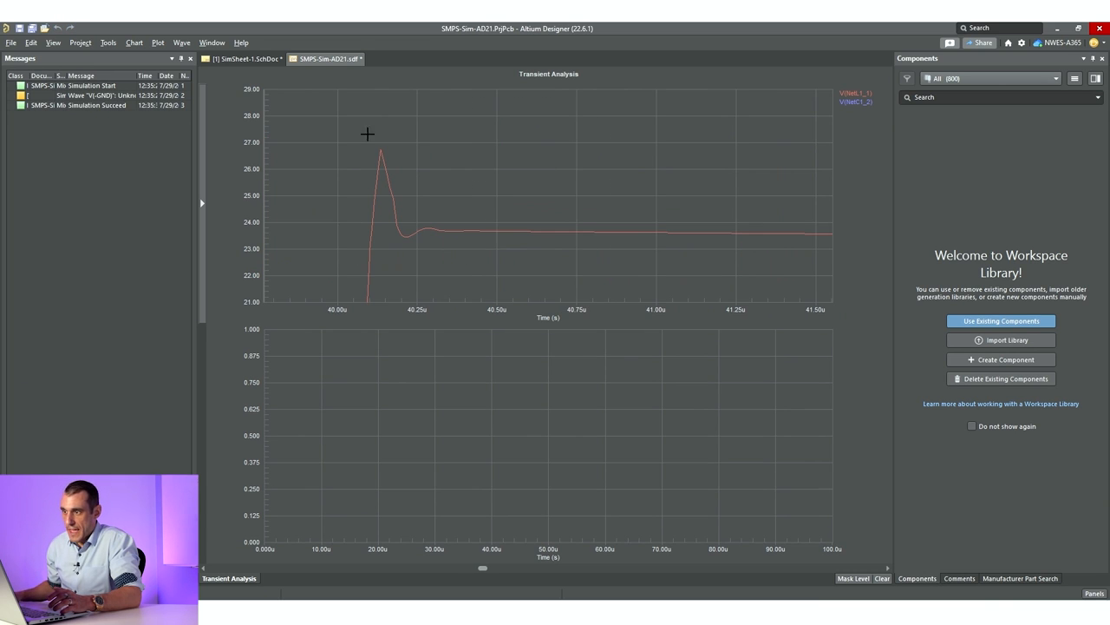
Return to SimSheet-1.SchDoc after reviewing the single damped switch-node overshoot.
left_click(250, 58)
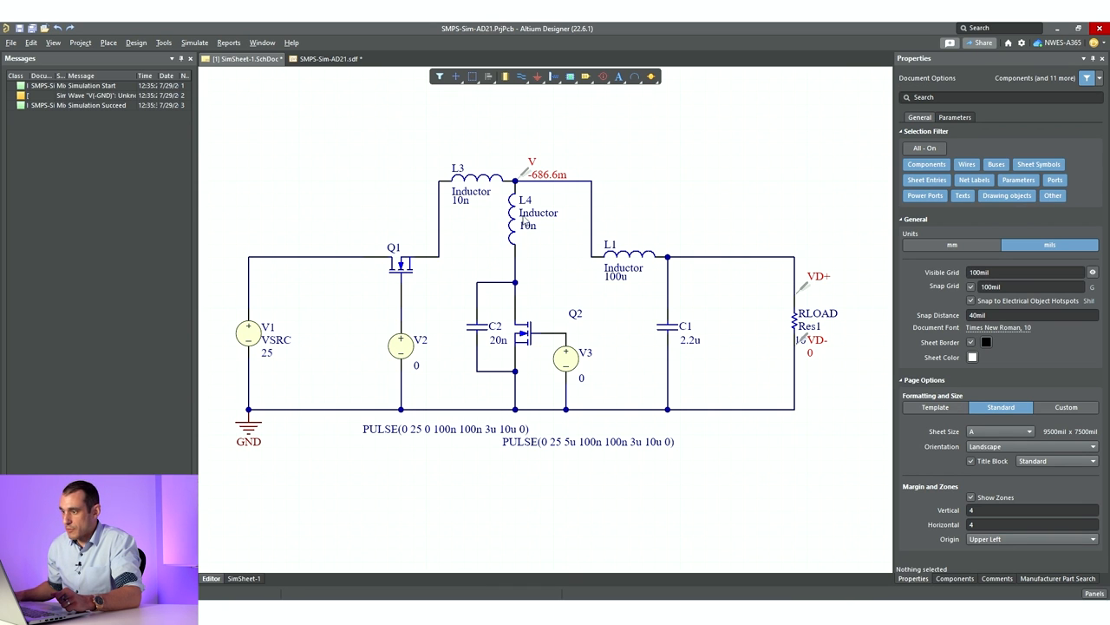
mouse_move(459, 214)
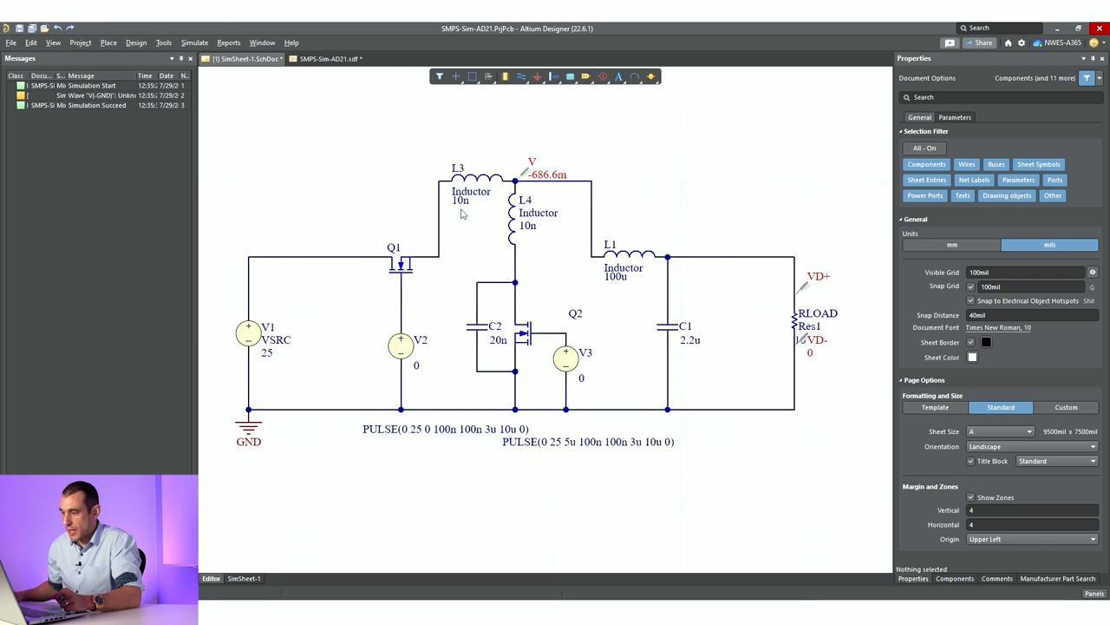
mouse_move(518, 375)
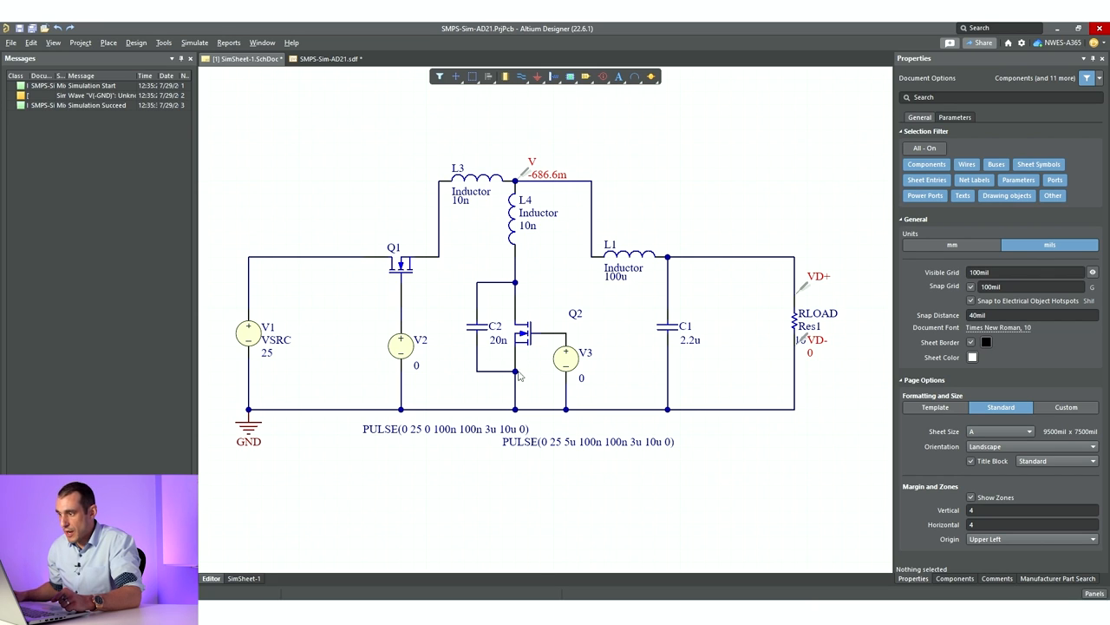
mouse_move(548, 276)
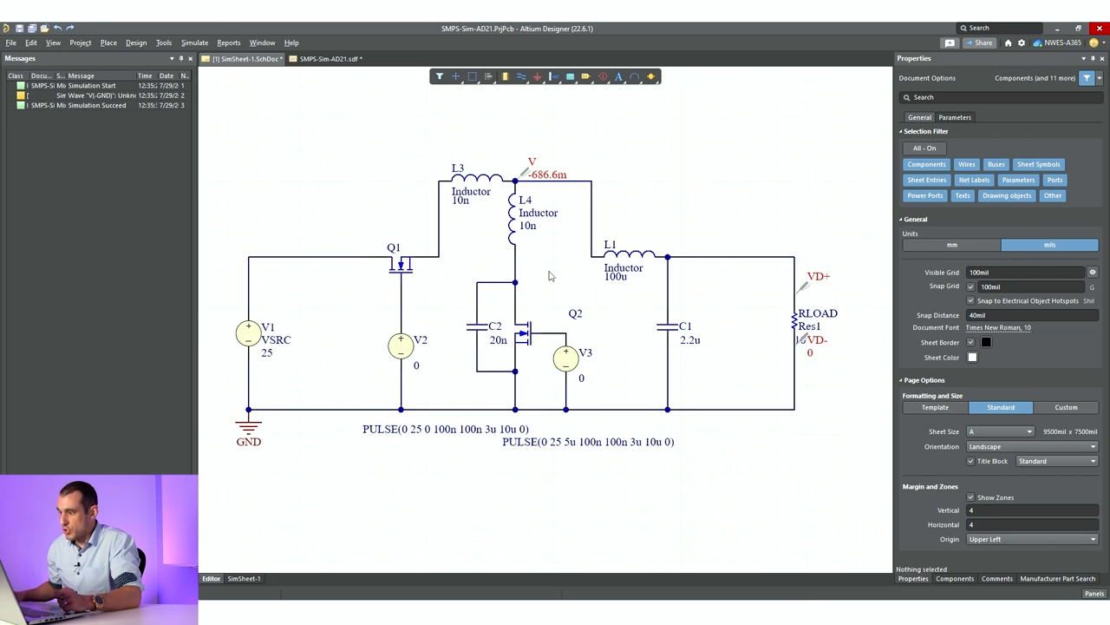
mouse_move(677, 252)
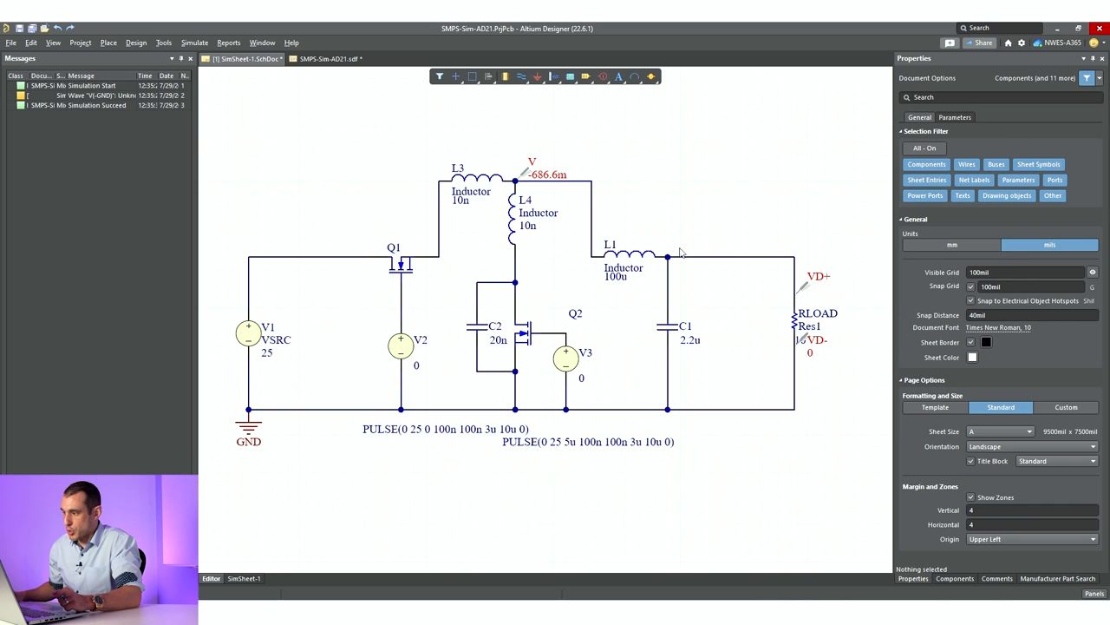
mouse_move(461, 211)
type("0")
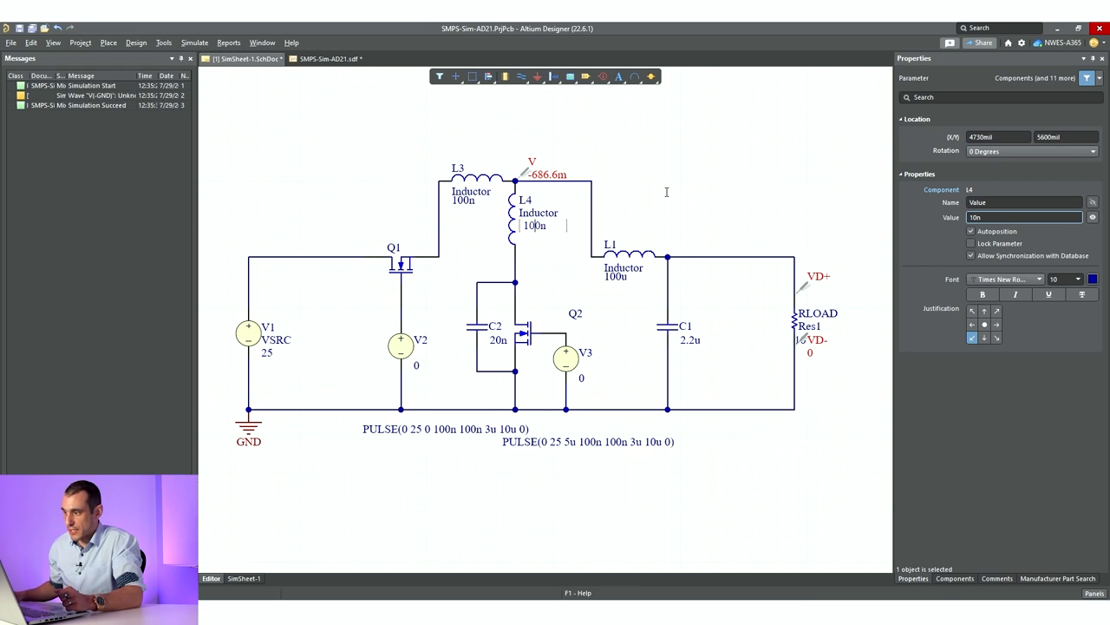
Confirm the 100n inductance value for L3 and L4.
left_click(497, 241)
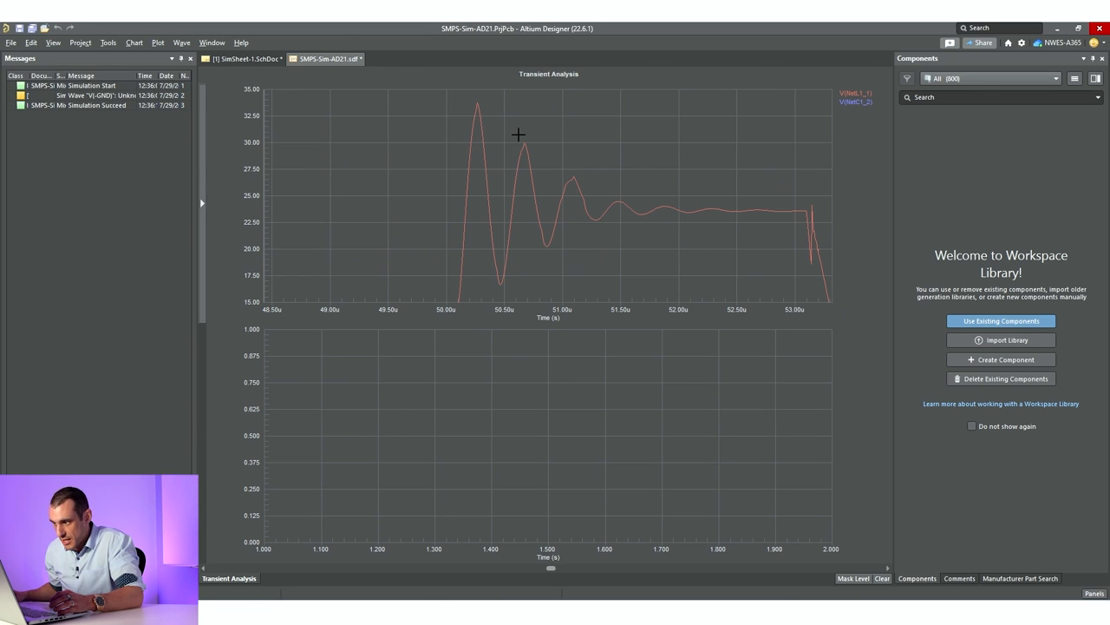
mouse_move(505, 289)
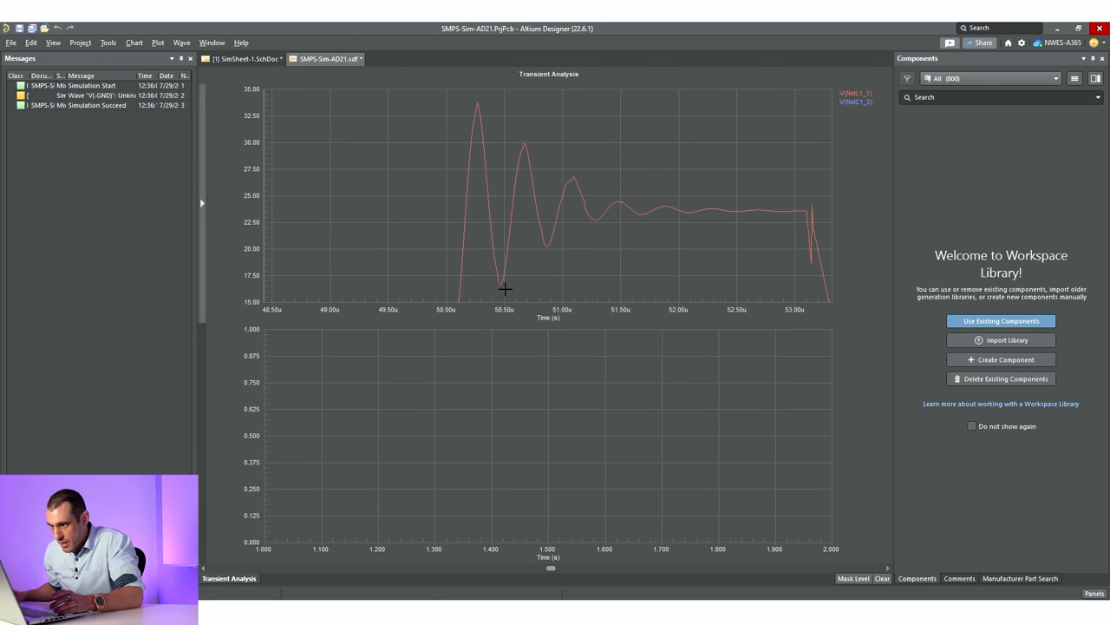
mouse_move(493, 279)
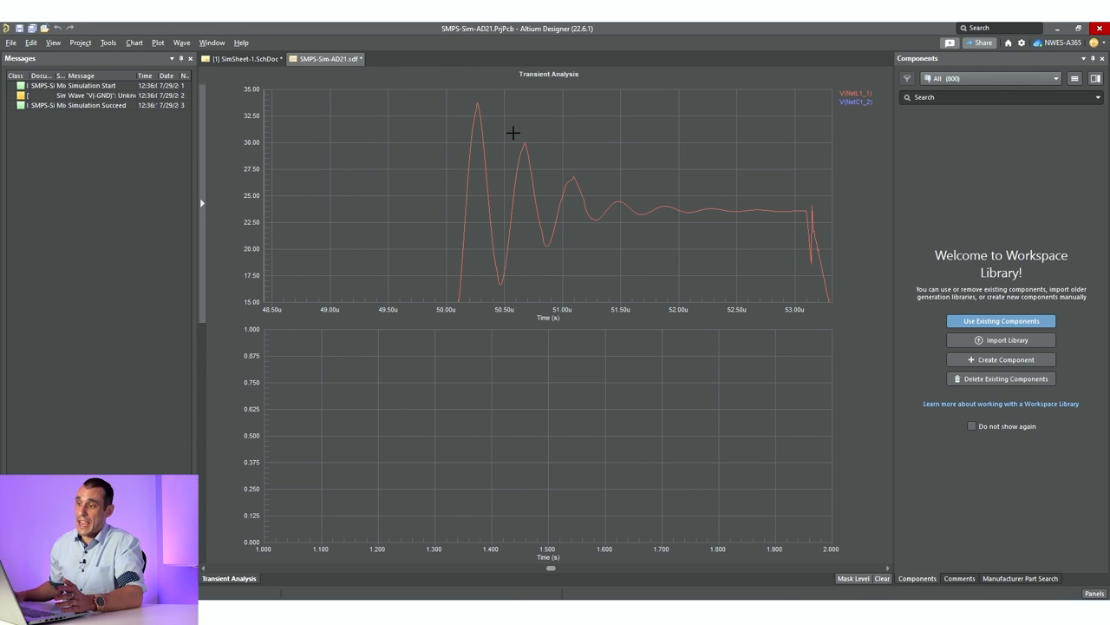
Return to SimSheet-1.SchDoc after reviewing the stronger 100n ringing.
left_click(243, 57)
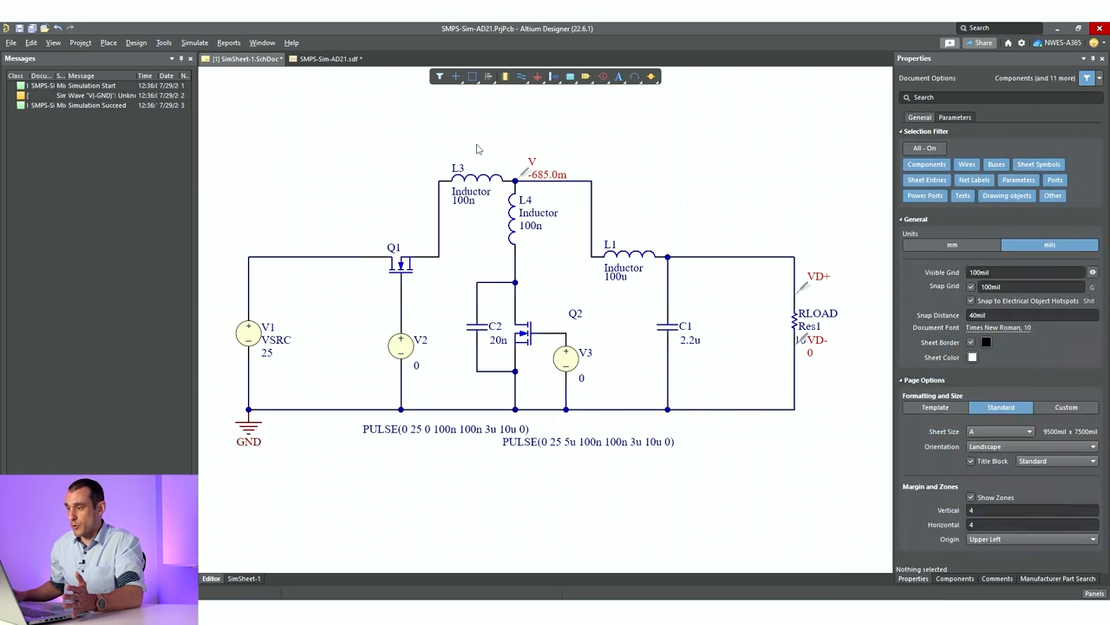
Change L3 and L4 to 20n and C2 to 30n, and rerun the Transient analysis.
left_click(475, 176)
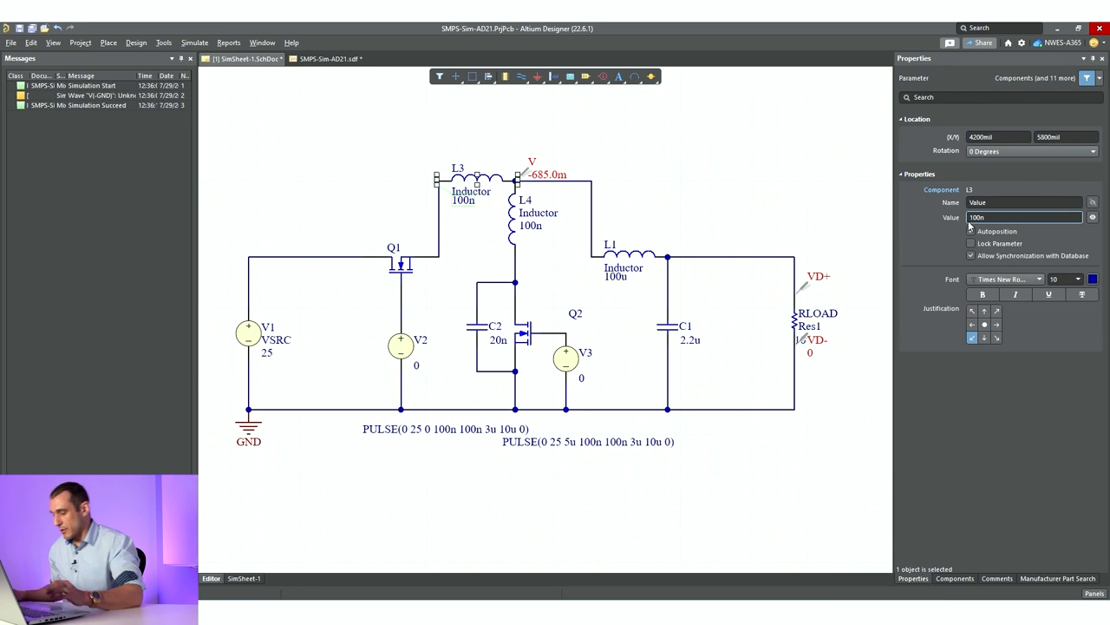
type("2n")
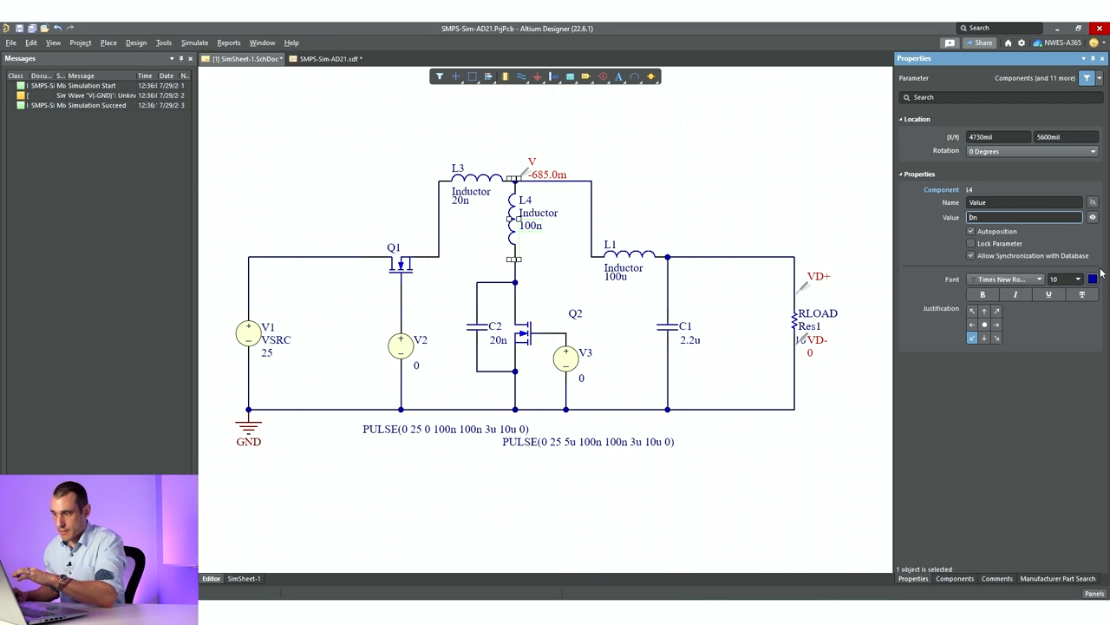
left_click(481, 332)
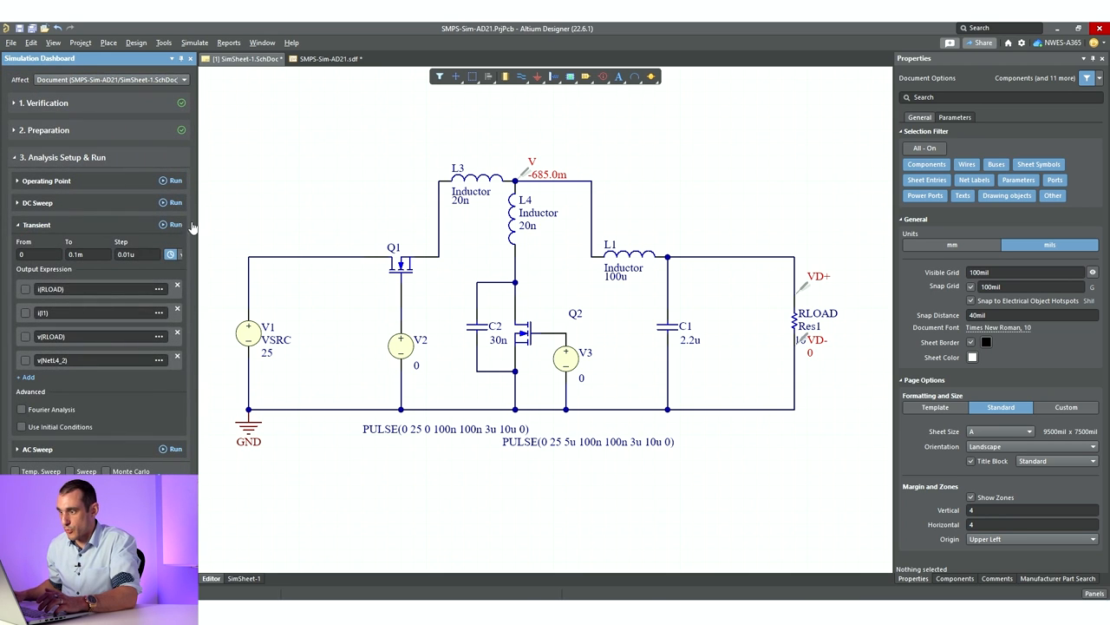
left_click(174, 224)
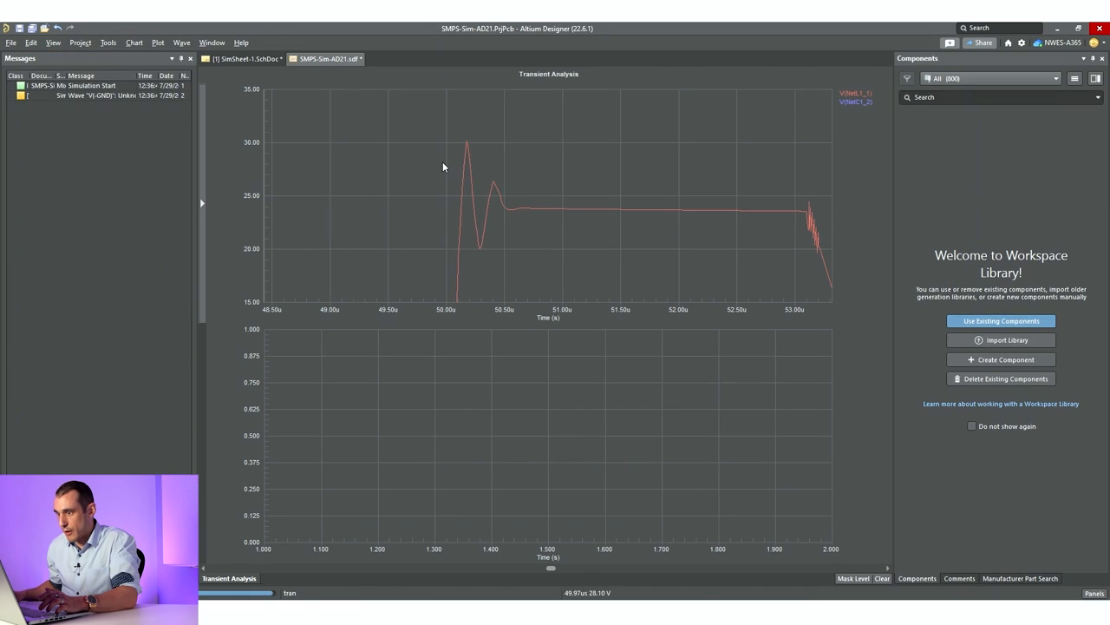
Zoom into the first ringing cycles and overshoot, then go back to the schematic.
left_click_drag(445, 127, 544, 254)
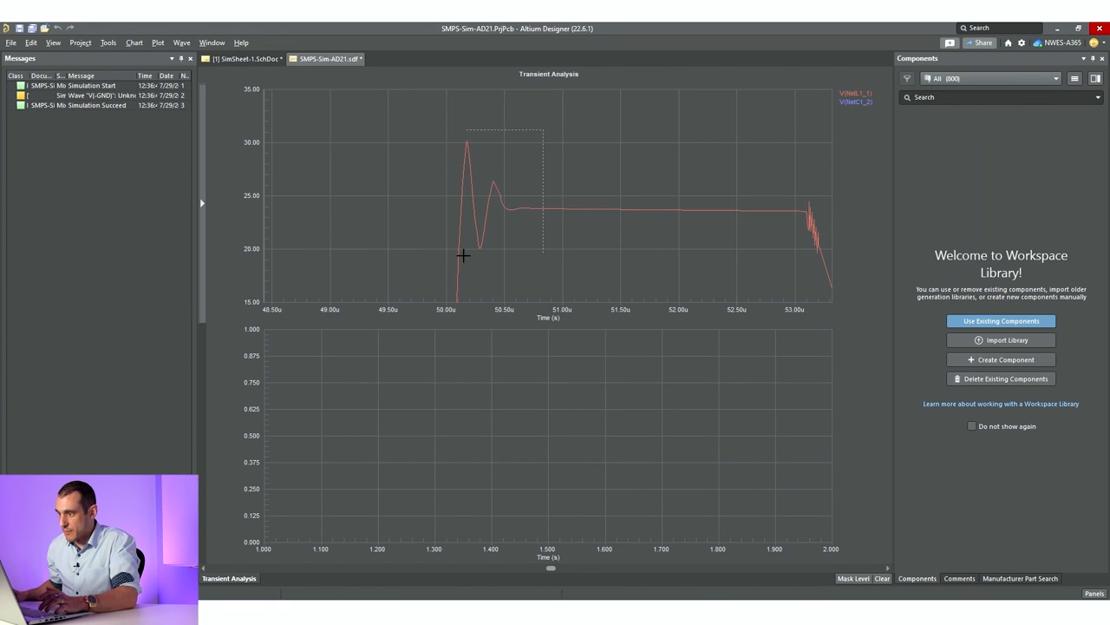
left_click_drag(467, 128, 544, 256)
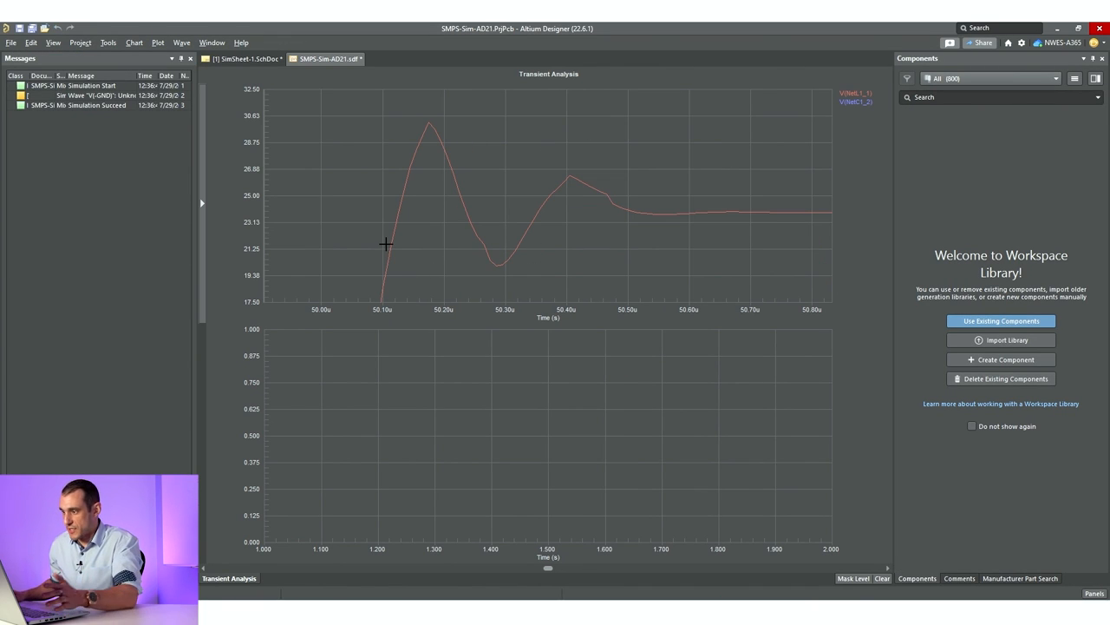
mouse_move(362, 201)
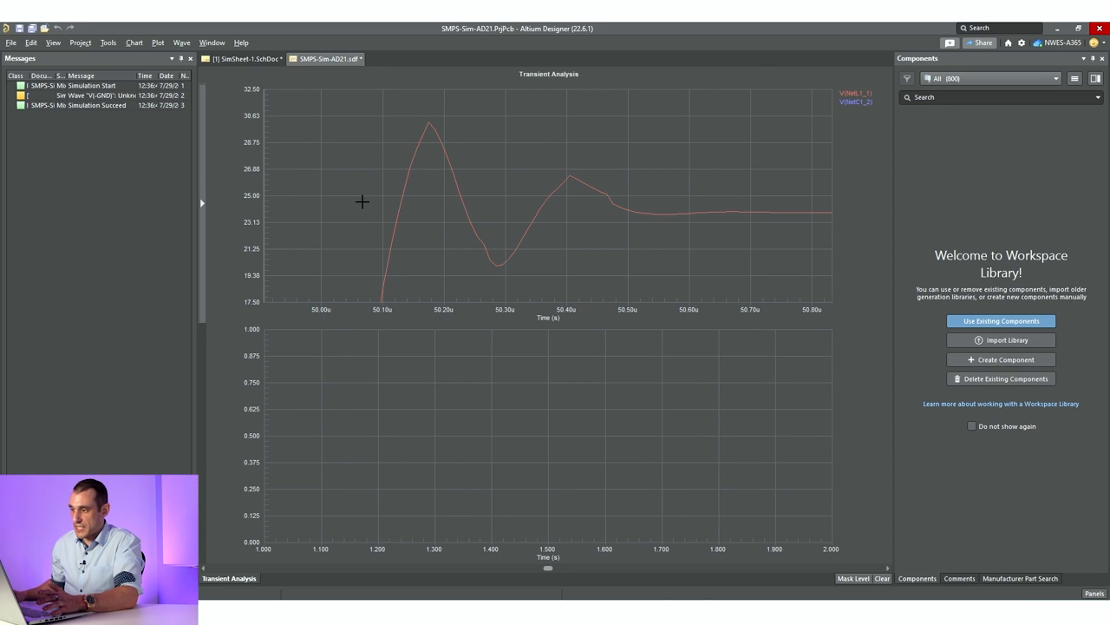
left_click(237, 58)
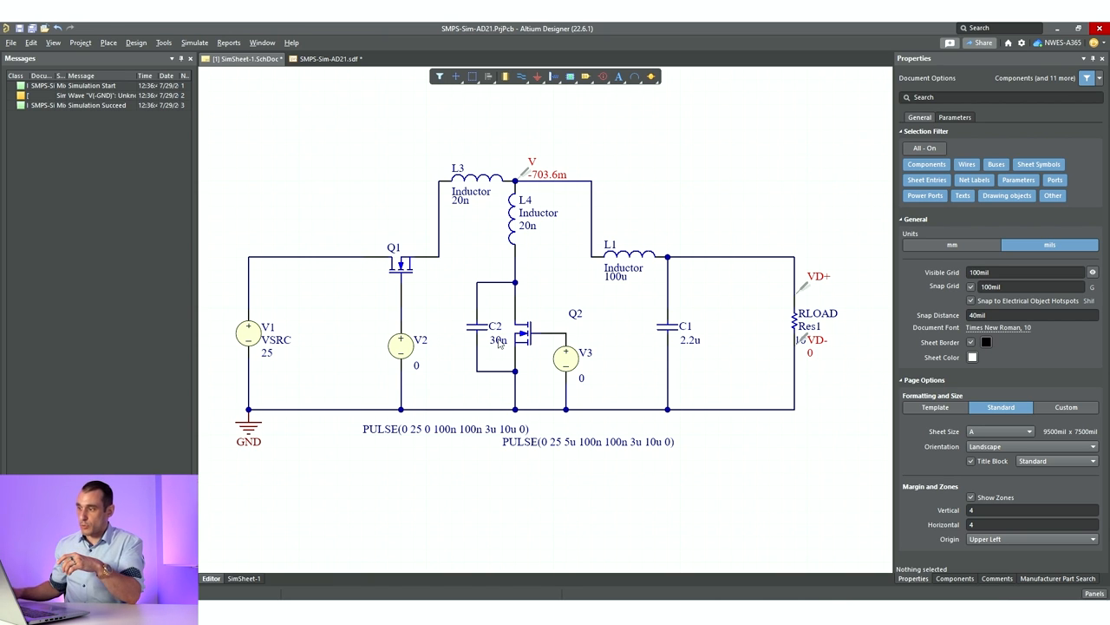
mouse_move(327, 320)
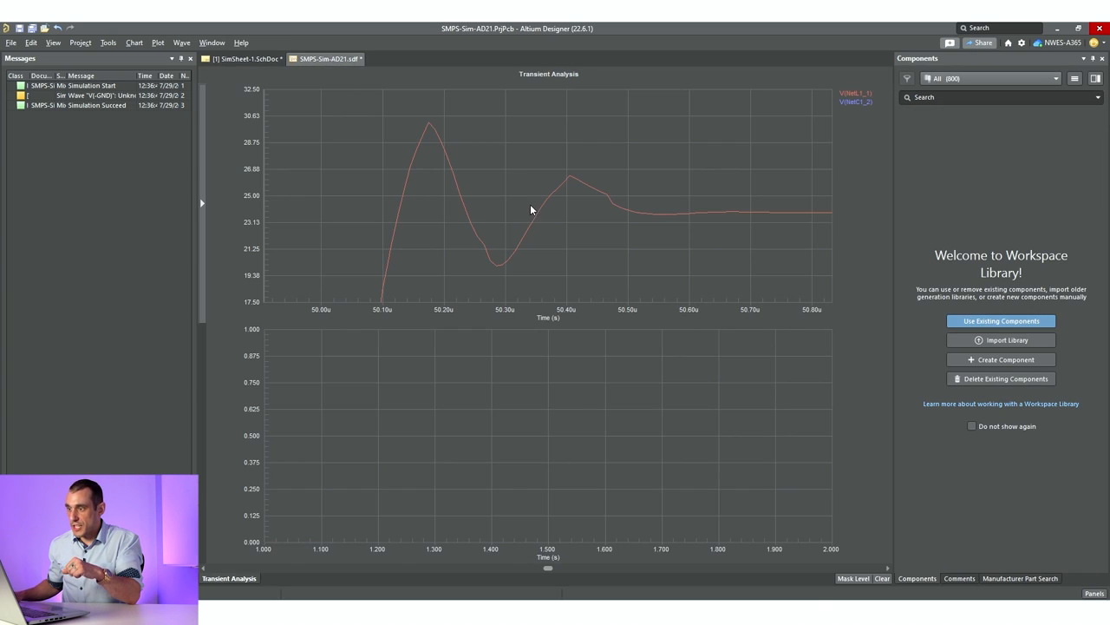
left_click(247, 58)
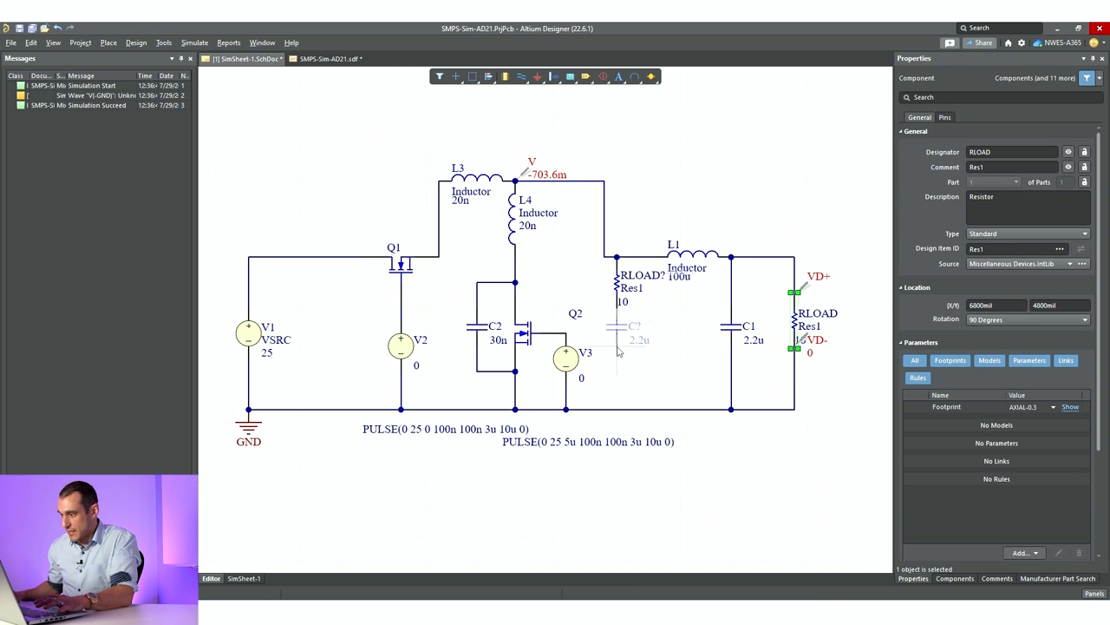
Drop the copied 2.2u capacitor under the new 10 Ω resistor and rename the resistor.
left_click(689, 302)
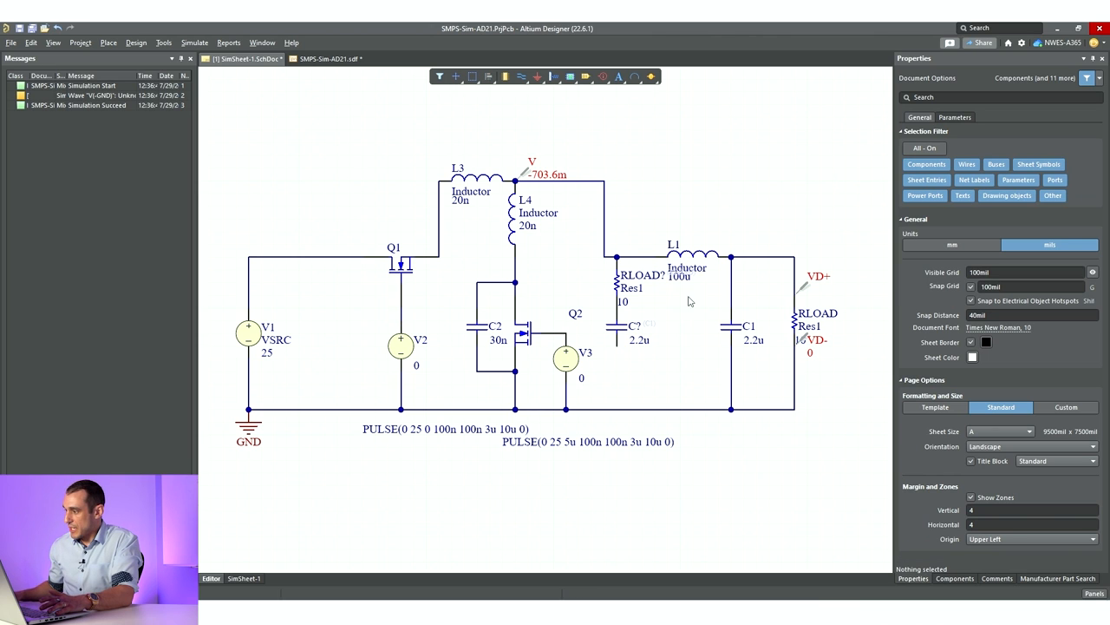
left_click(619, 281)
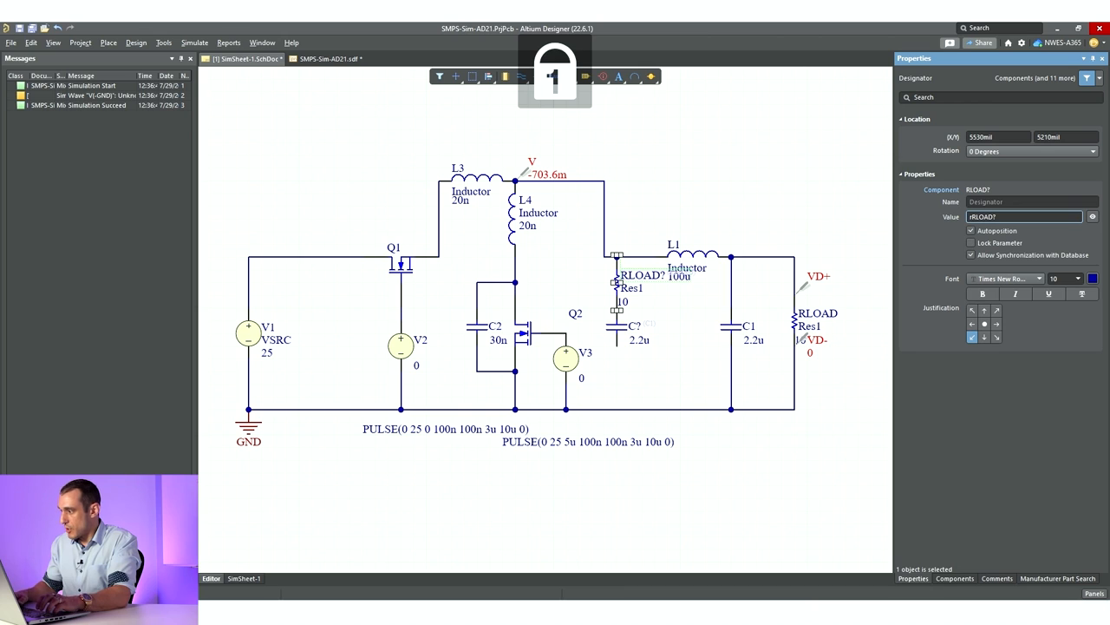
type("Rt")
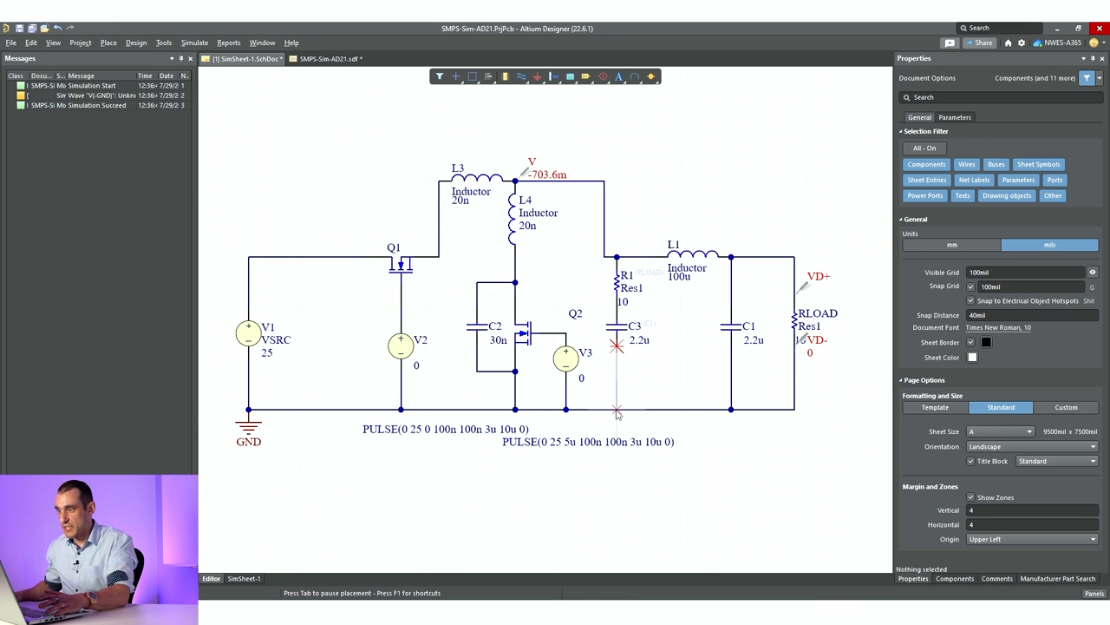
Wire C3 to the ground rail and rerun the Transient simulation.
left_click(329, 58)
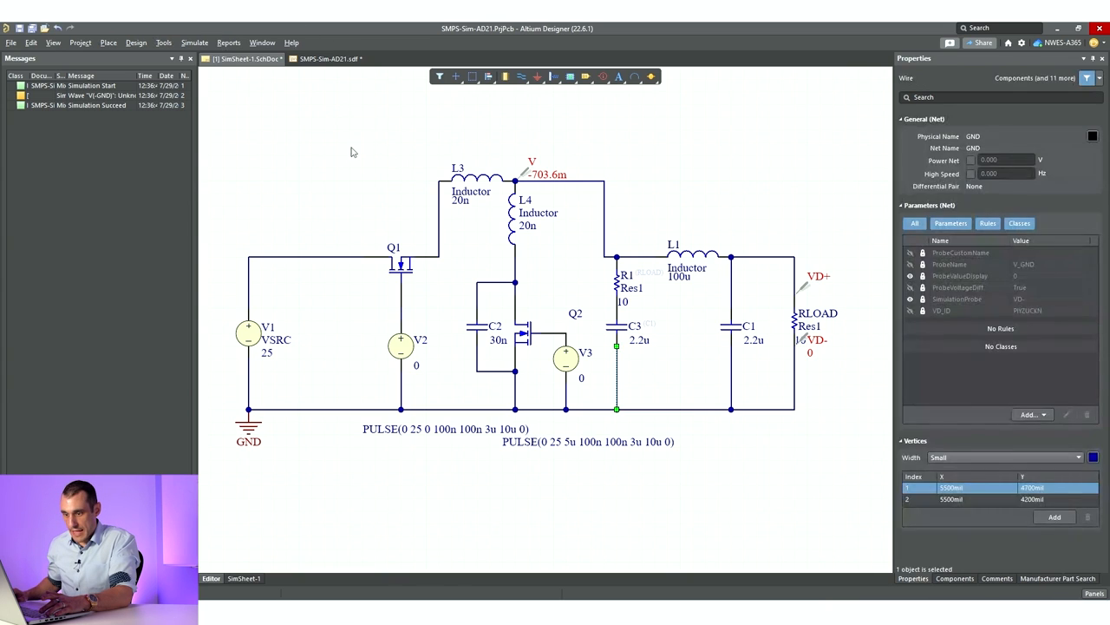
left_click(352, 152)
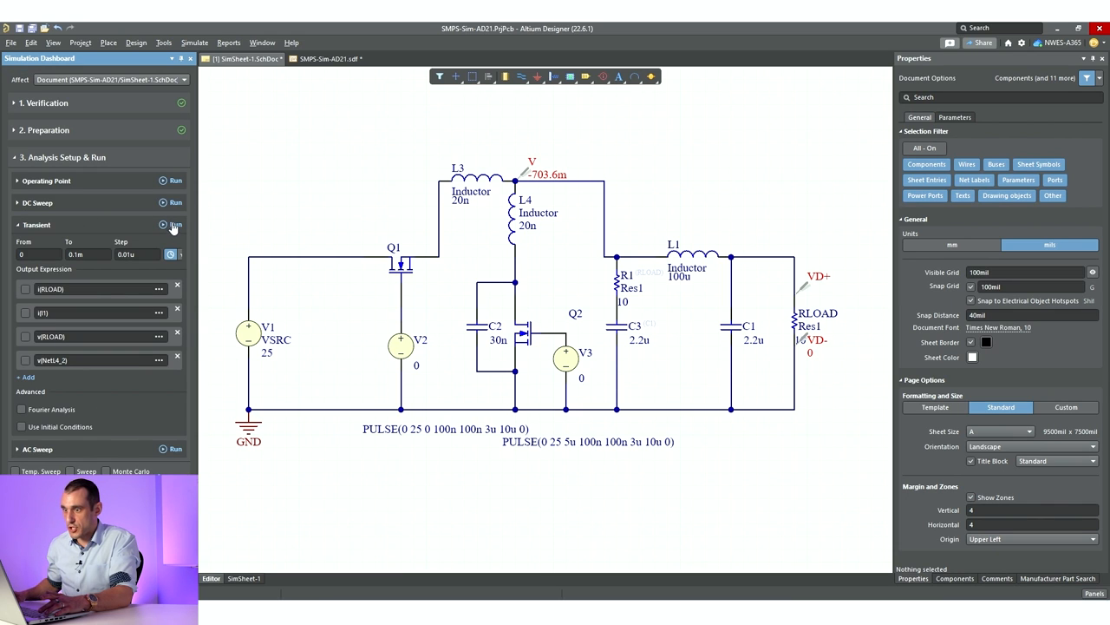
left_click(164, 225)
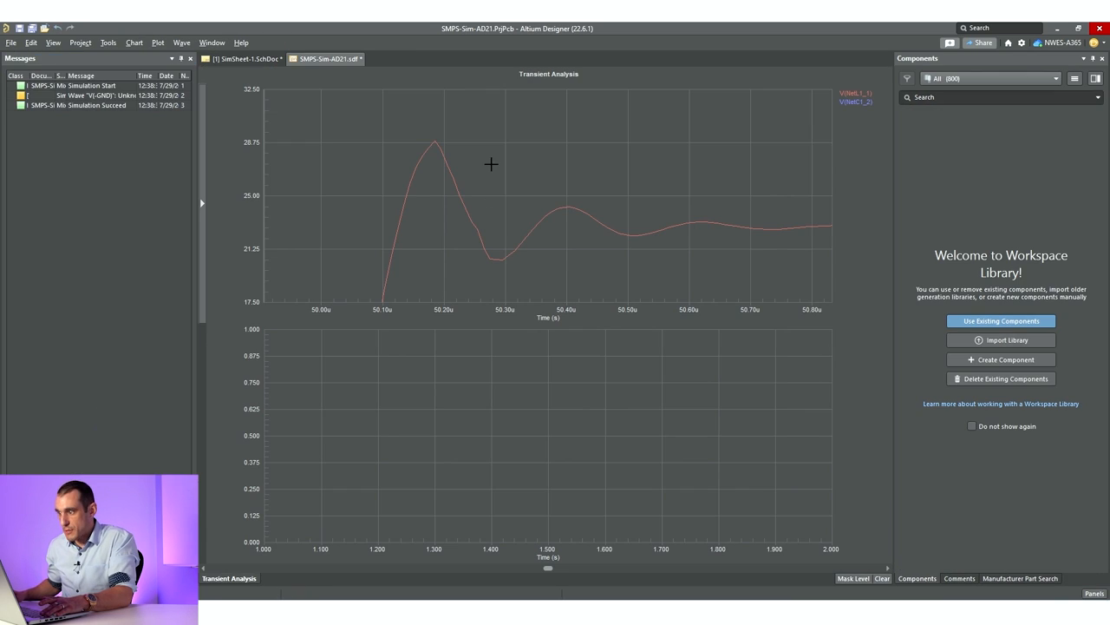
mouse_move(423, 144)
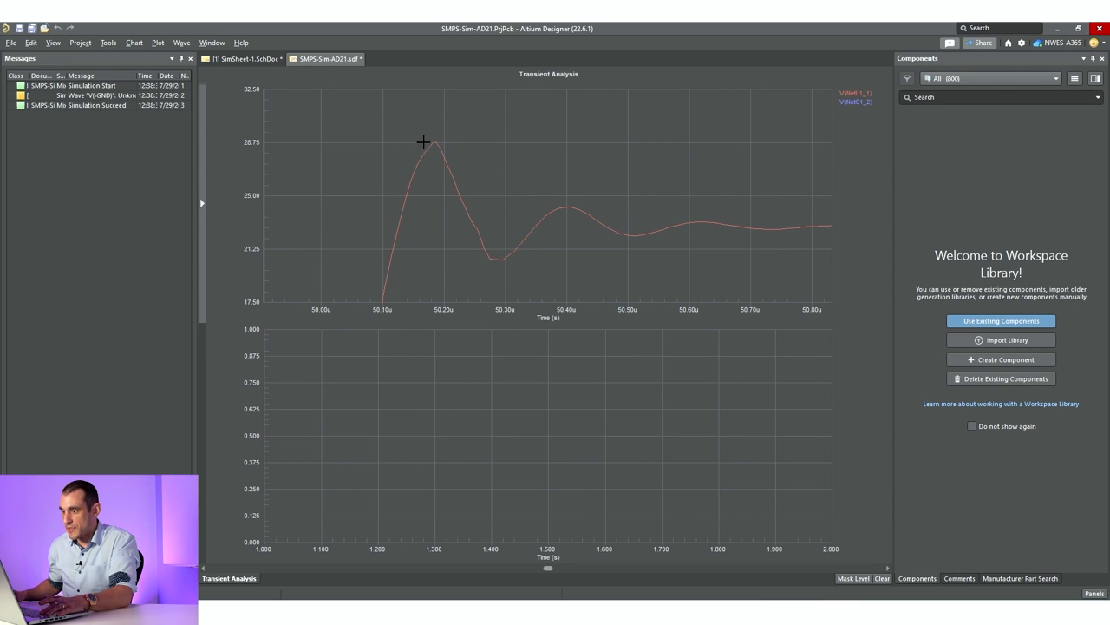
mouse_move(494, 243)
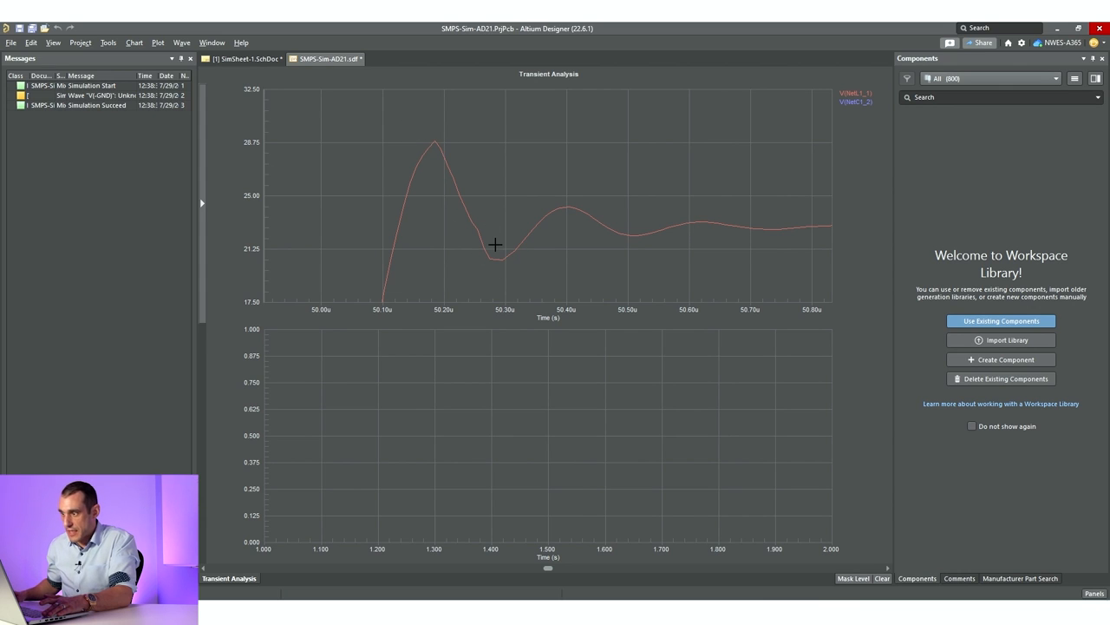
mouse_move(438, 106)
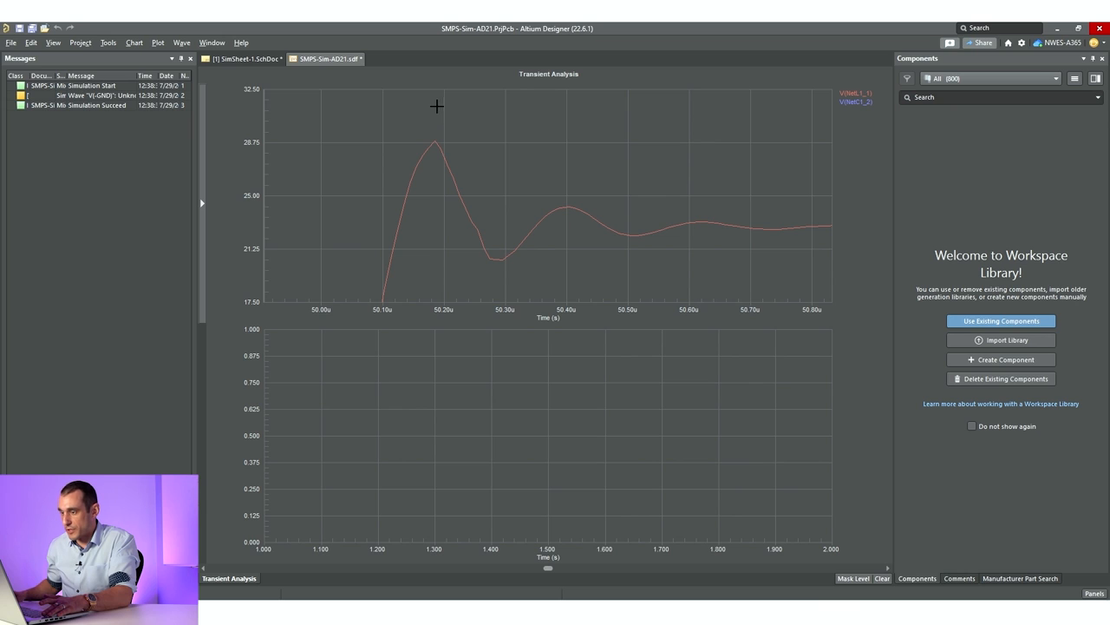
mouse_move(432, 117)
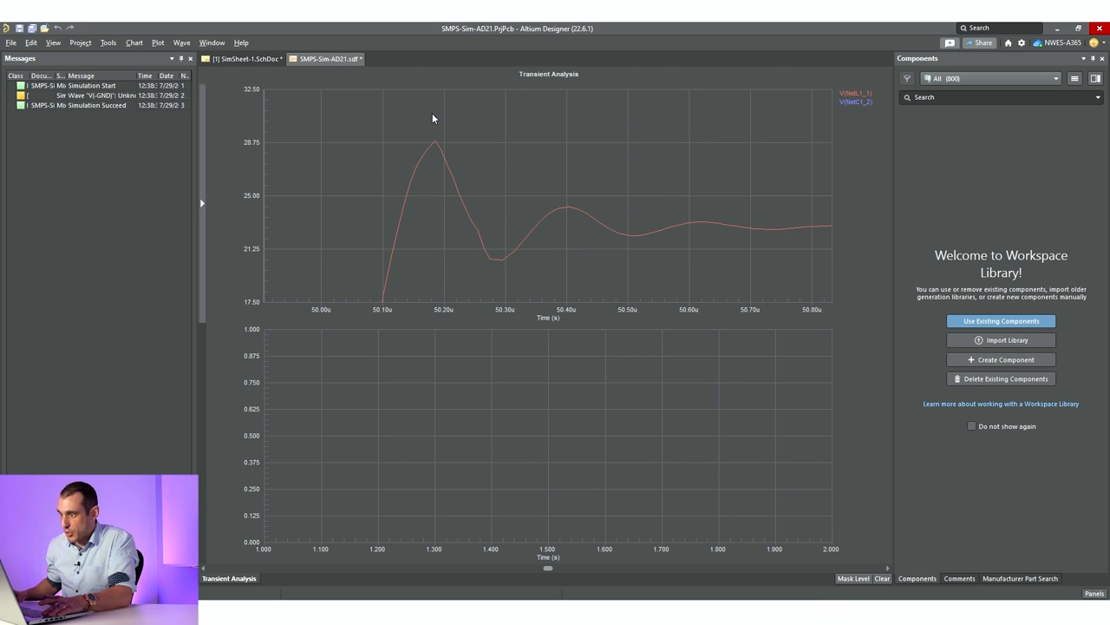
mouse_move(382, 121)
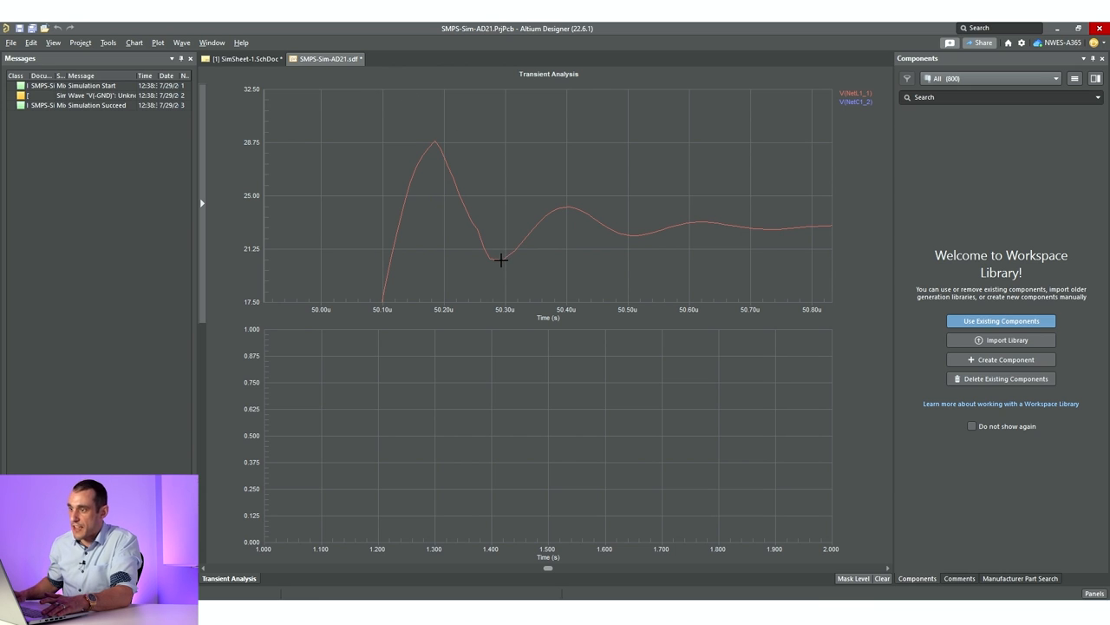
Return to SimSheet-1.SchDoc, where the switch-node probe reads 1.243 V.
left_click(250, 58)
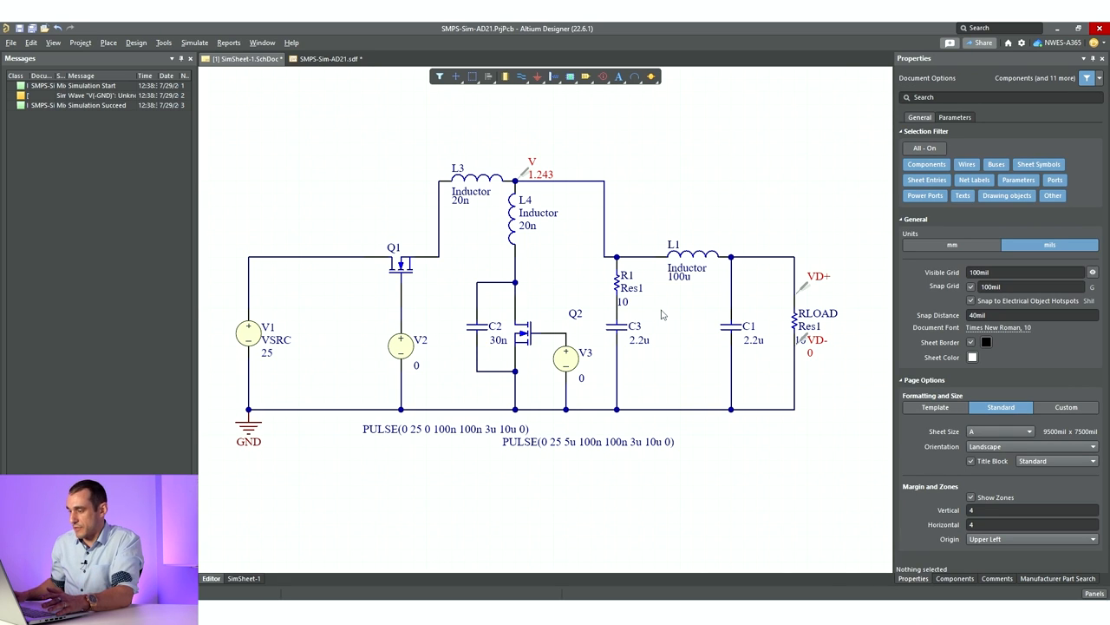
mouse_move(626, 306)
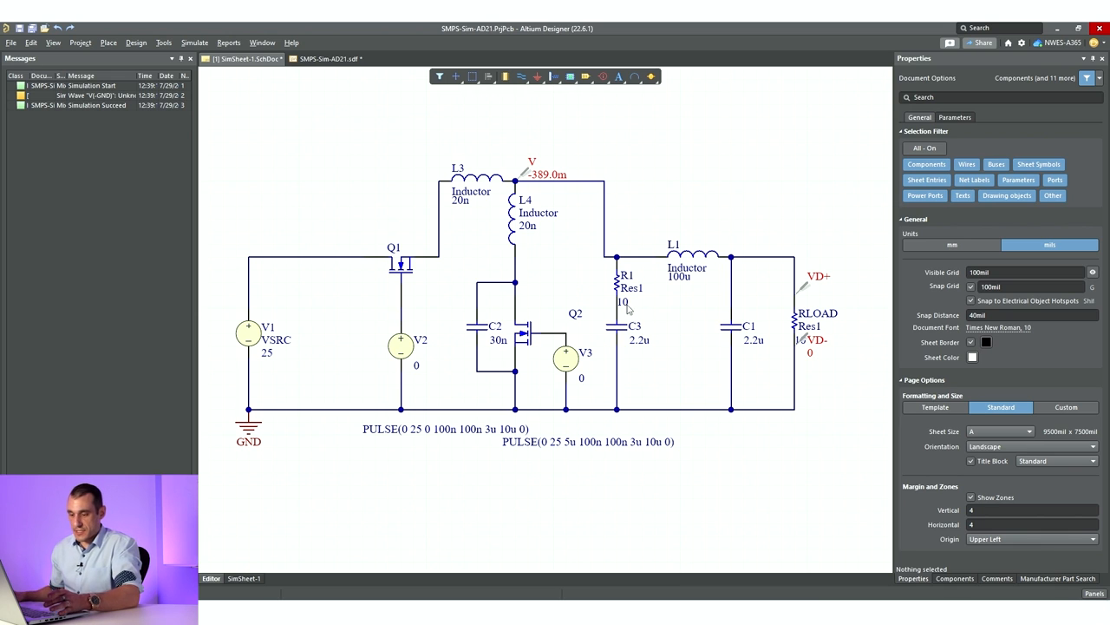
Rerun the Transient analysis using the 3 Ω, 22u snubber values.
left_click(616, 286)
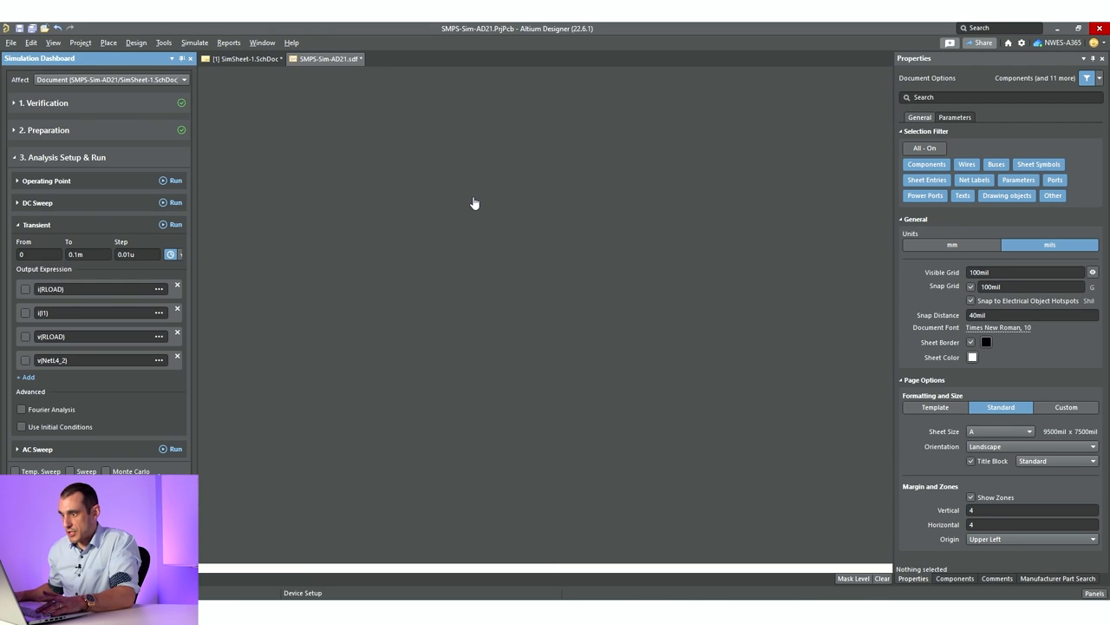
left_click(175, 224)
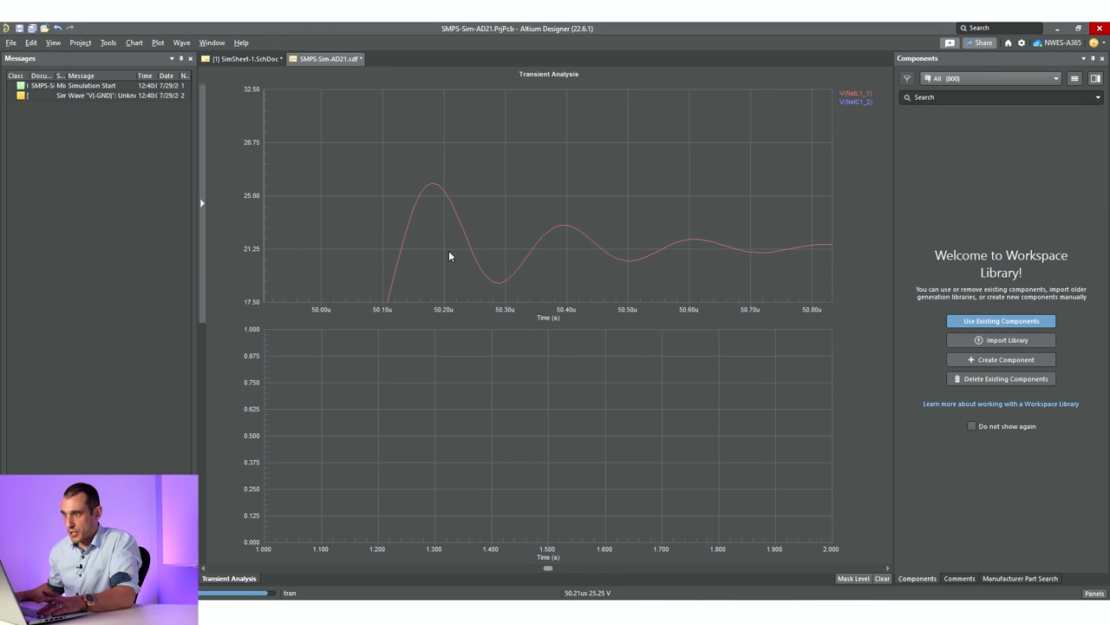
Compare the damped switch-node waveform with the schematic, ending on SimSheet-1.SchDoc.
left_click(245, 58)
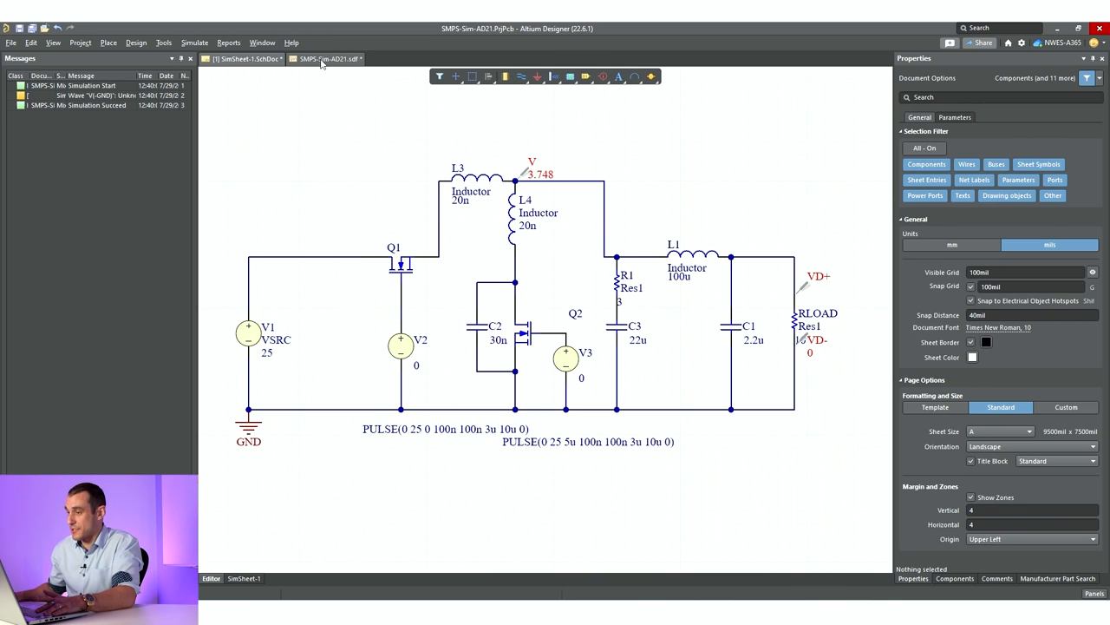
left_click(323, 58)
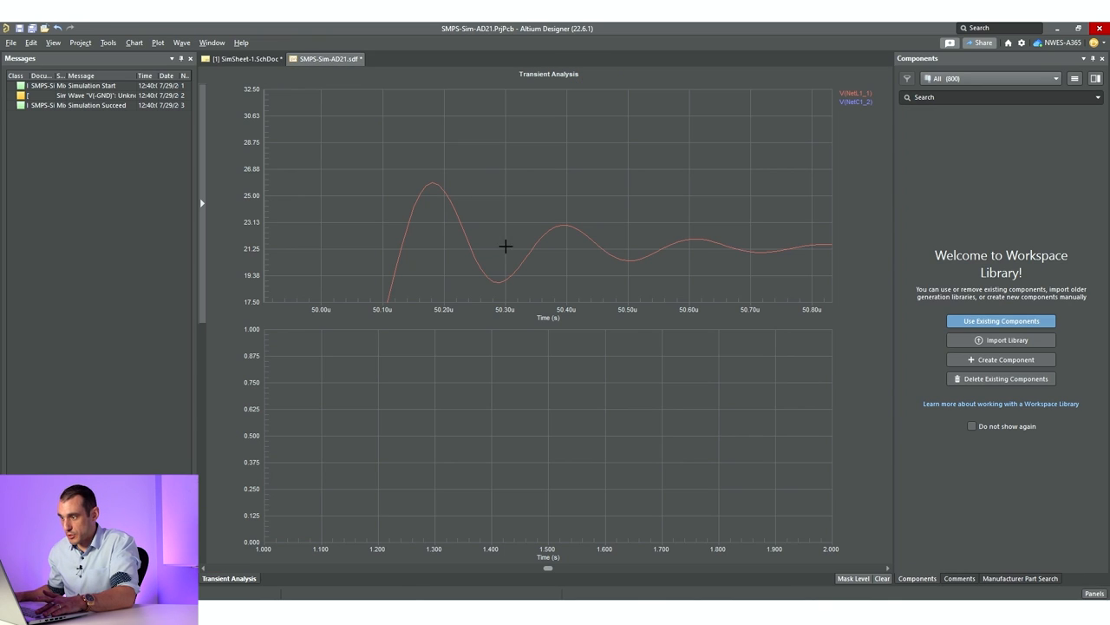
mouse_move(428, 187)
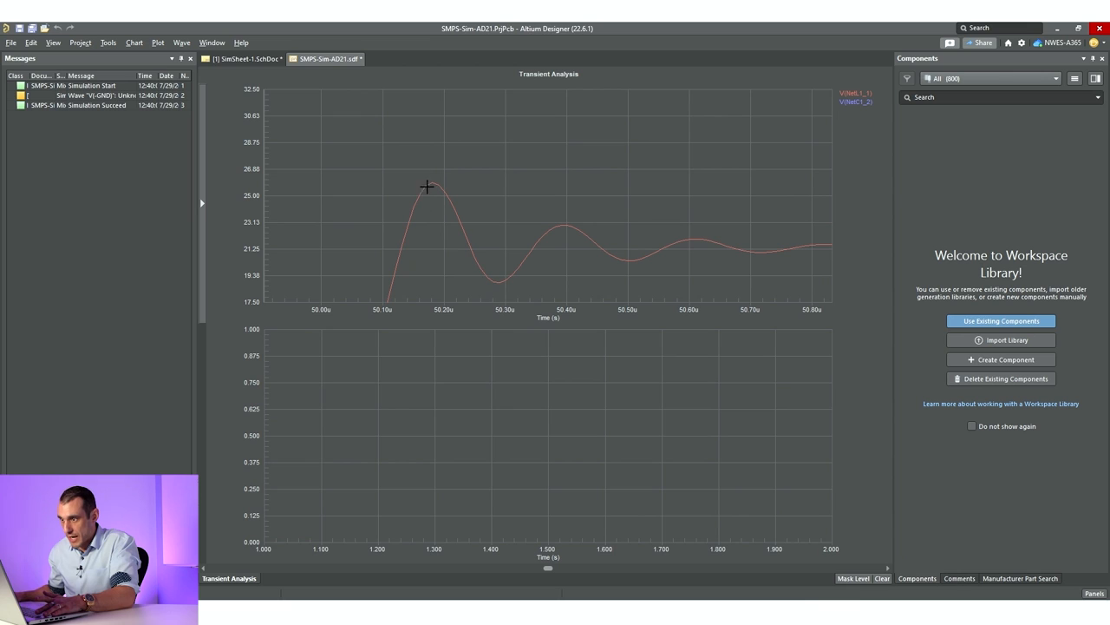
mouse_move(441, 181)
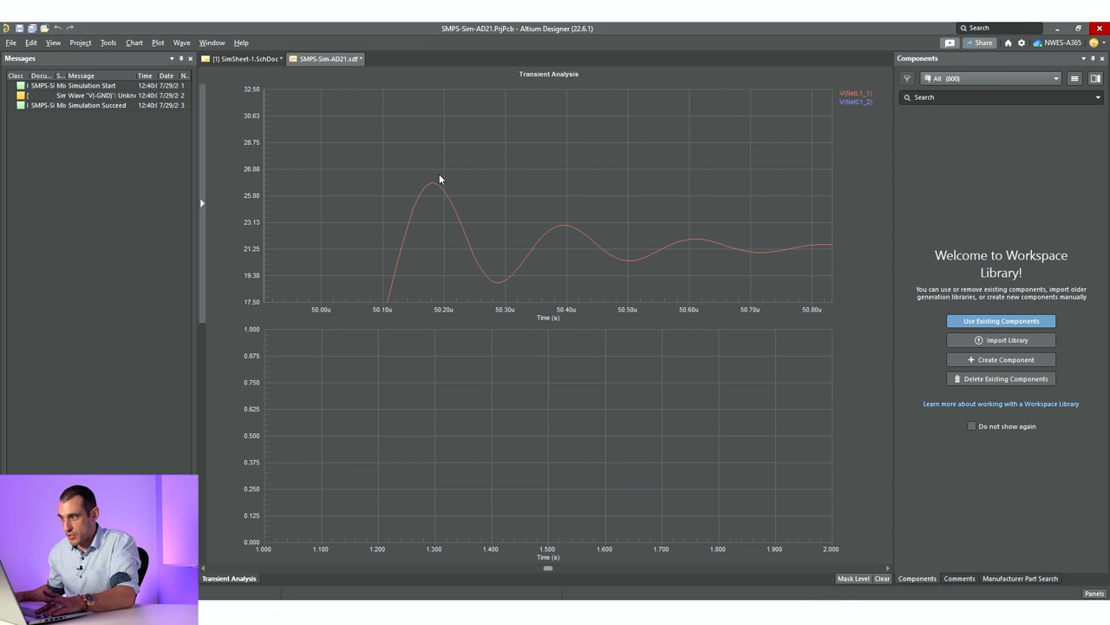
mouse_move(434, 148)
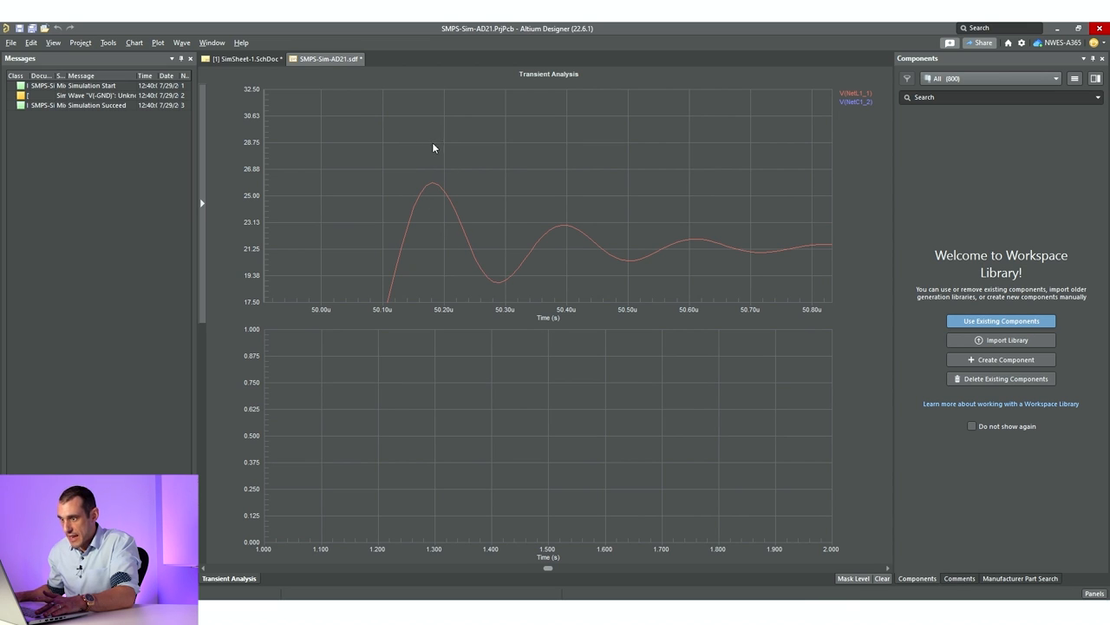
mouse_move(500, 284)
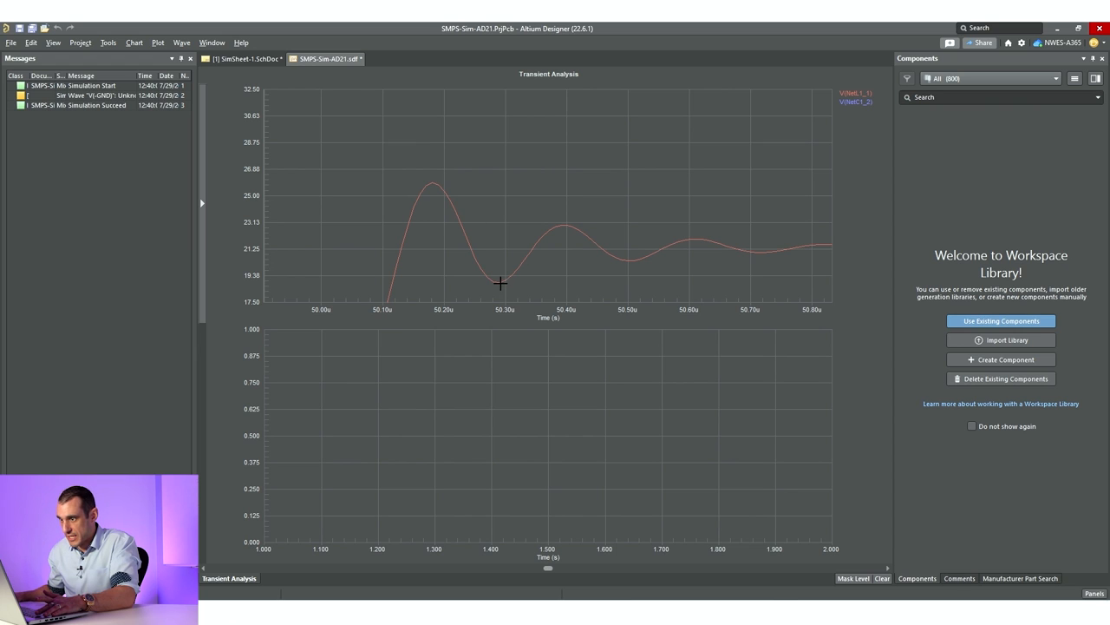
mouse_move(432, 182)
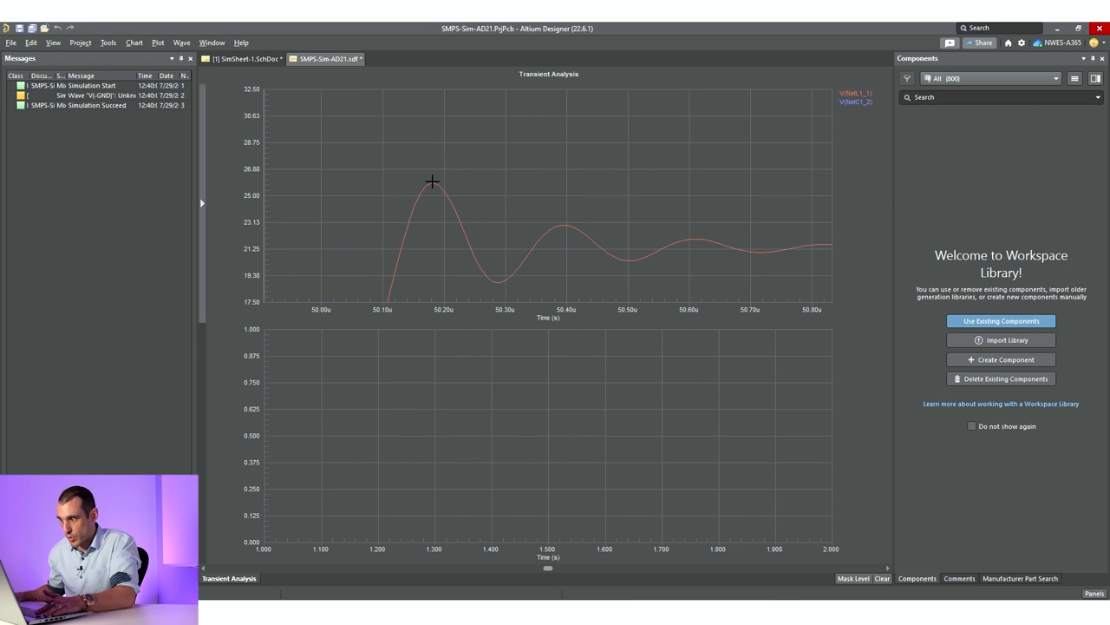
mouse_move(494, 284)
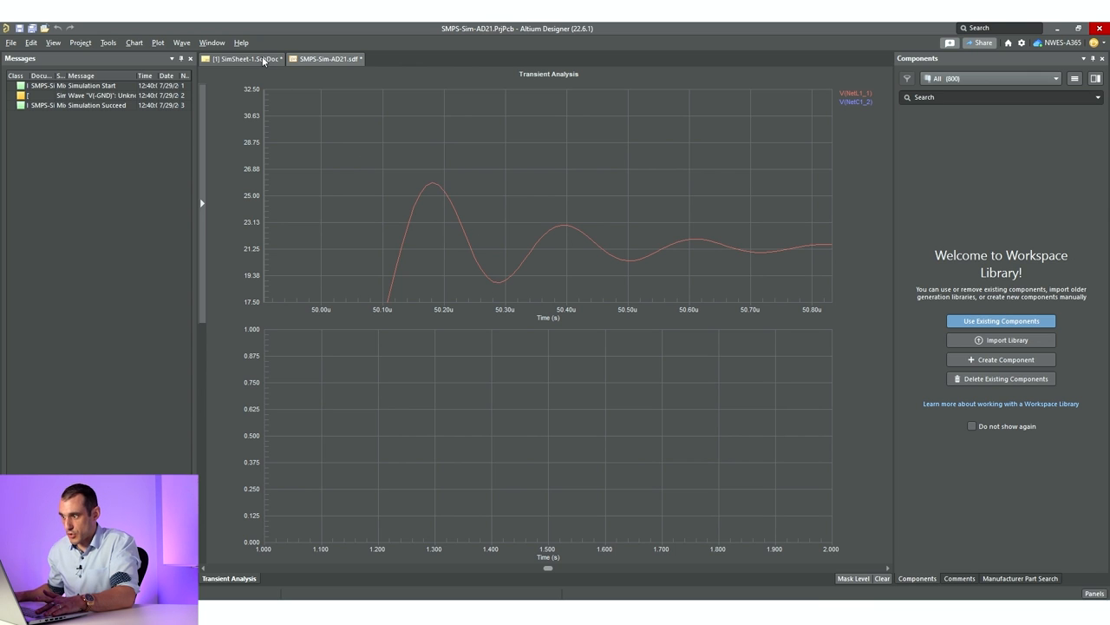
left_click(247, 58)
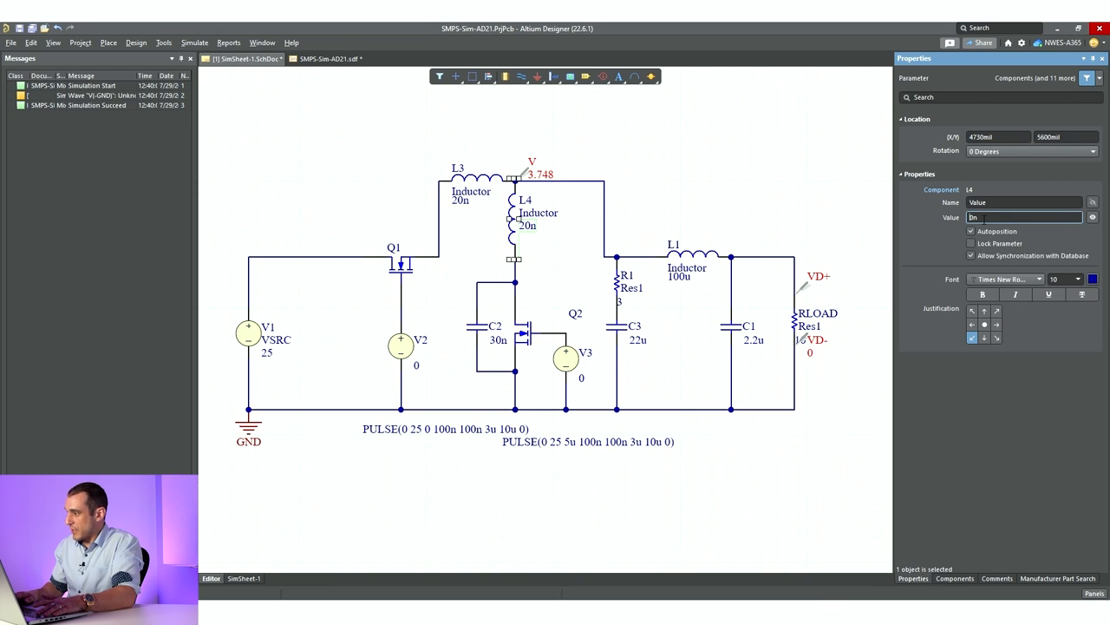
Give parasitic inductor L4 a 10n value and rerun the transient simulation.
type("10n")
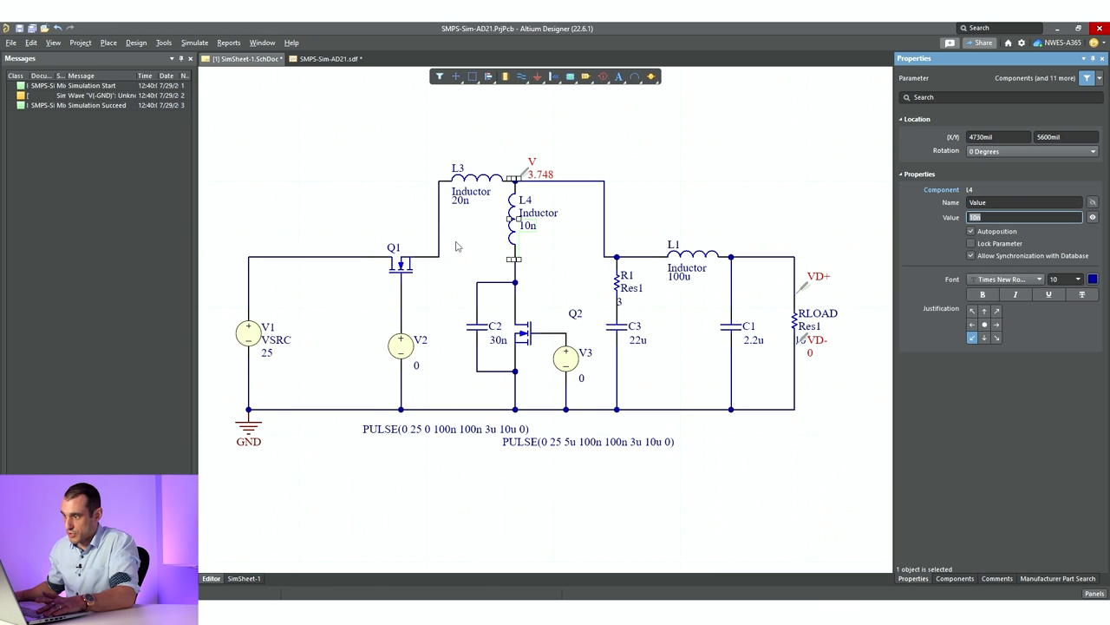
left_click(487, 178)
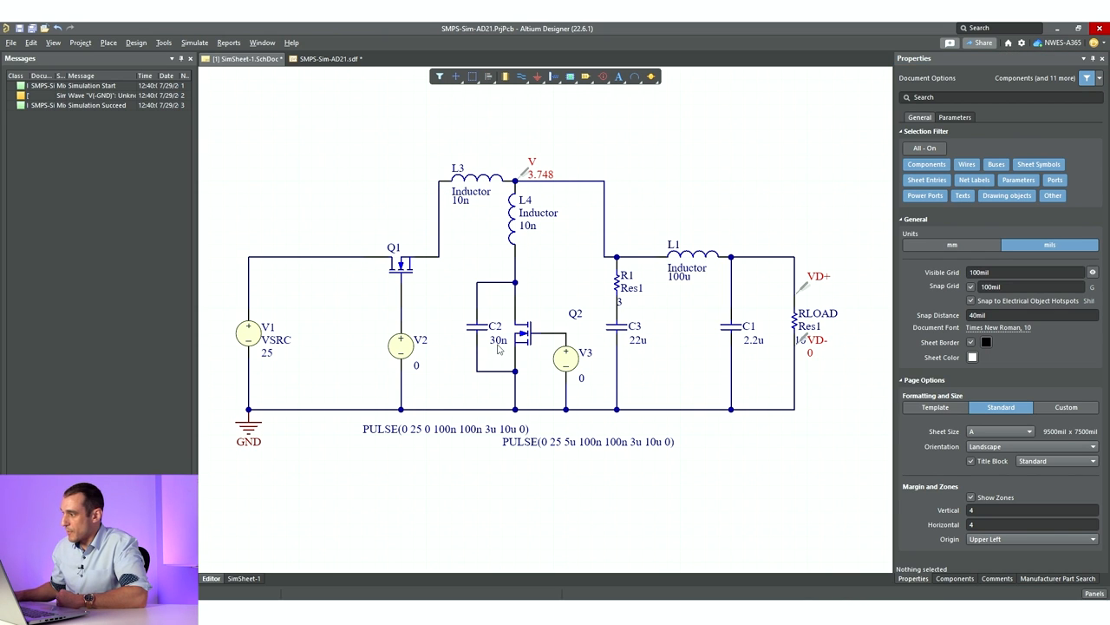
left_click(494, 340)
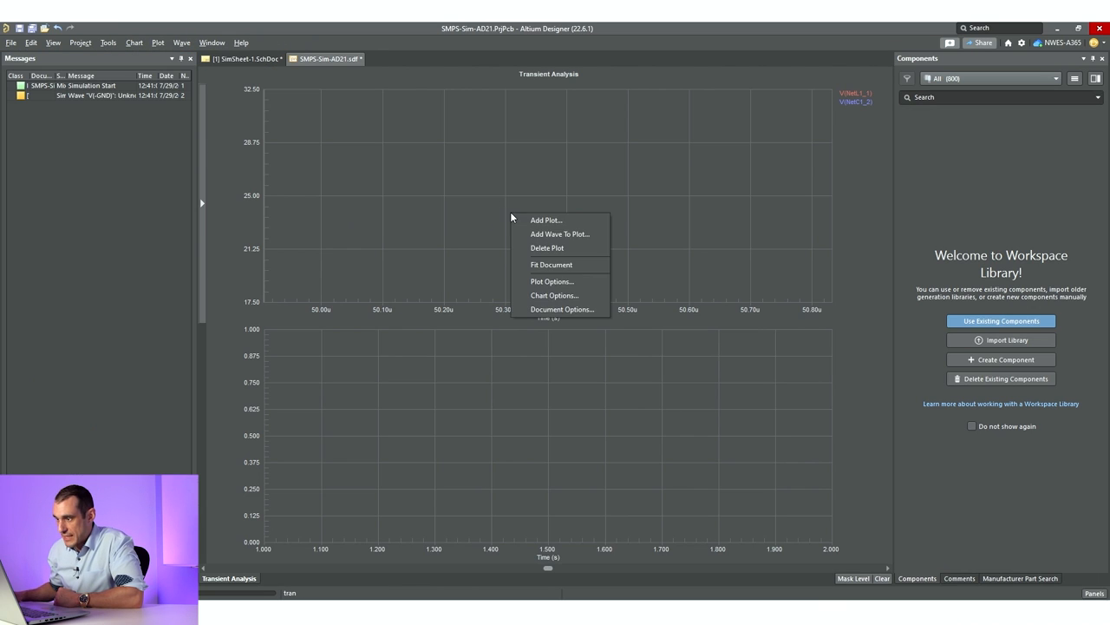
Fit the 10n waveform, zoom twice onto the ringing near 50u, and return to the schematic.
left_click(550, 265)
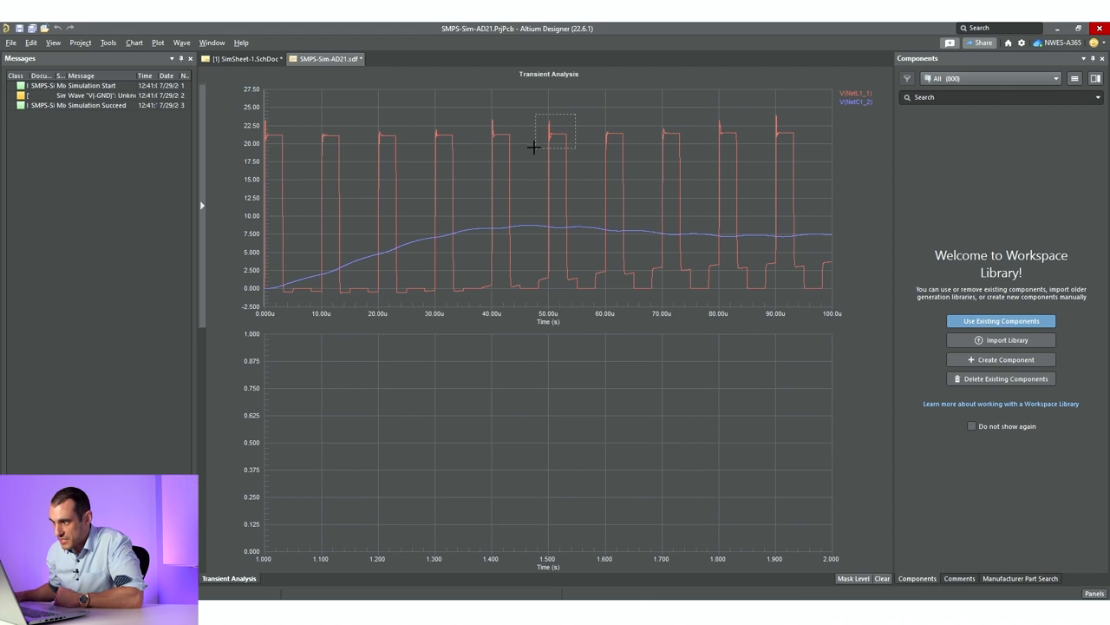
left_click_drag(536, 117, 573, 152)
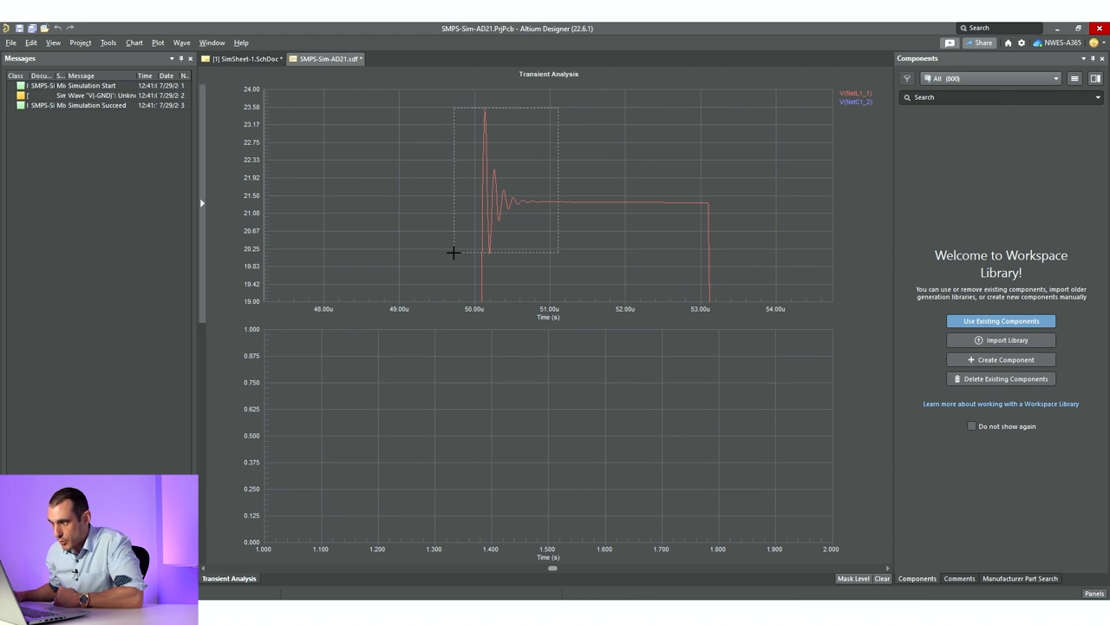
left_click_drag(453, 109, 559, 254)
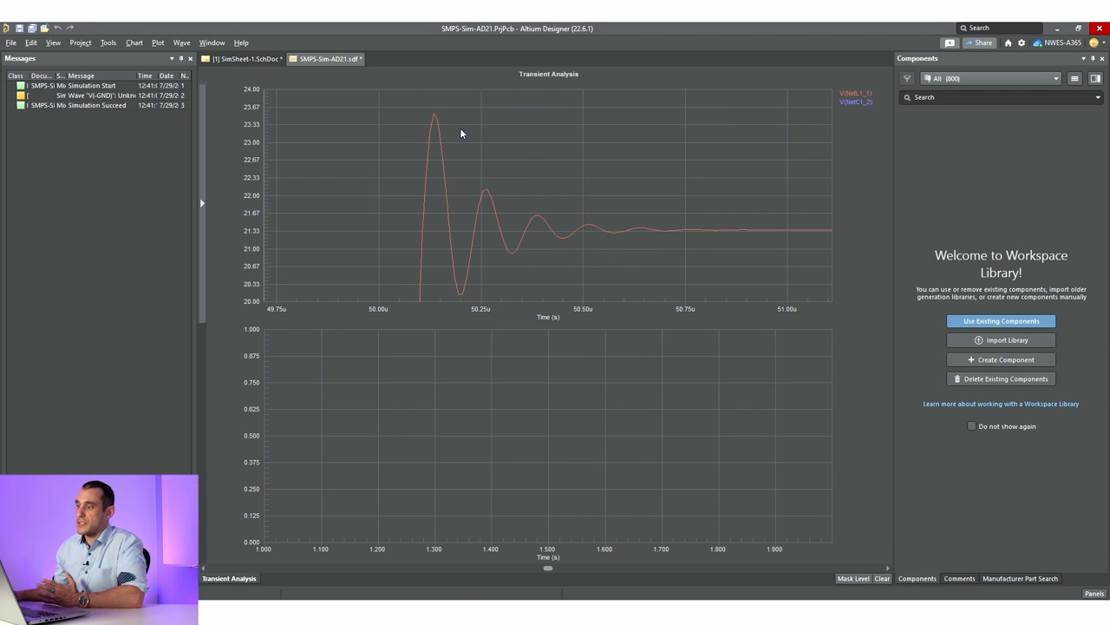
mouse_move(474, 295)
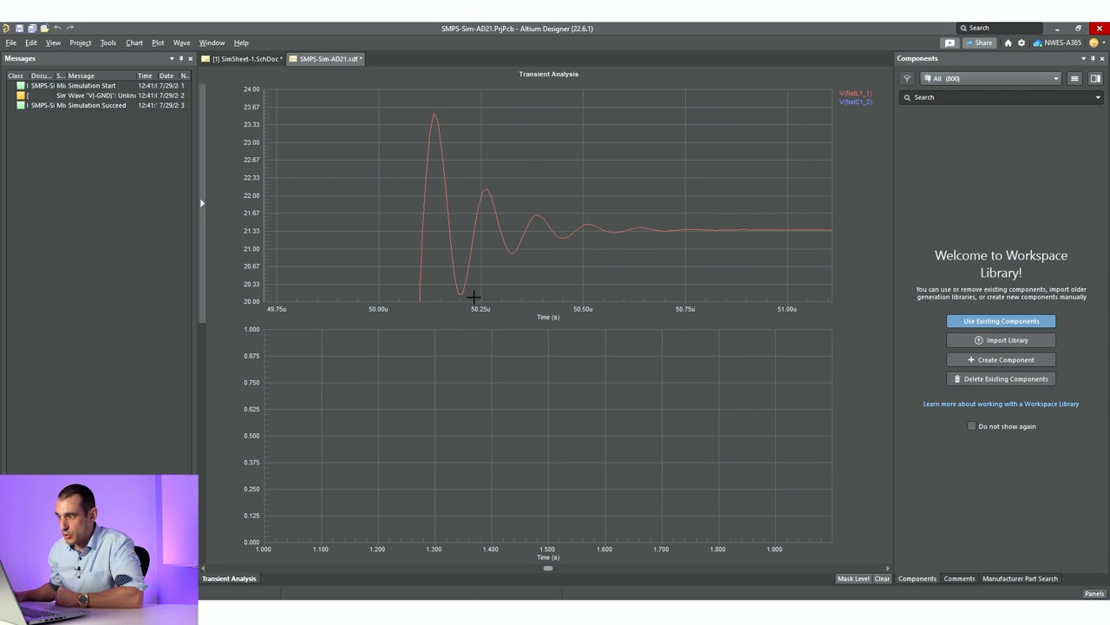
mouse_move(436, 108)
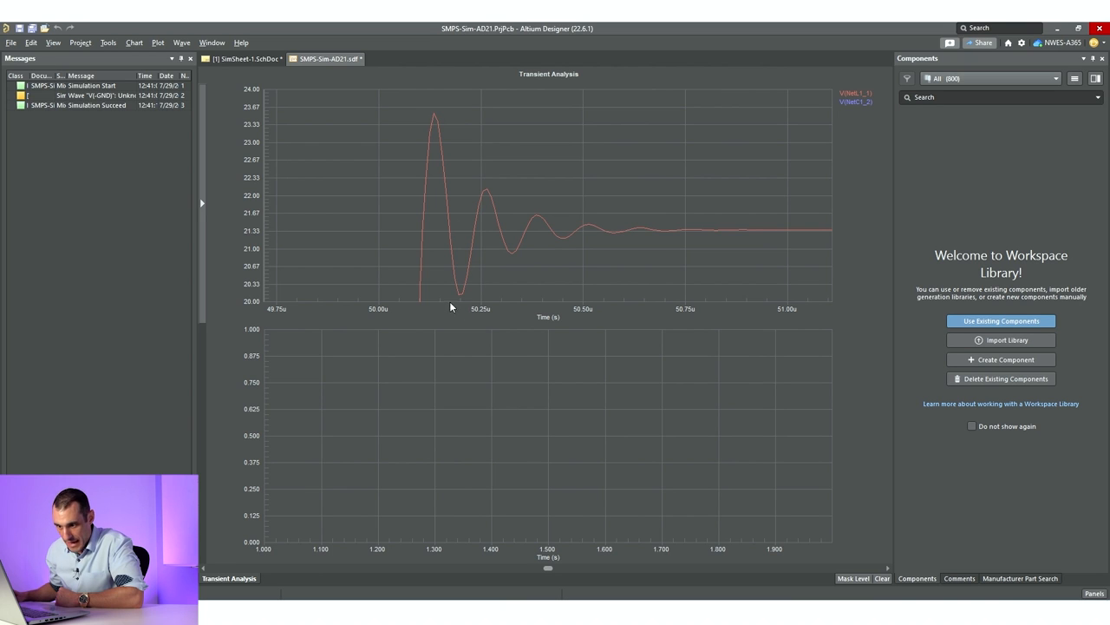
mouse_move(458, 295)
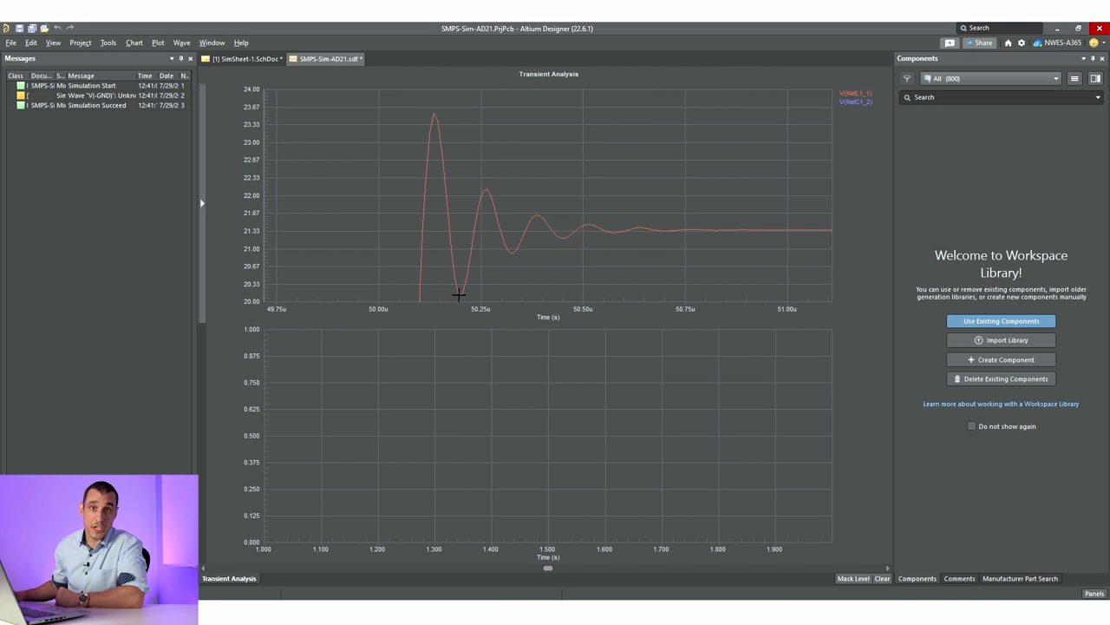
mouse_move(550, 130)
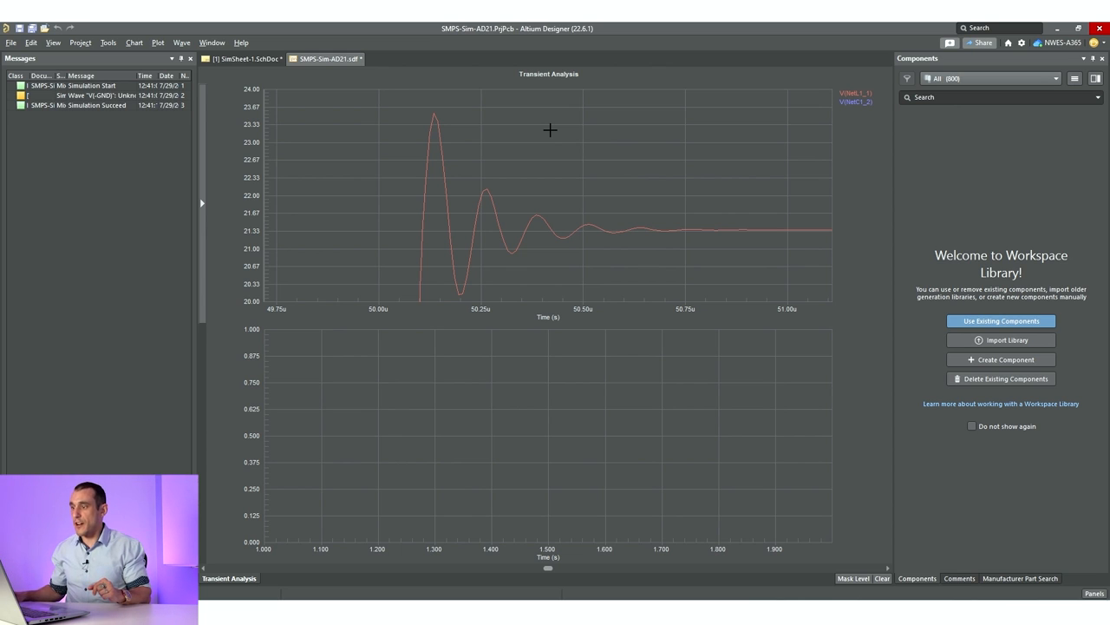
mouse_move(644, 272)
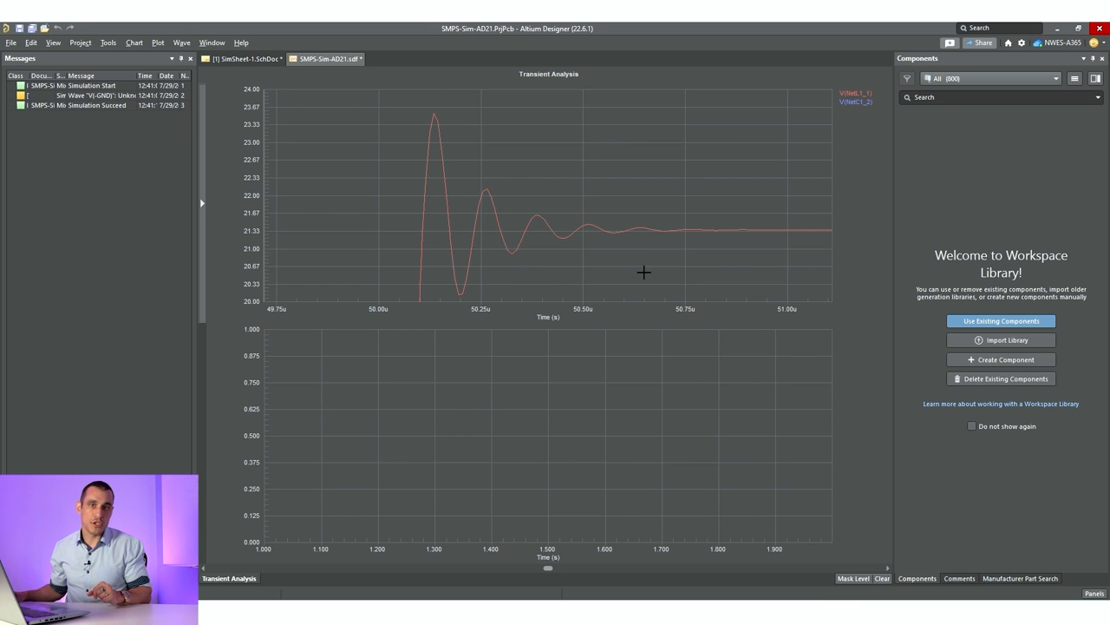
mouse_move(484, 229)
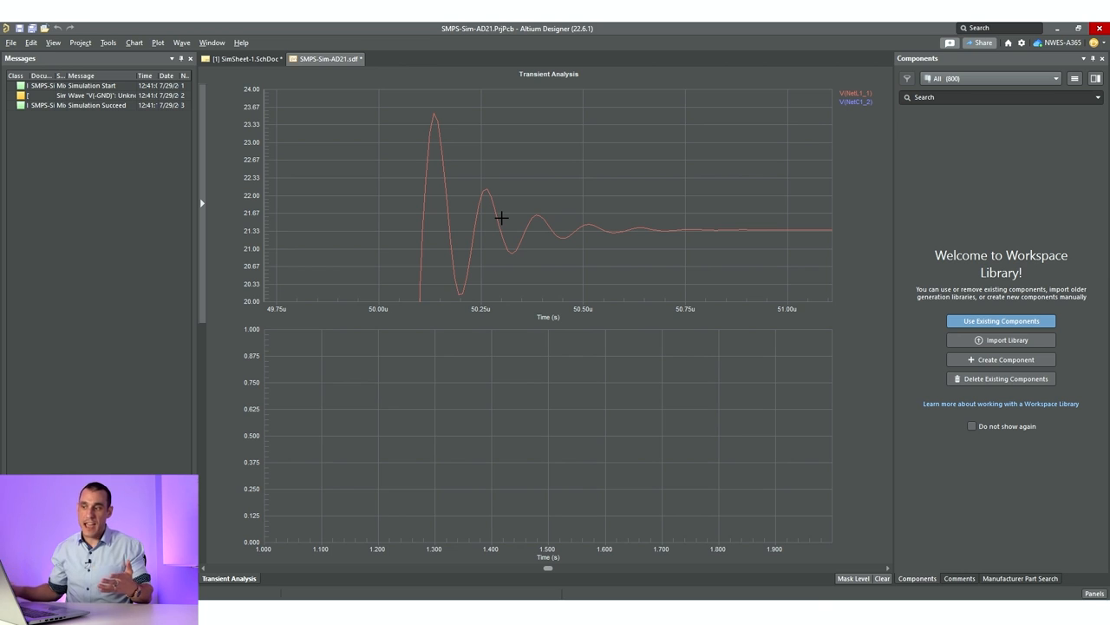
mouse_move(476, 194)
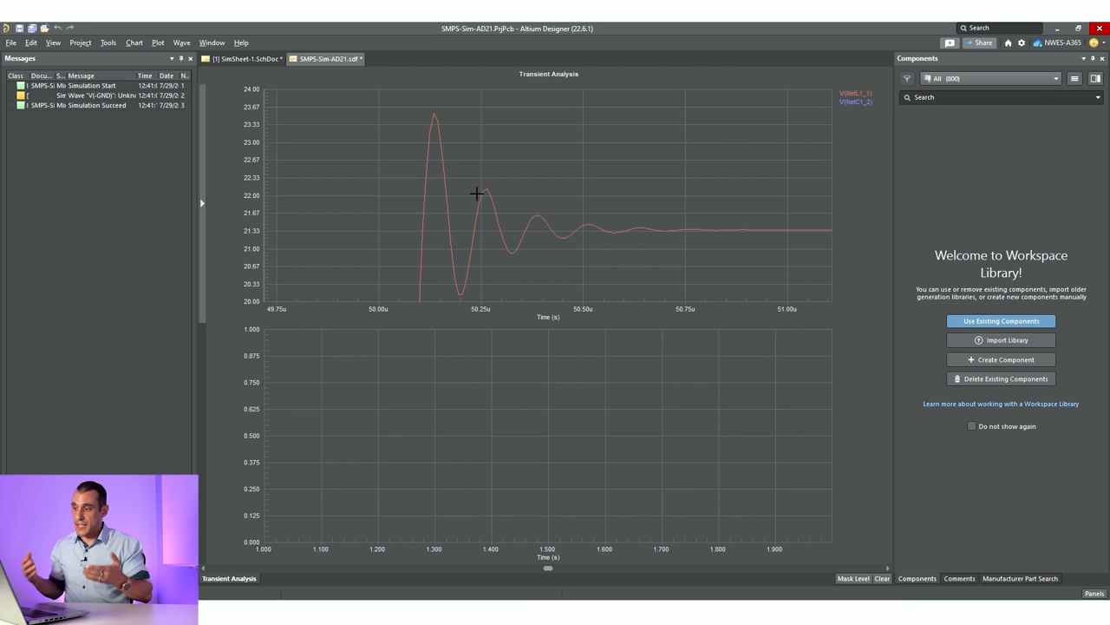
mouse_move(473, 191)
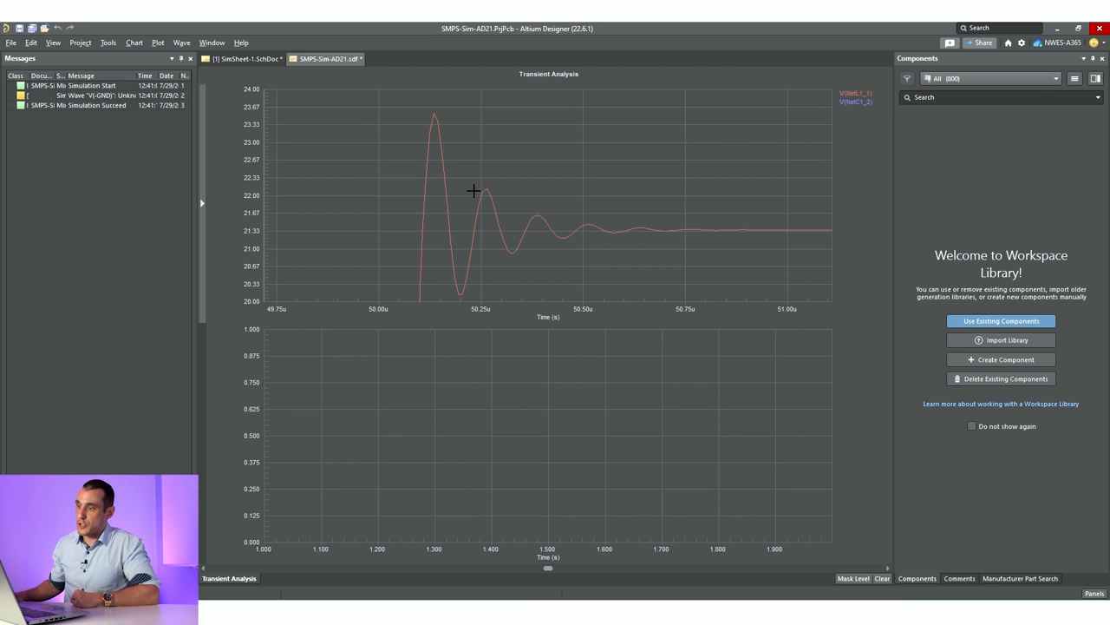
left_click(251, 58)
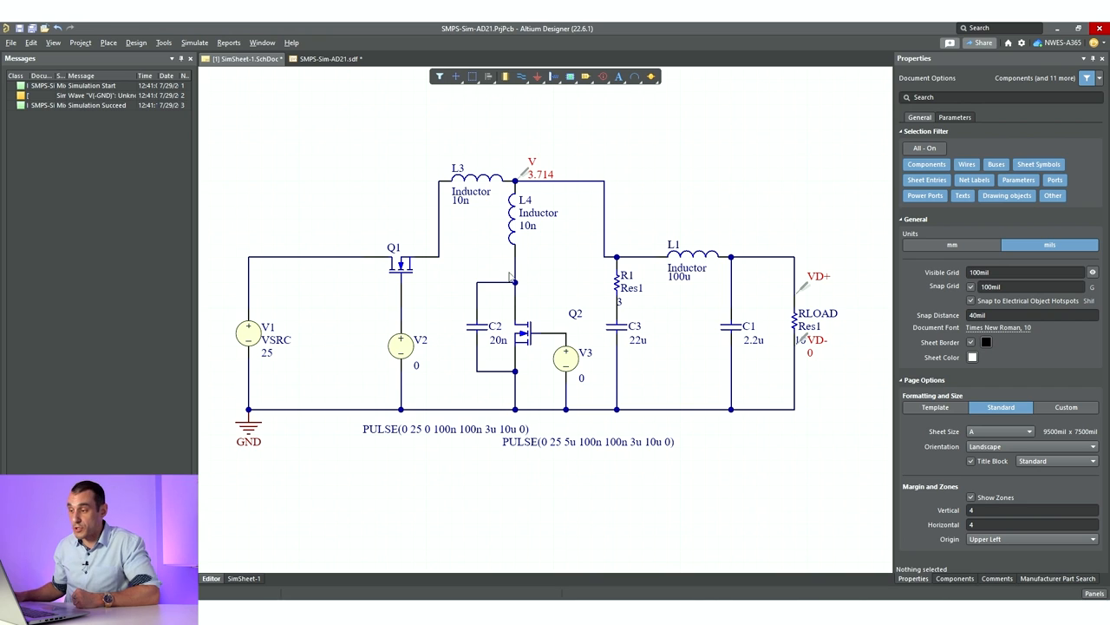
mouse_move(526, 234)
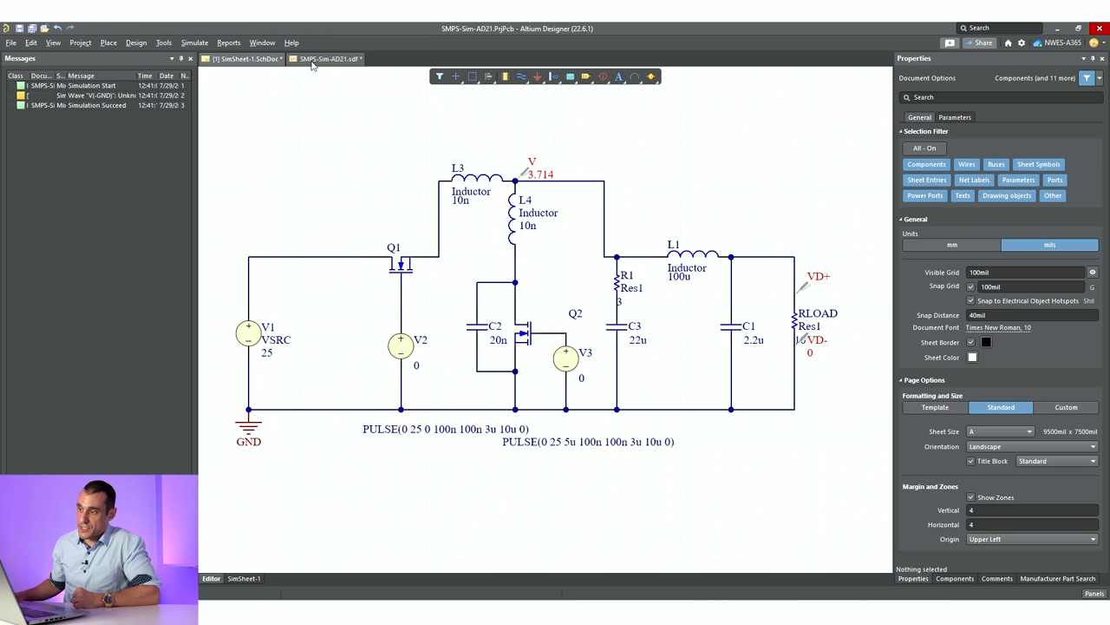
Glance at the 10n waveform results again and return to the schematic sheet.
left_click(328, 58)
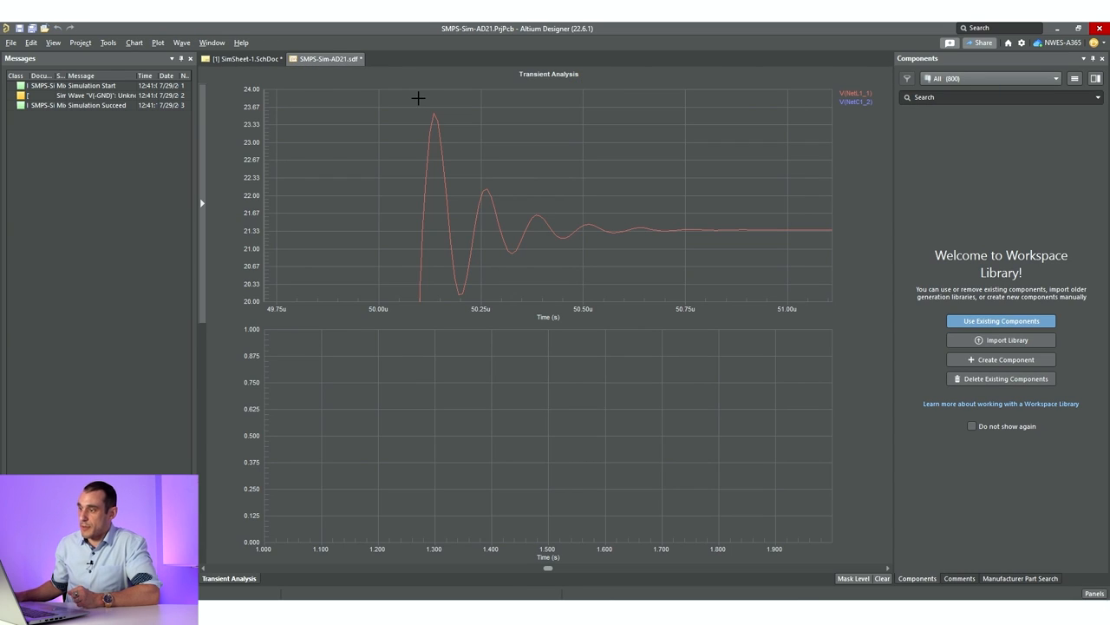
mouse_move(722, 209)
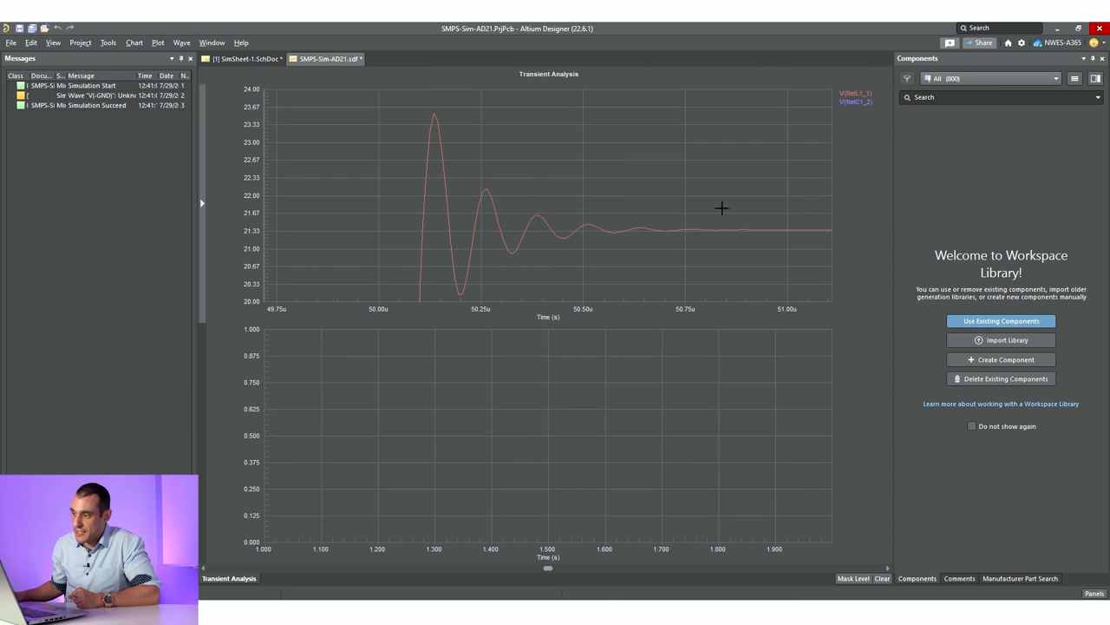
left_click(252, 58)
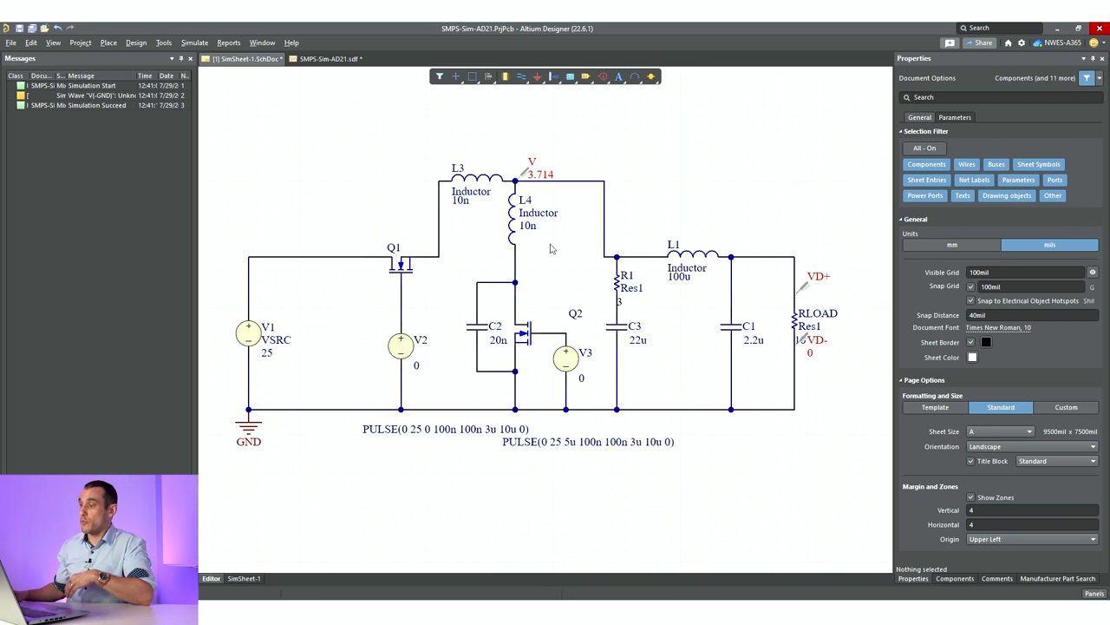
mouse_move(528, 236)
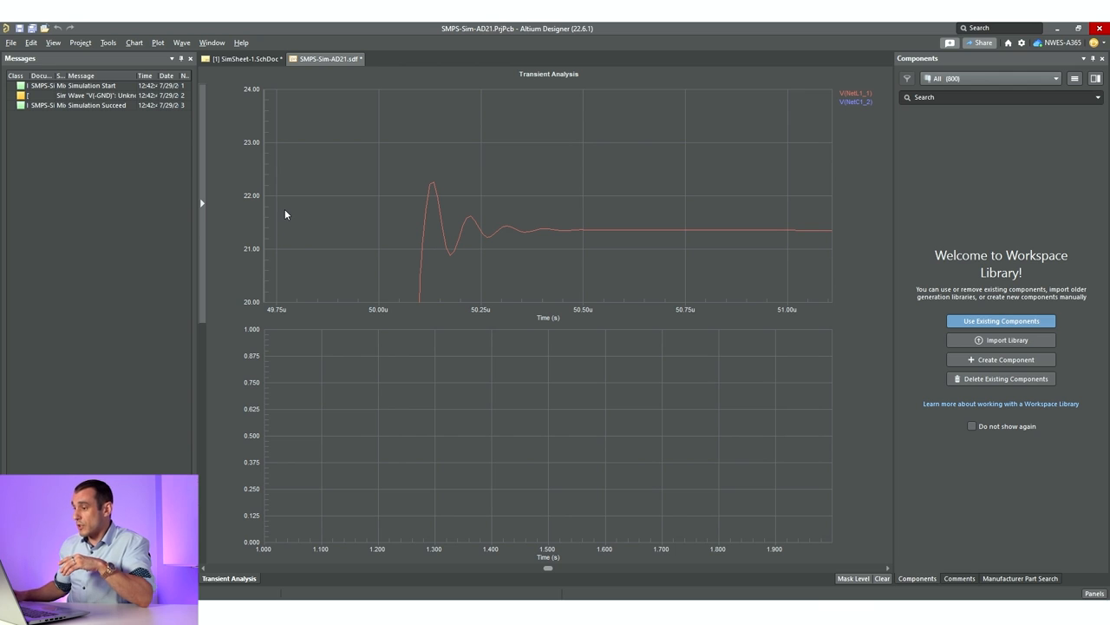
Zoom onto the first ringing cycles, then switch back to the schematic sheet.
left_click_drag(399, 160, 671, 267)
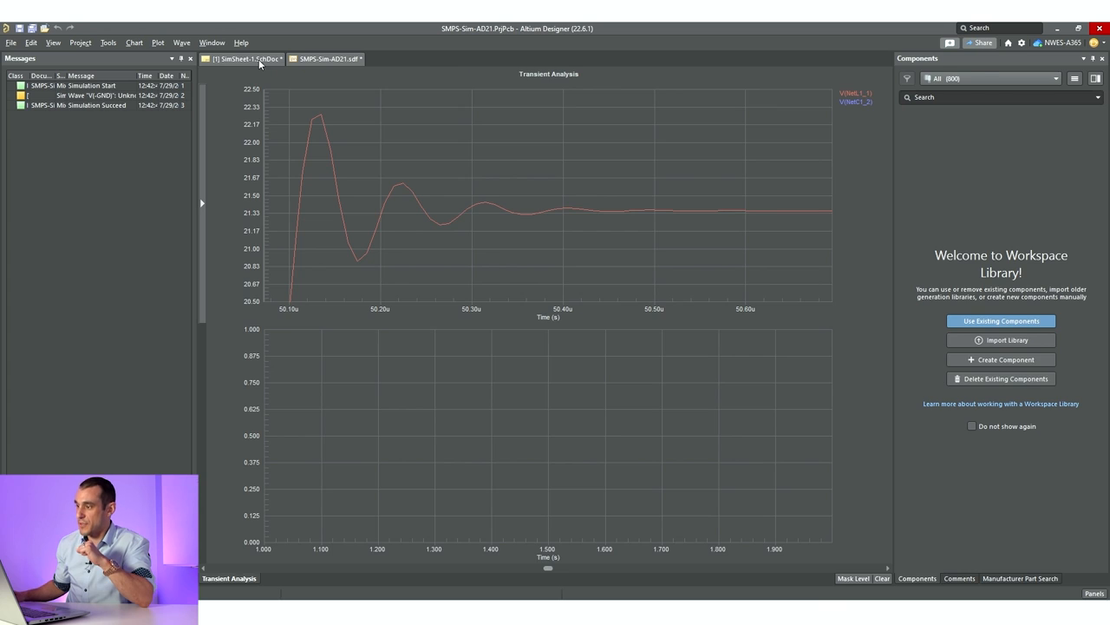
left_click(254, 59)
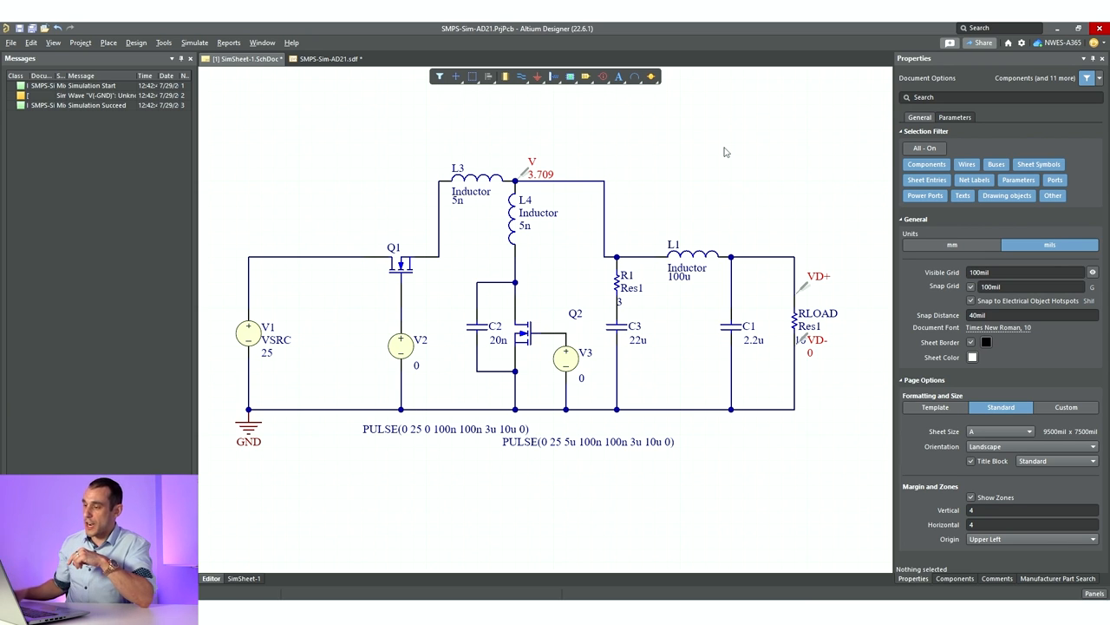
mouse_move(401, 228)
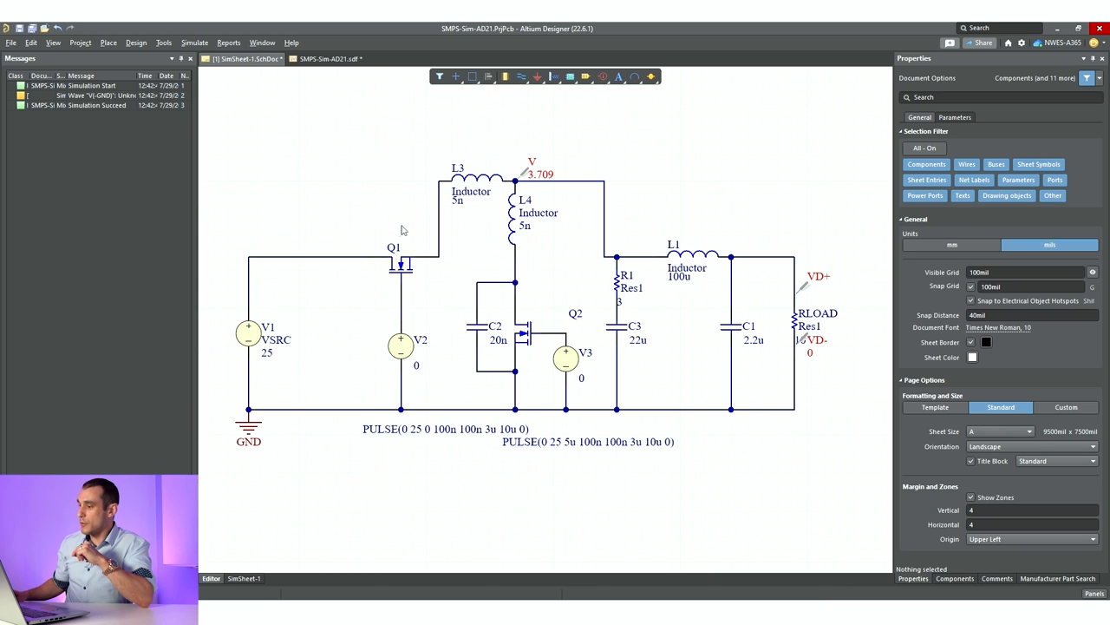
mouse_move(566, 349)
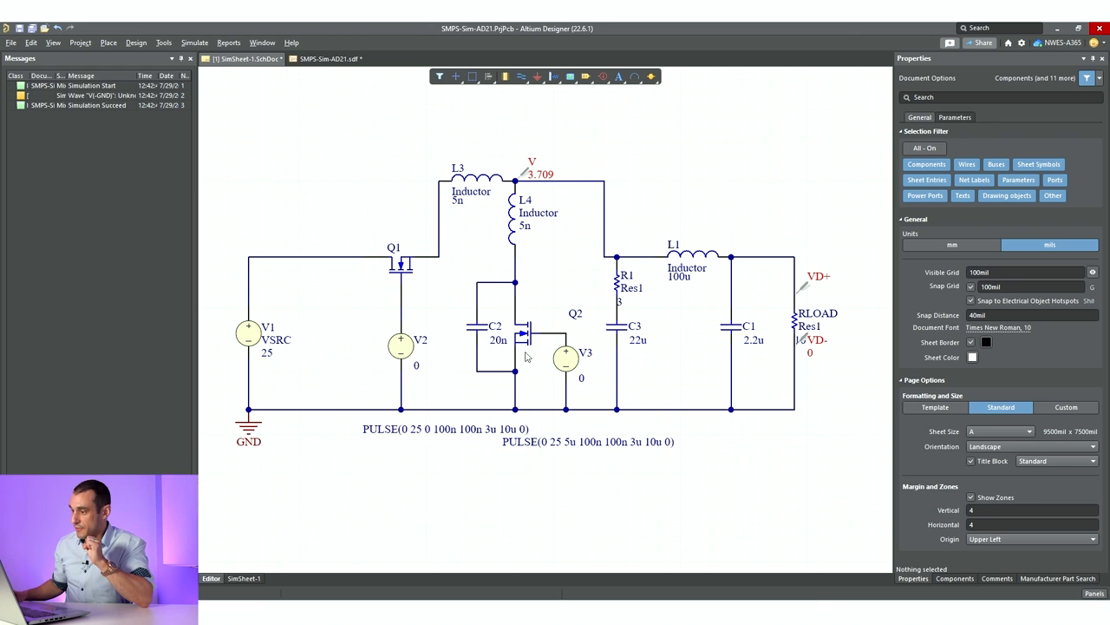
mouse_move(537, 296)
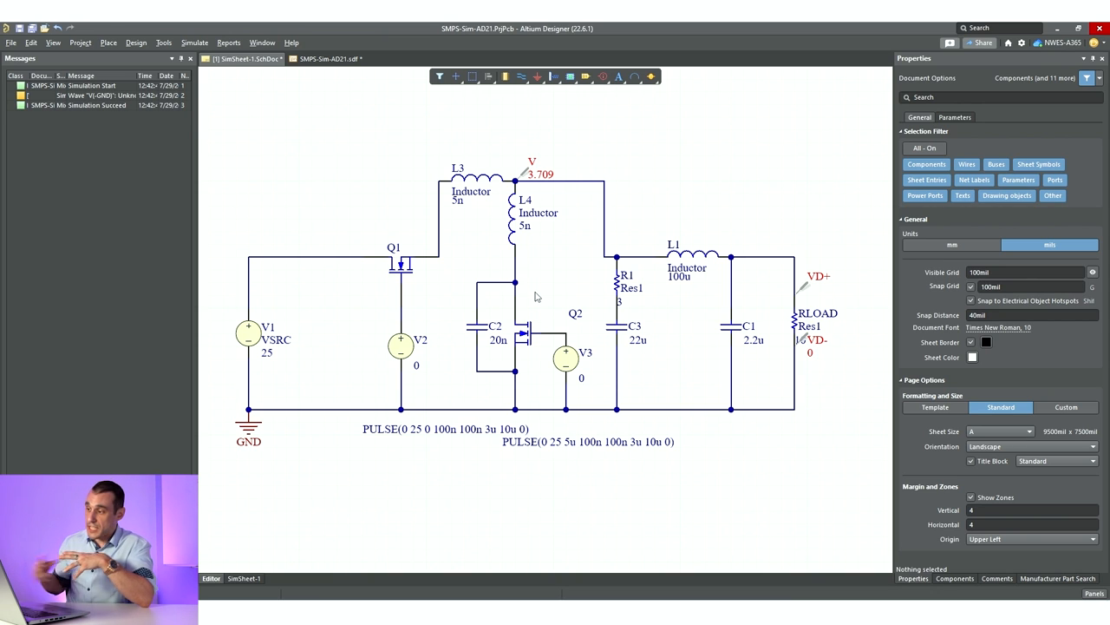
mouse_move(454, 276)
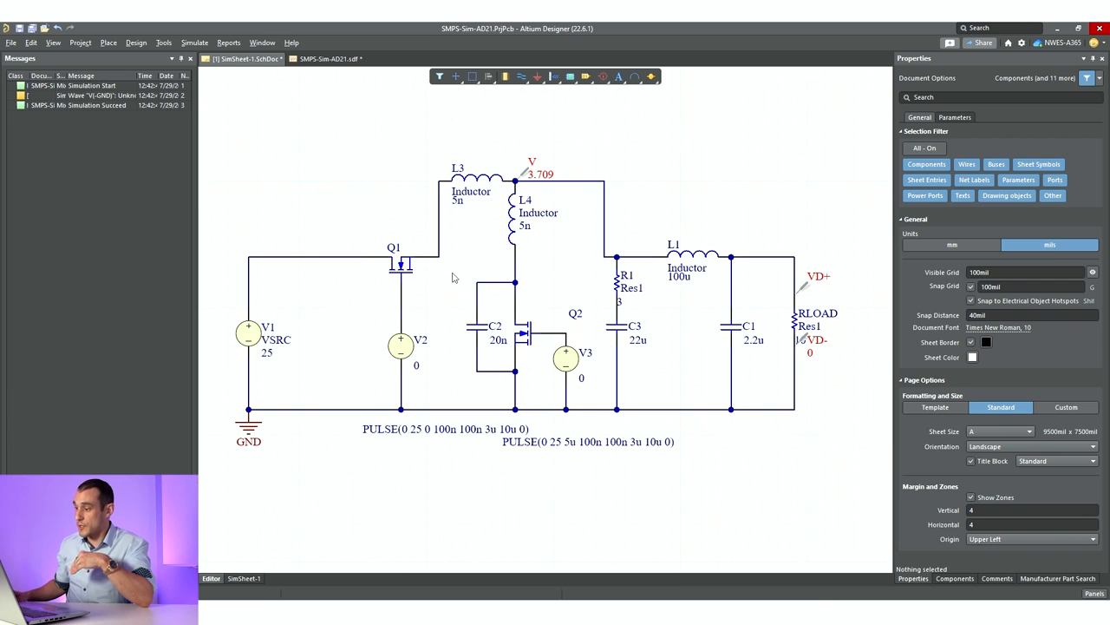
mouse_move(542, 232)
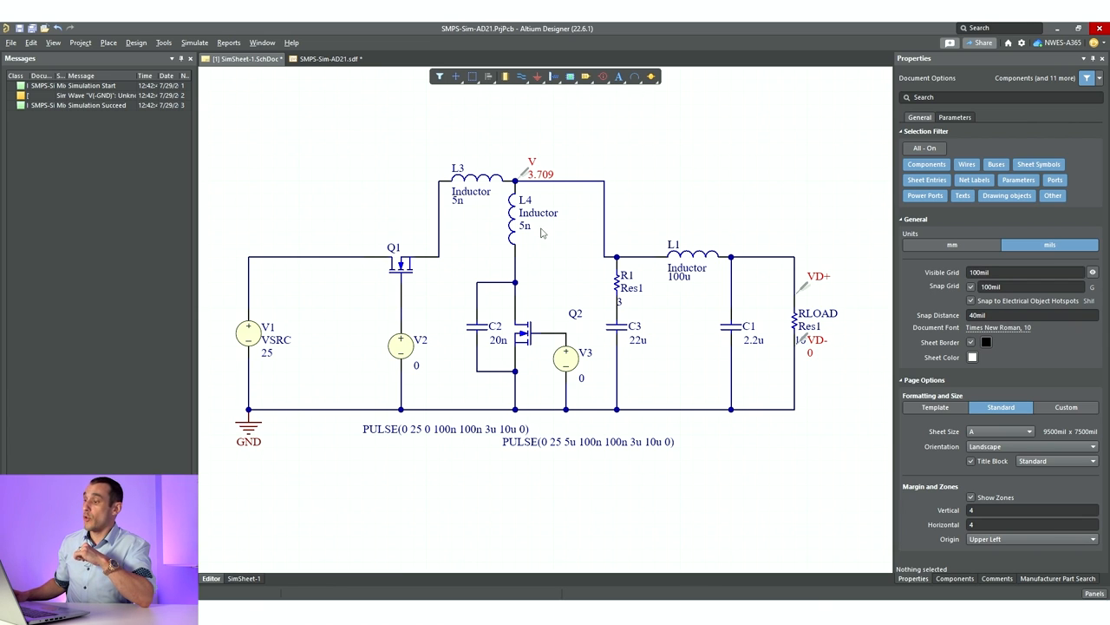
mouse_move(576, 238)
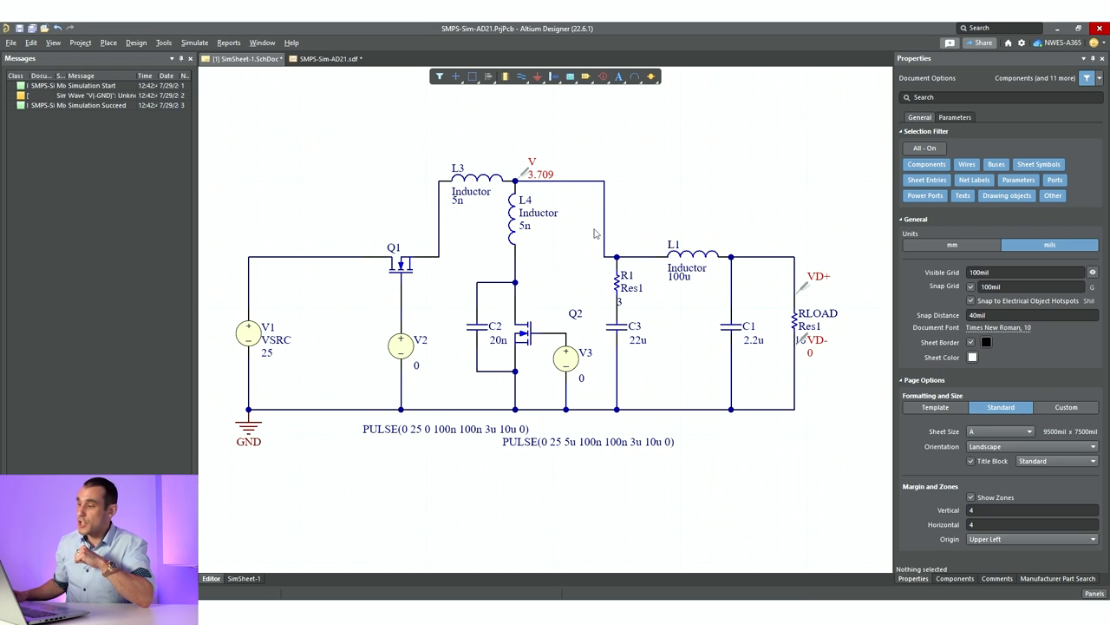
mouse_move(691, 211)
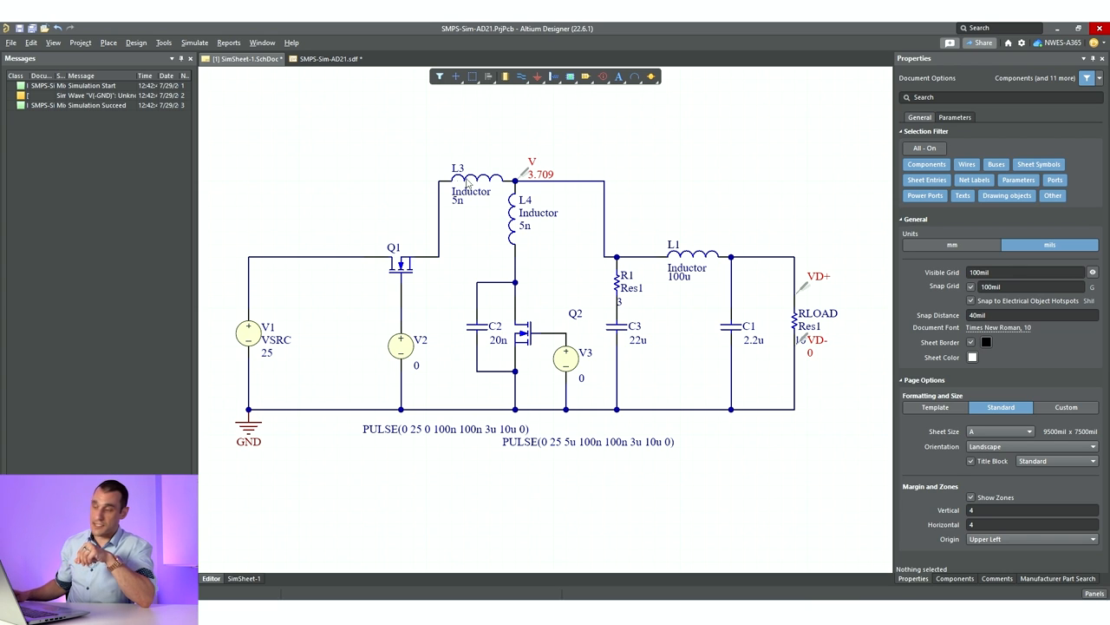
mouse_move(551, 223)
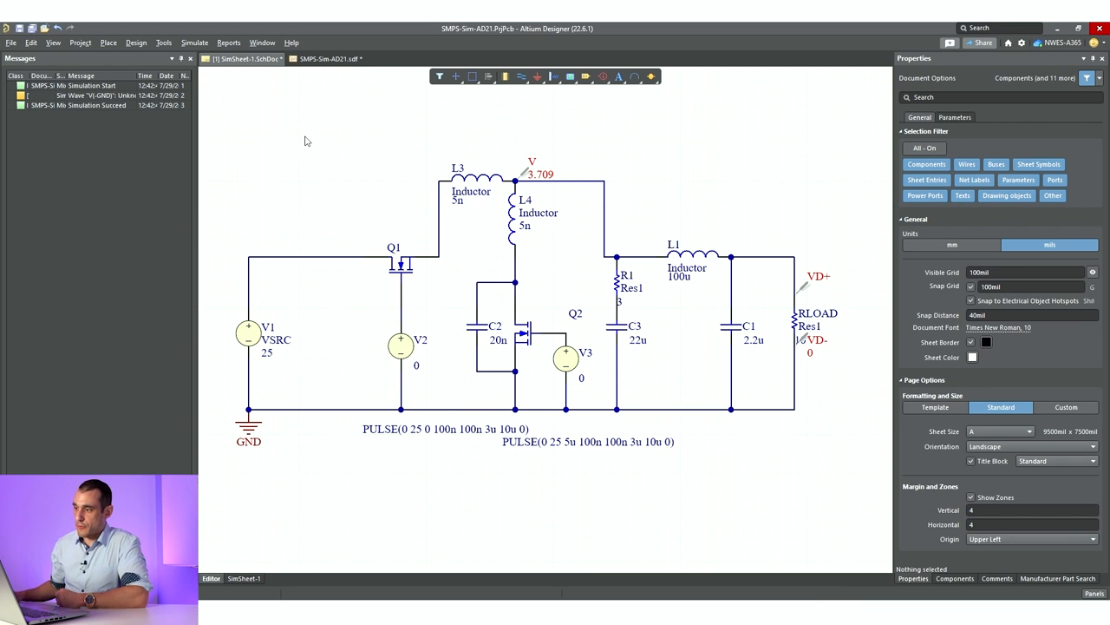
mouse_move(391, 170)
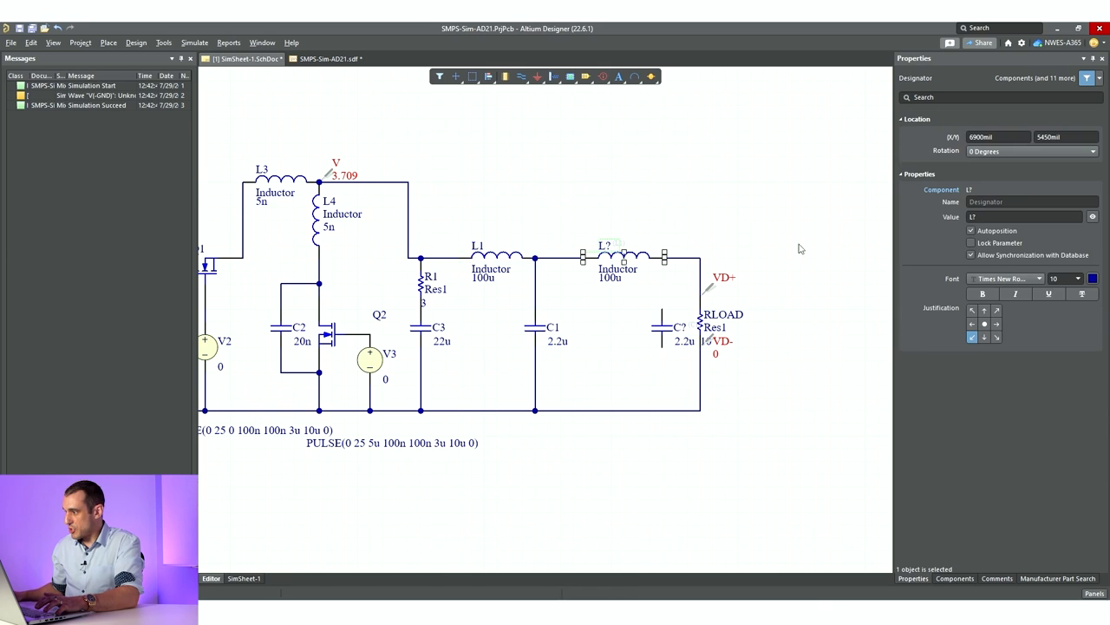
Set the new inductor L5's value to 68u, correcting a mistyped 680u.
left_click(1019, 216)
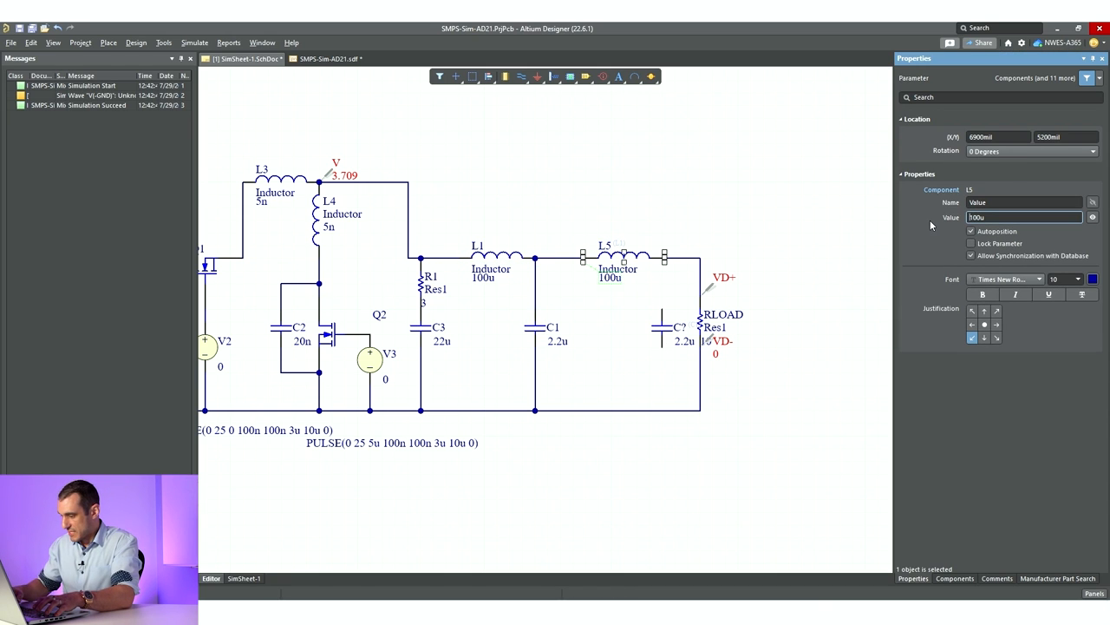
type("680u")
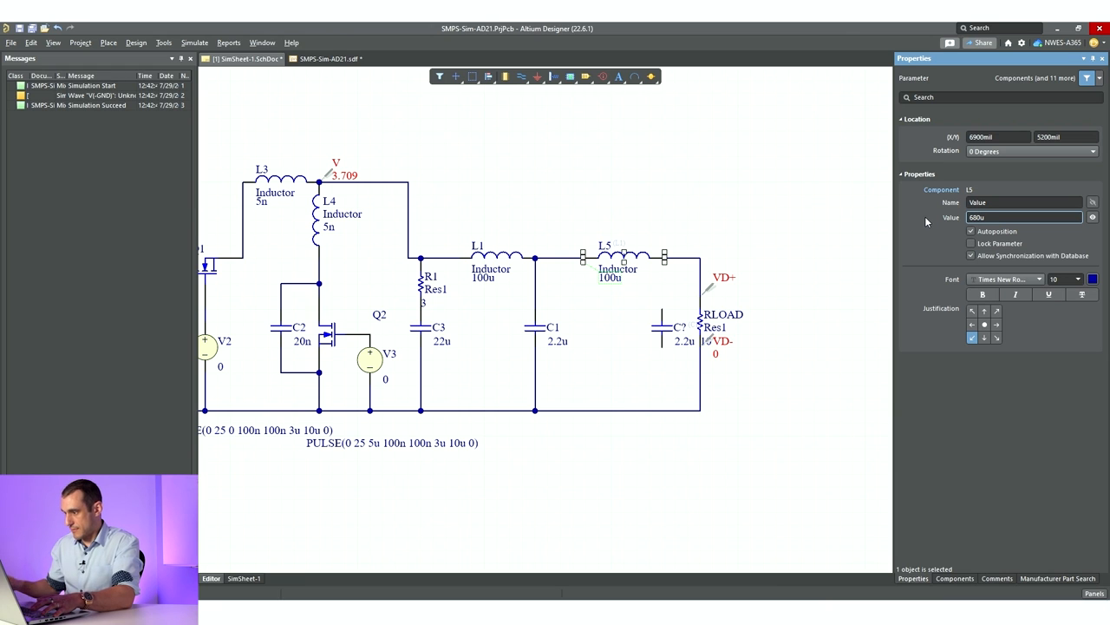
type("68u")
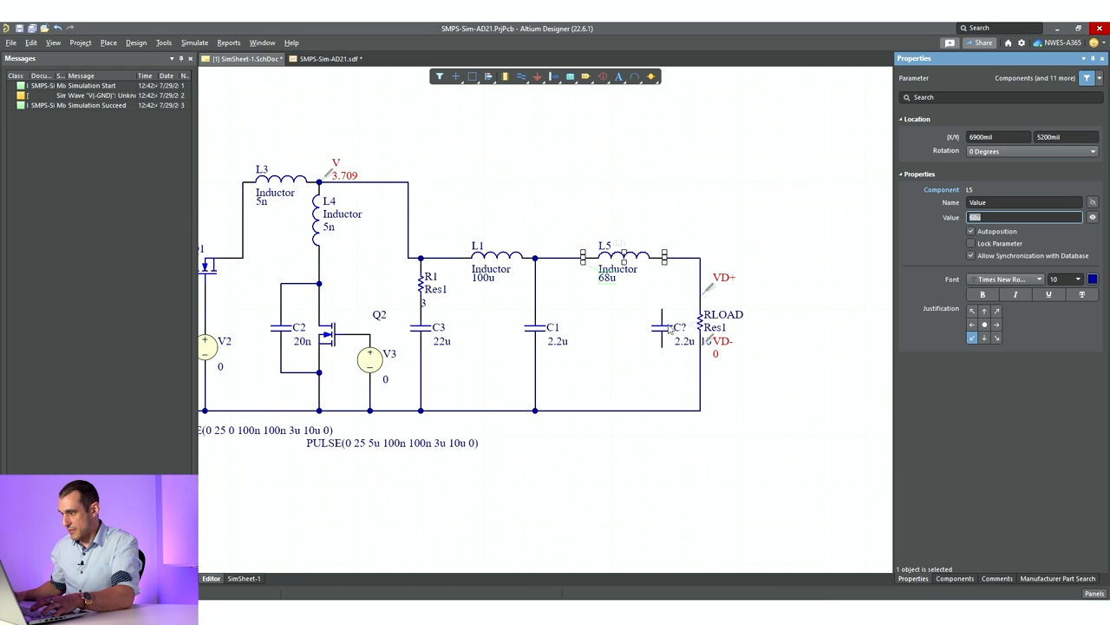
left_click(665, 330)
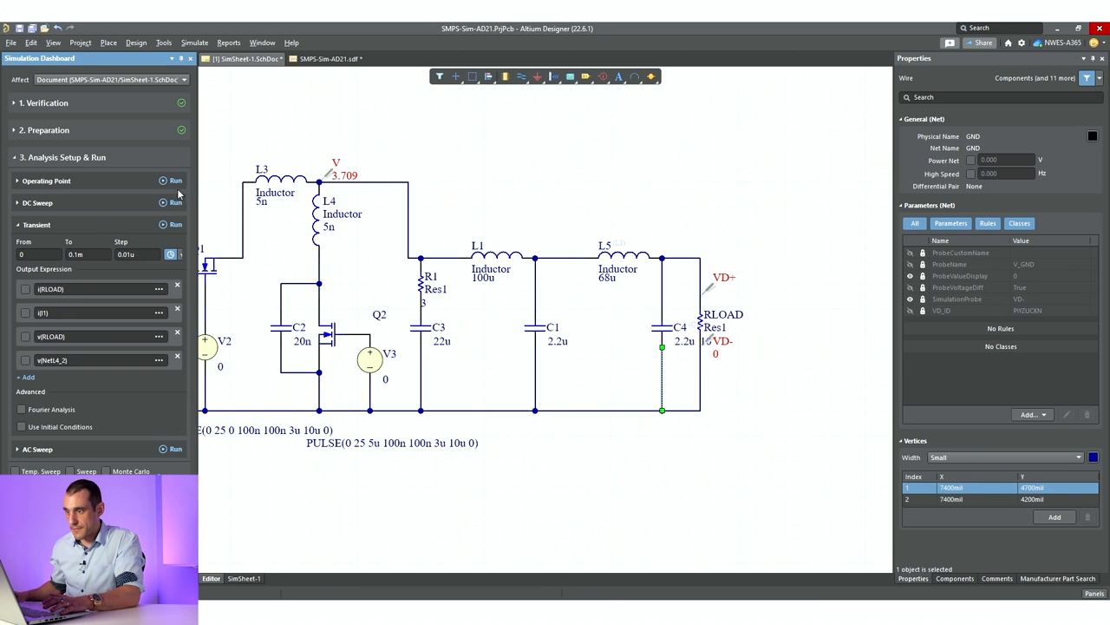
Run the transient with the second filter stage and return to the schematic.
left_click(172, 224)
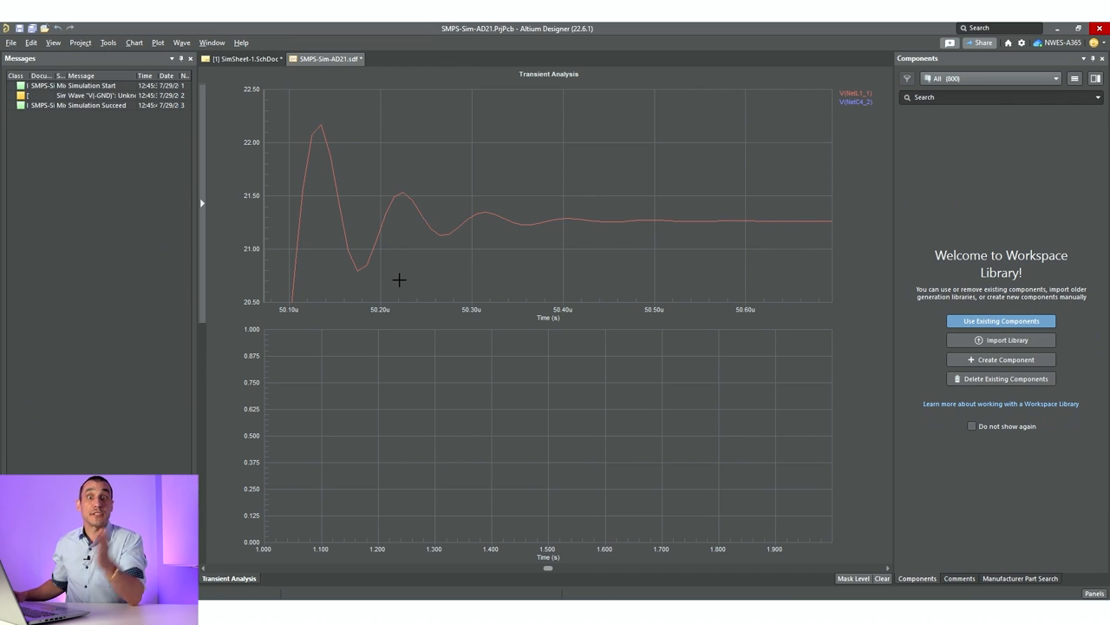
mouse_move(445, 219)
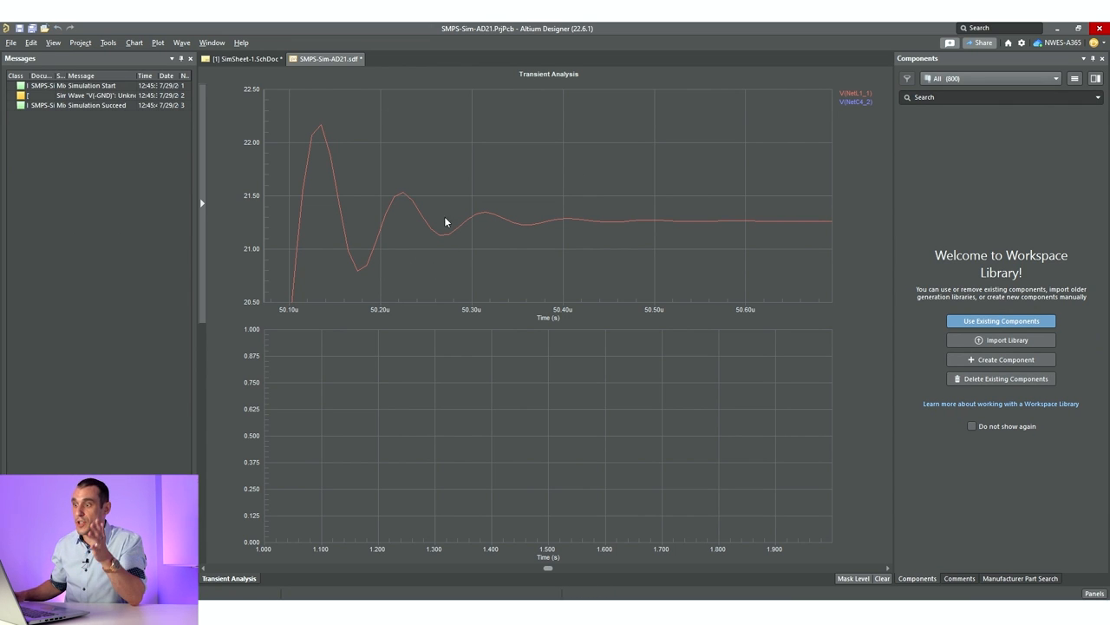
left_click(249, 59)
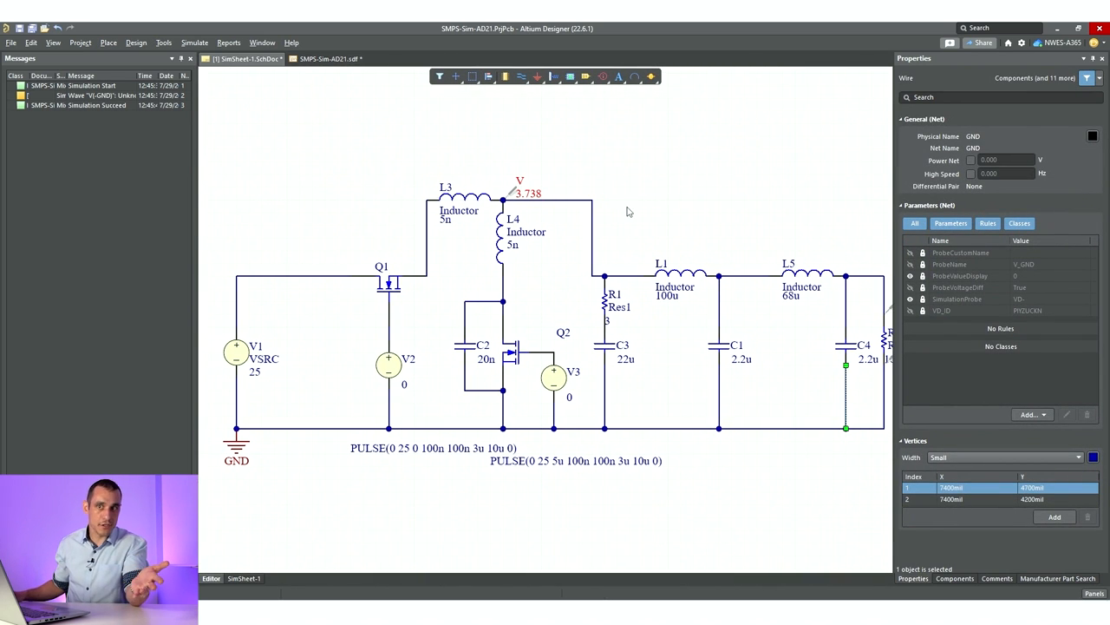
mouse_move(581, 327)
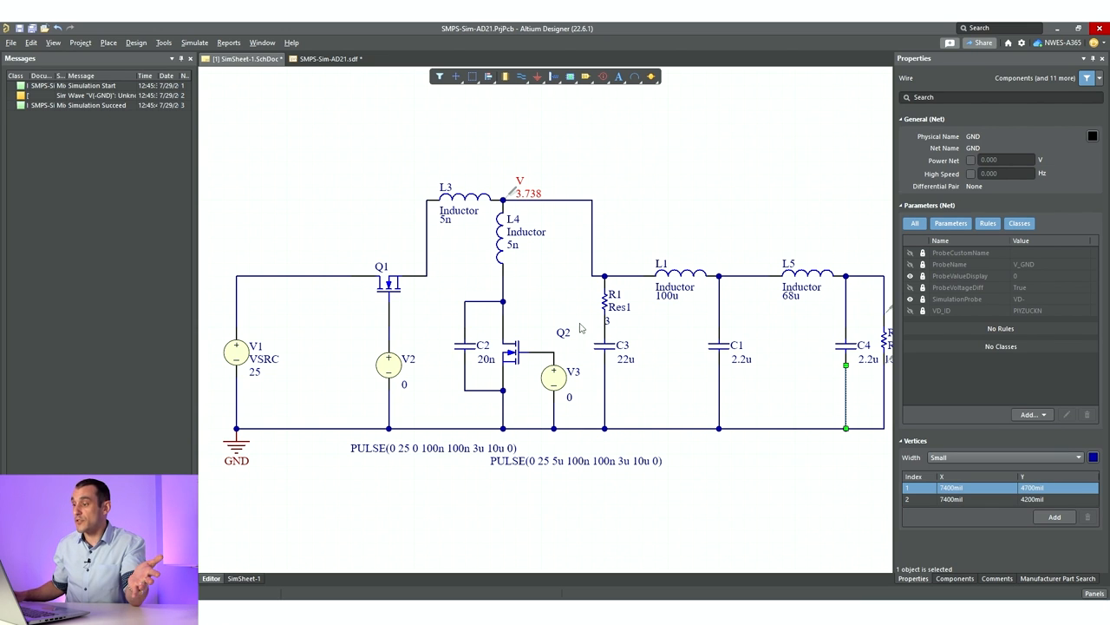
mouse_move(536, 259)
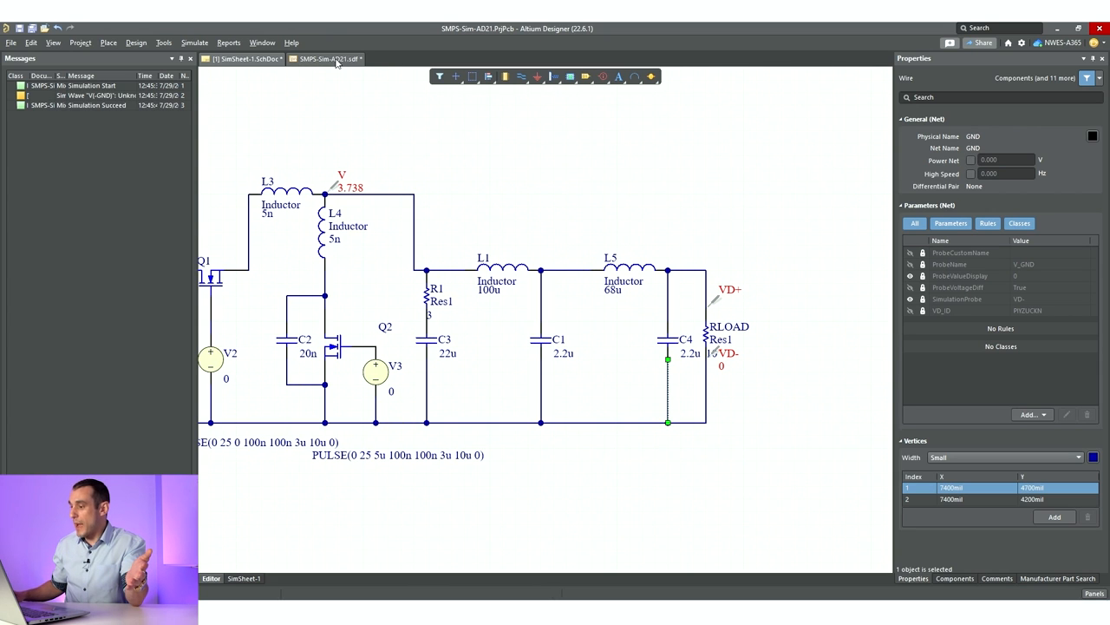
Deselect everything on the schematic and switch to the SMPS-Sim-AD21.sdf results.
left_click(354, 81)
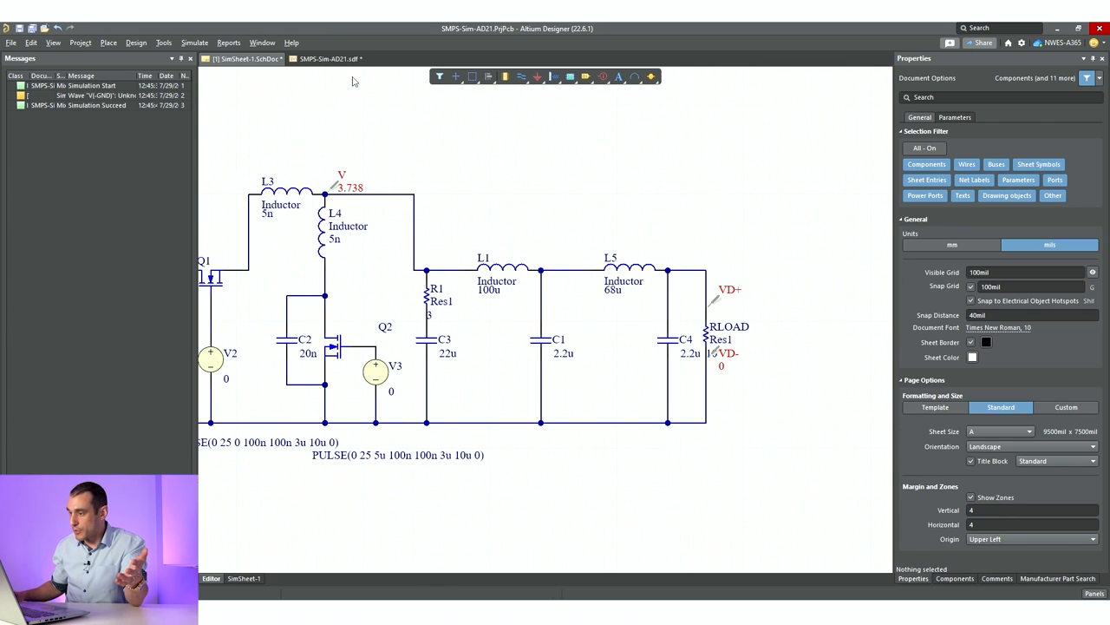
left_click(333, 57)
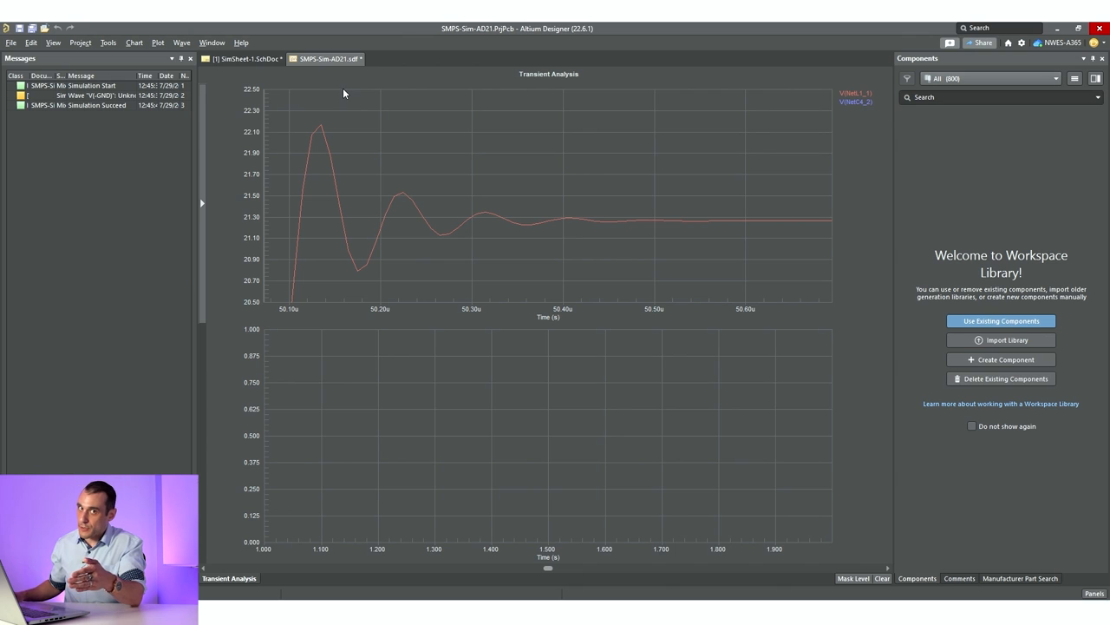
mouse_move(354, 88)
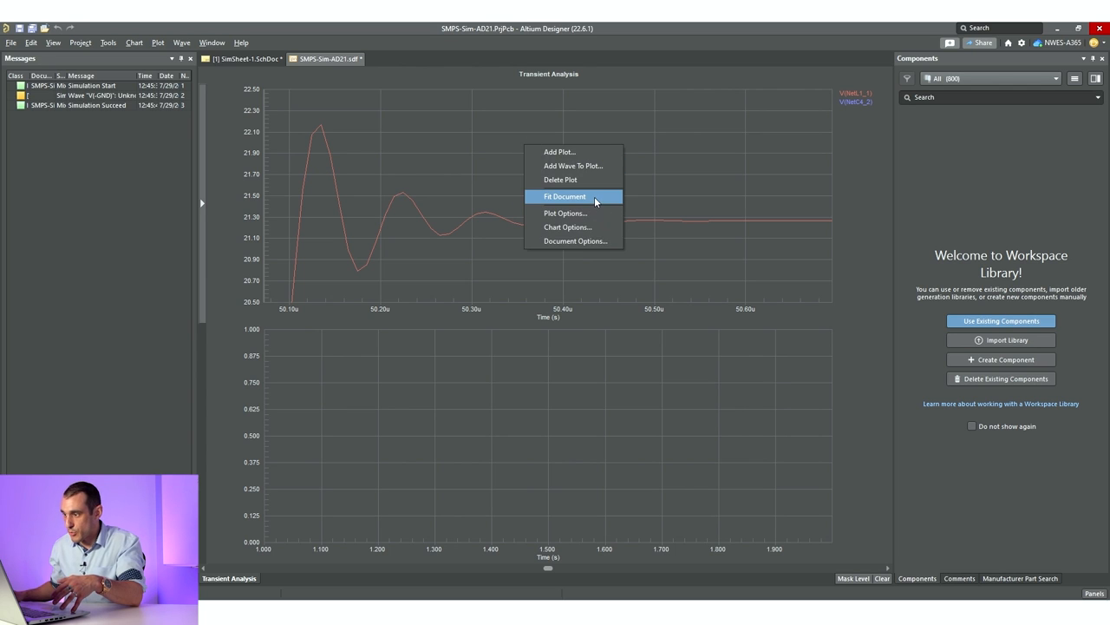
Fit the full 0–100u transient result in view, then go back to the schematic.
left_click(569, 196)
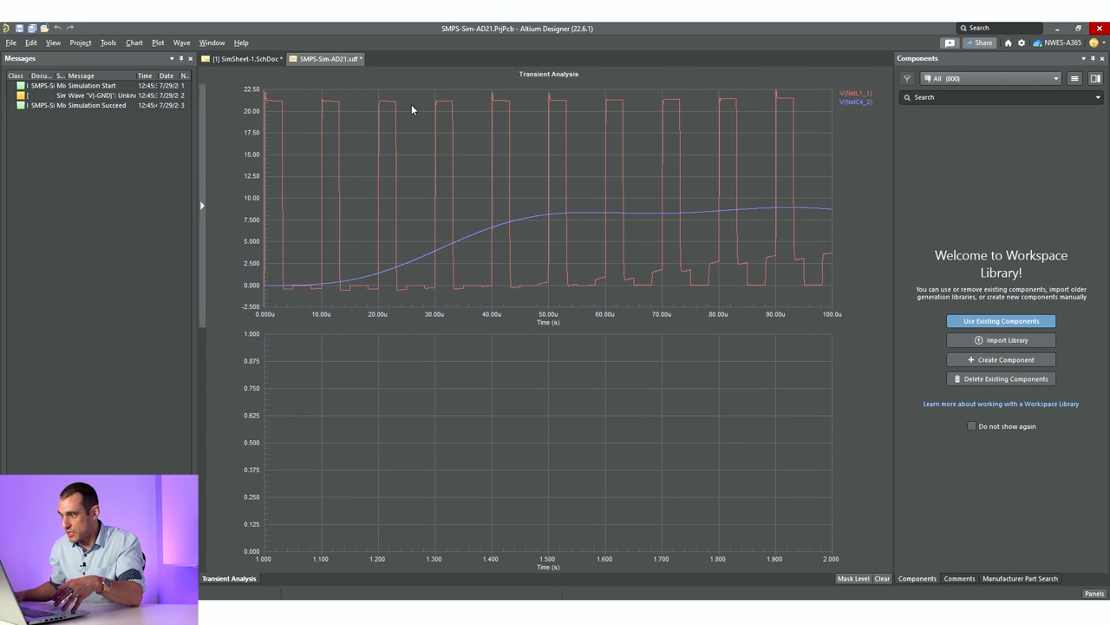
mouse_move(554, 115)
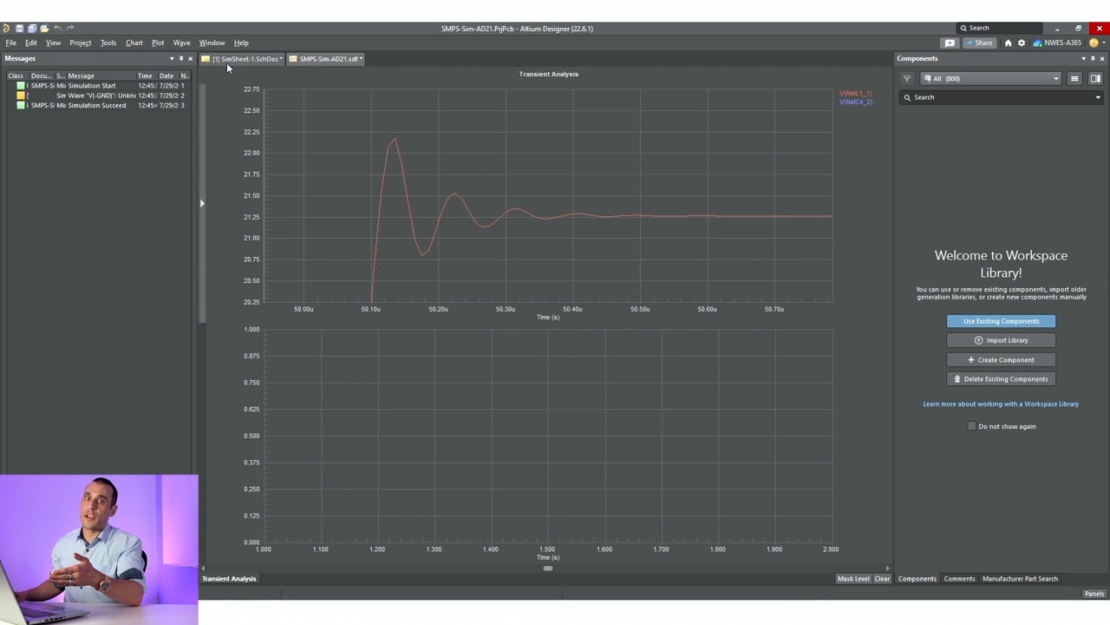
left_click(251, 58)
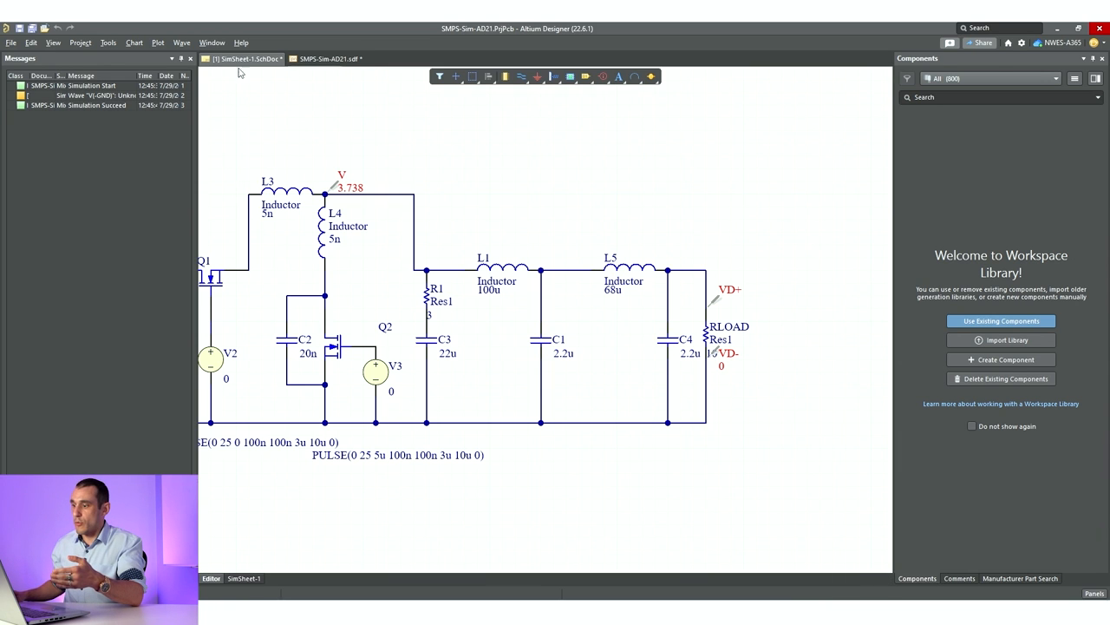